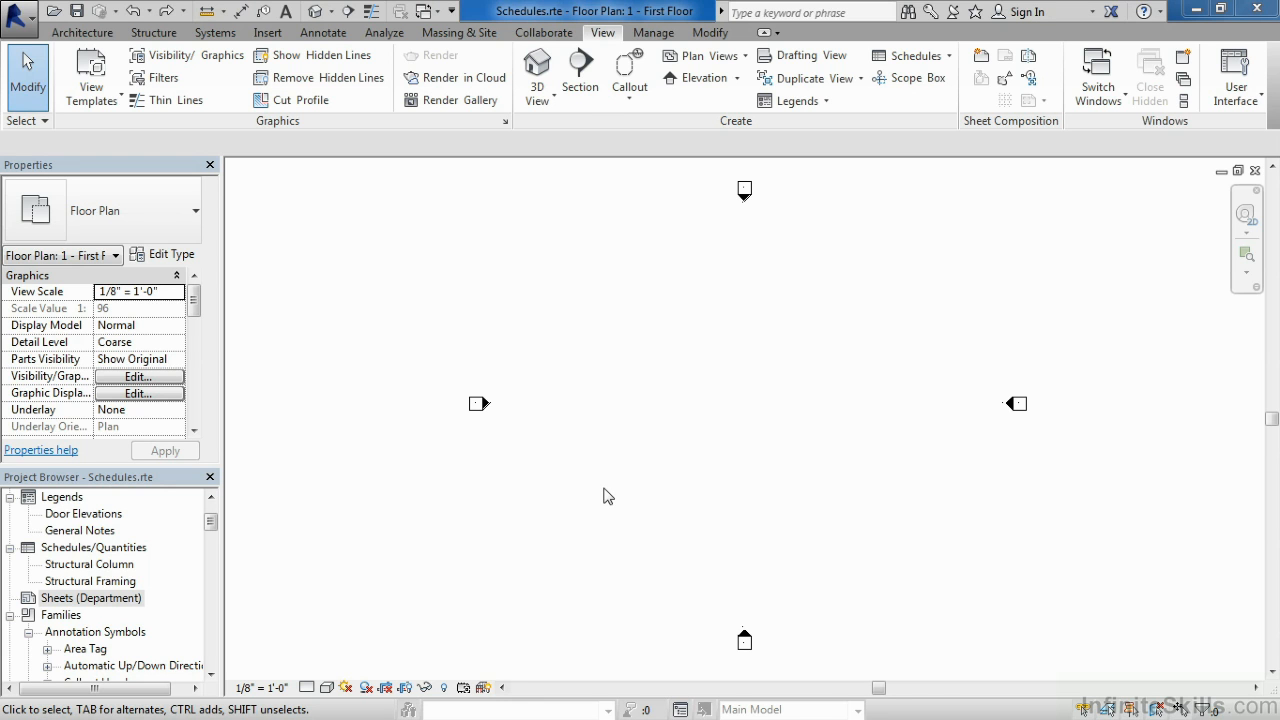
pyautogui.moveTo(617, 310)
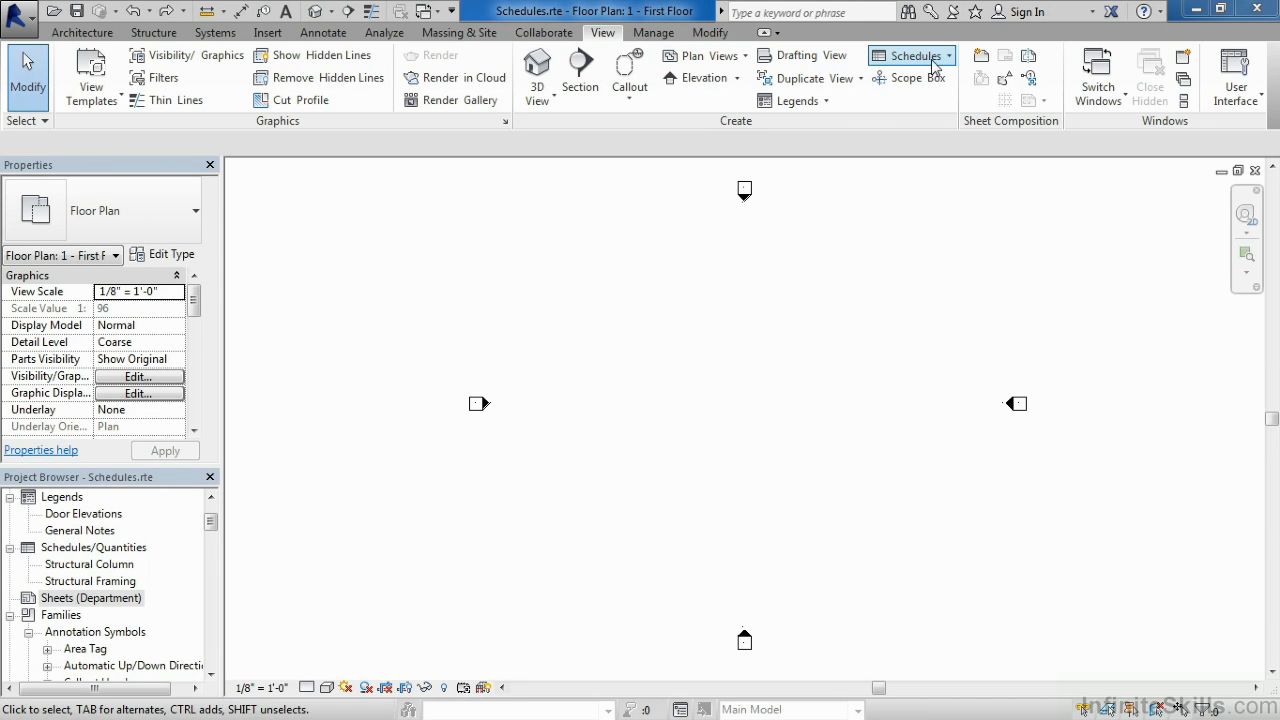
# Step: Create a new Sheet List schedule from the View tab's Schedules list
pyautogui.click(908, 55)
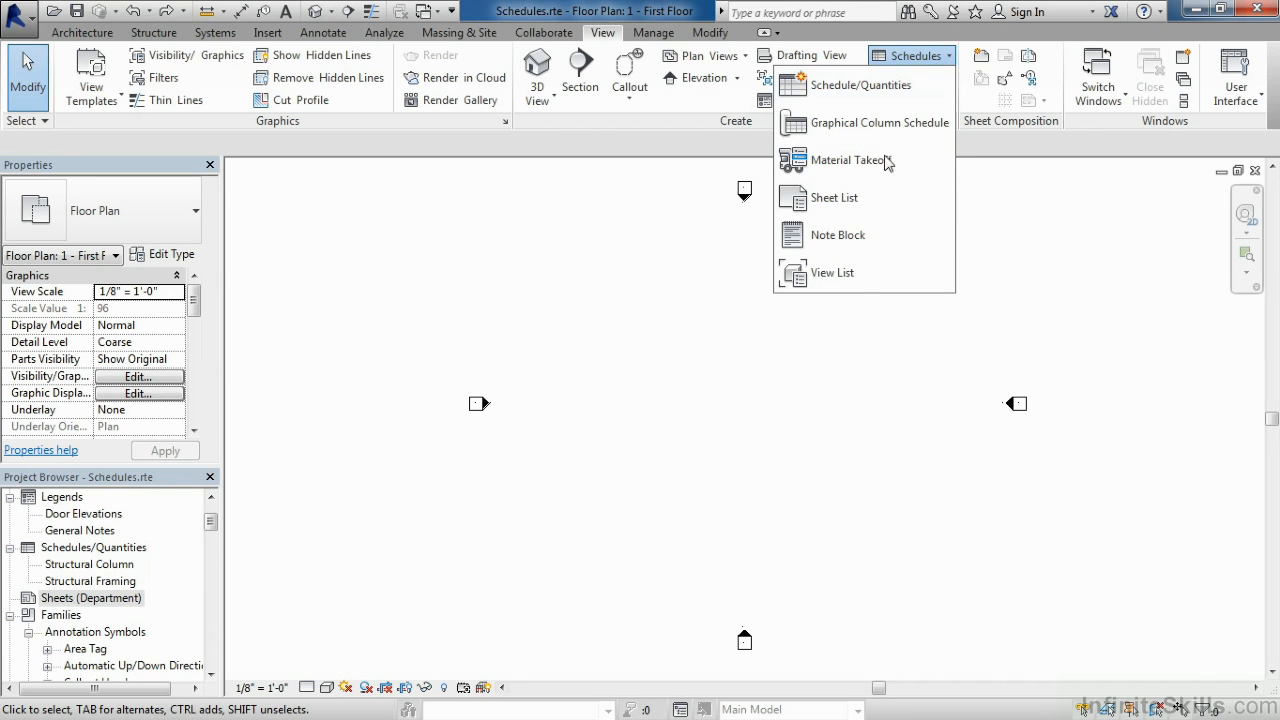
pyautogui.moveTo(855, 197)
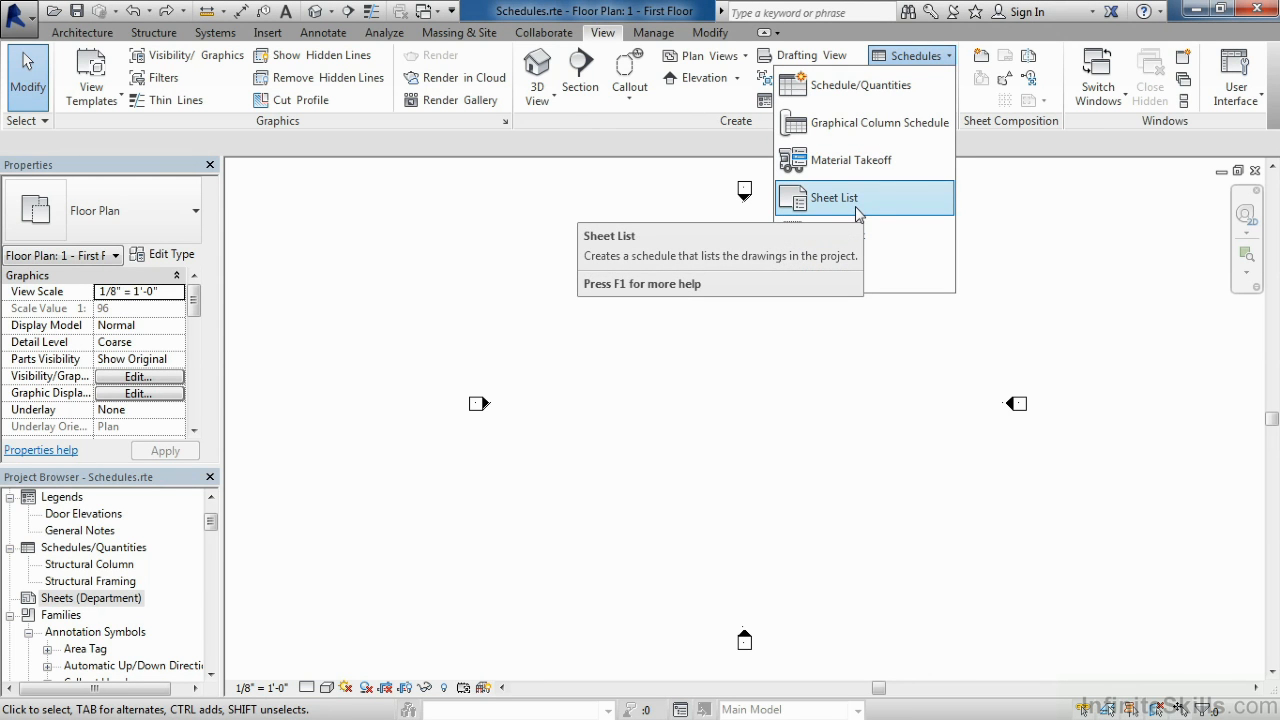
pyautogui.click(834, 197)
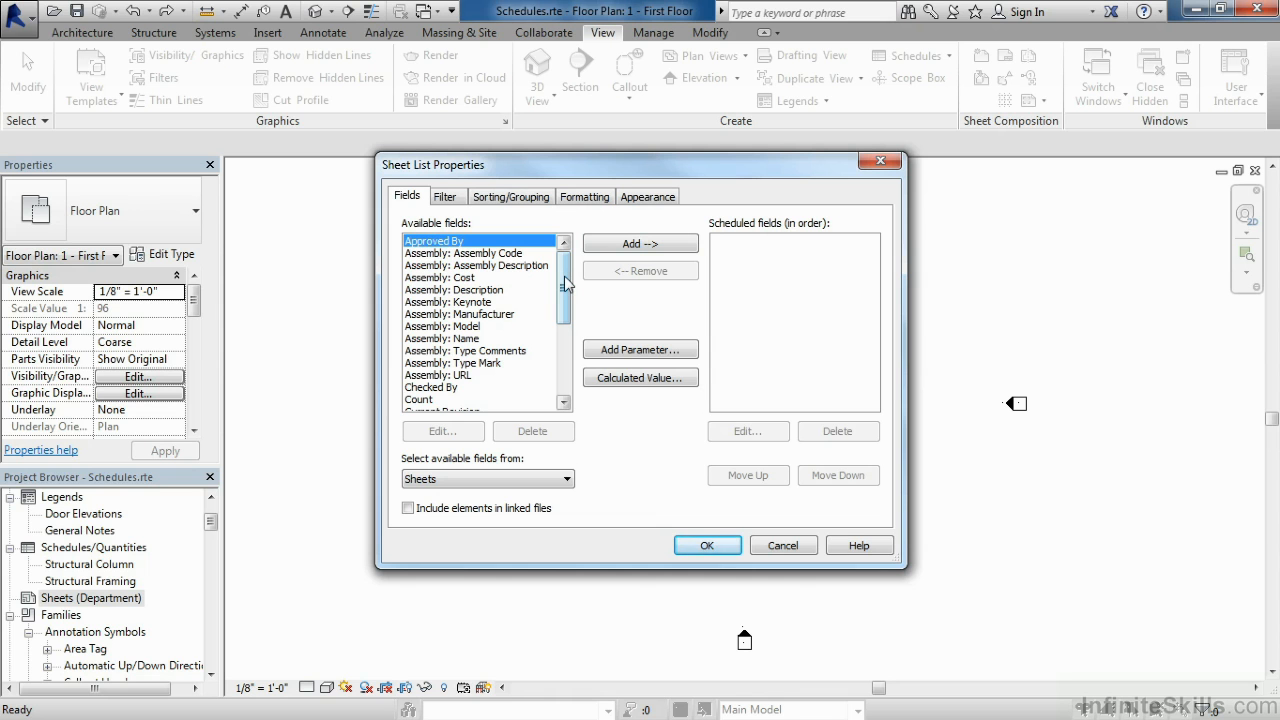
# Step: Add Sheet Number, Sheet Name, Sheet Issue Date and Drawn By to the scheduled fields
pyautogui.scroll(-3)
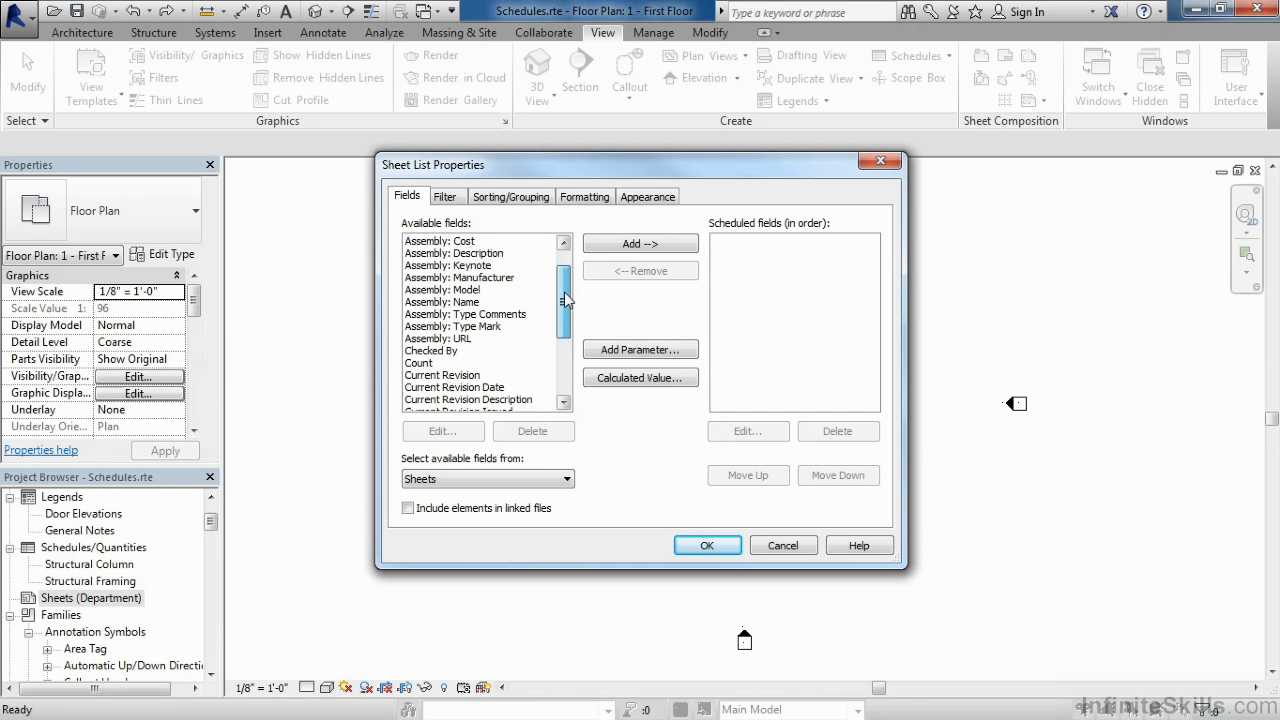
pyautogui.scroll(-3)
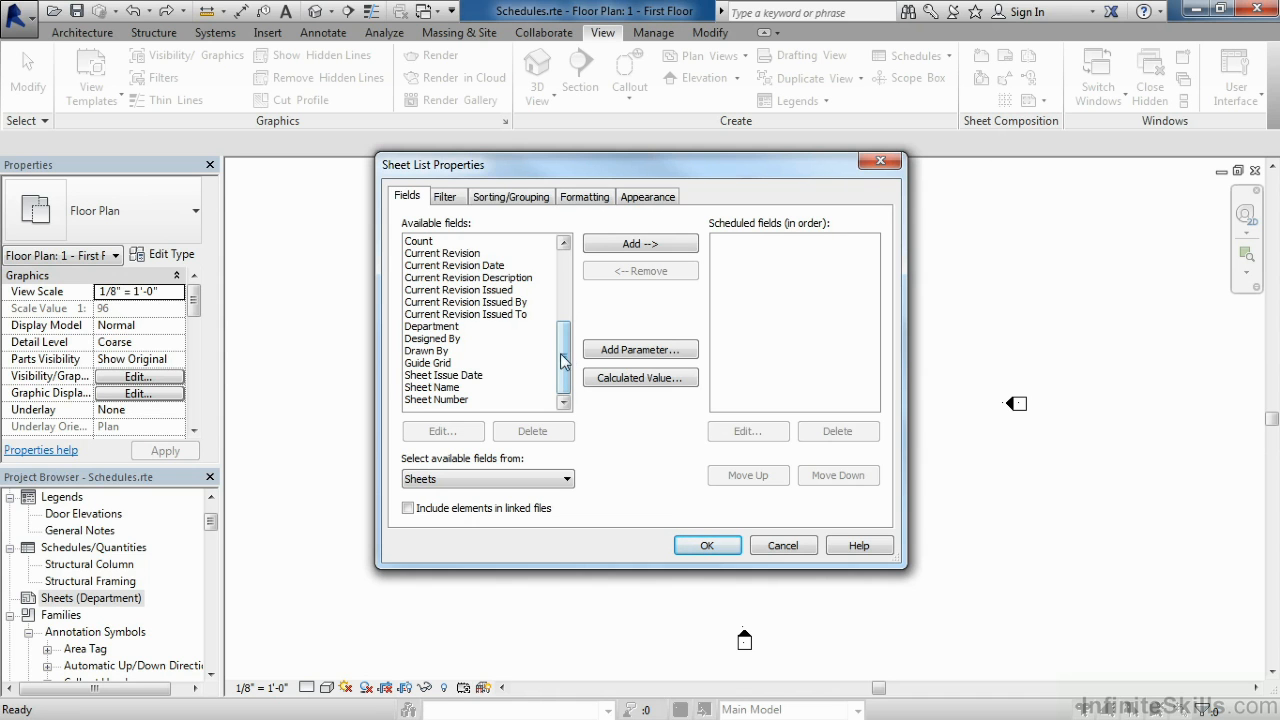
pyautogui.click(436, 400)
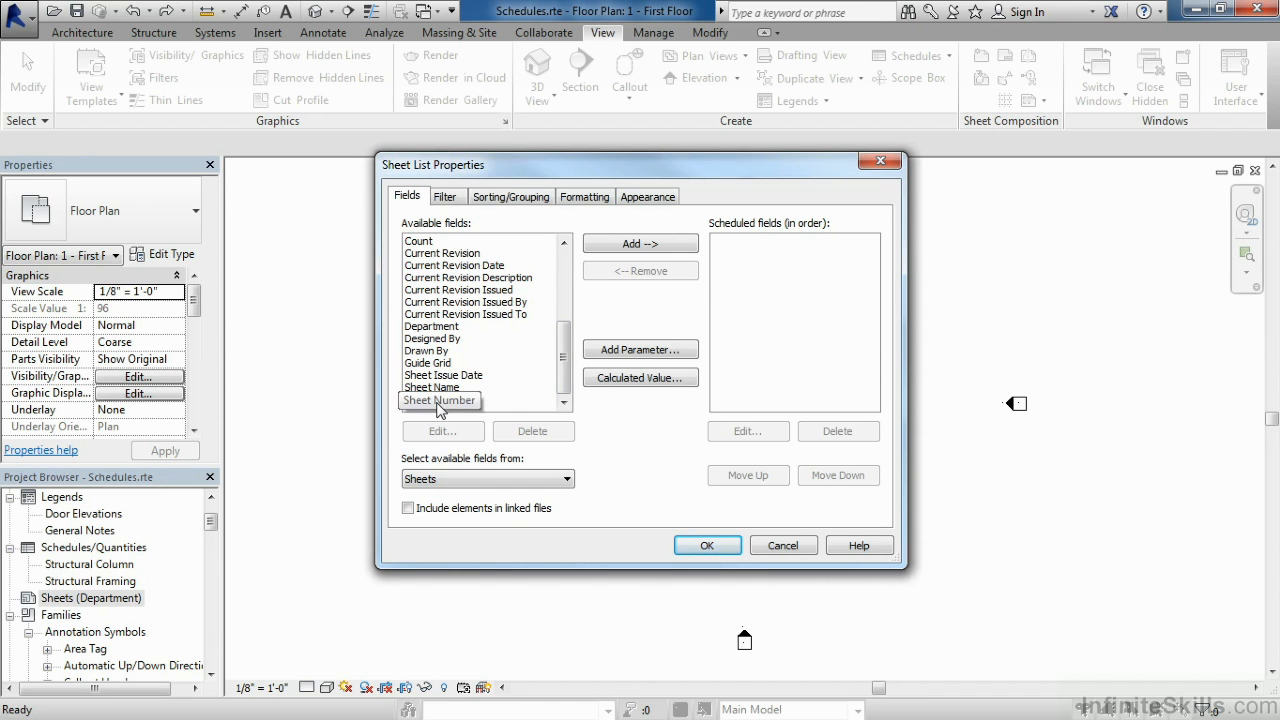
pyautogui.click(435, 399)
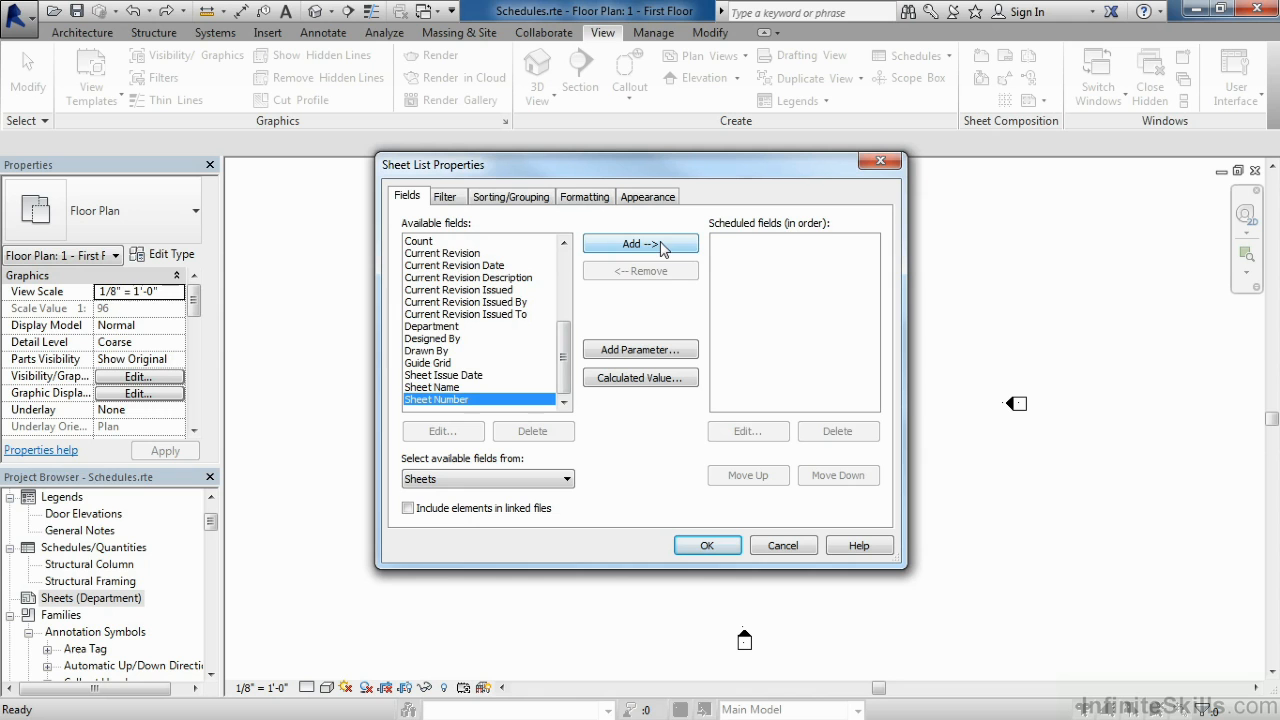
pyautogui.click(640, 243)
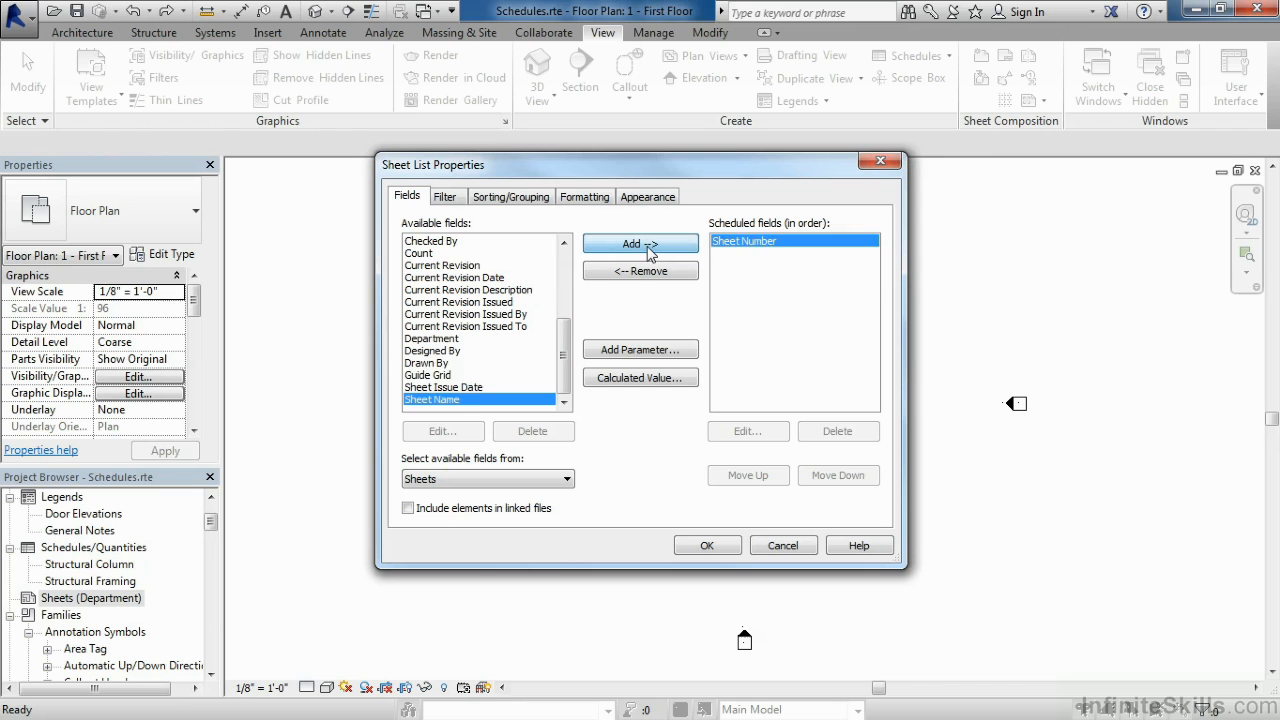
pyautogui.click(640, 243)
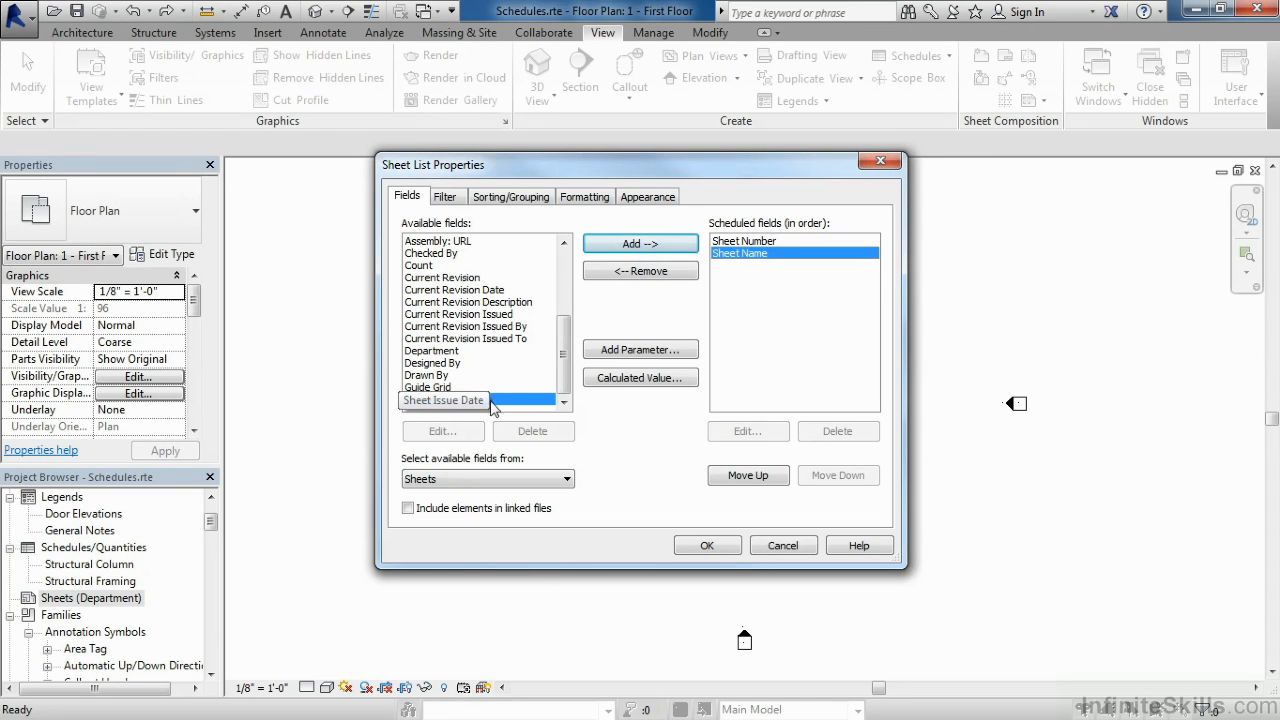
pyautogui.click(640, 243)
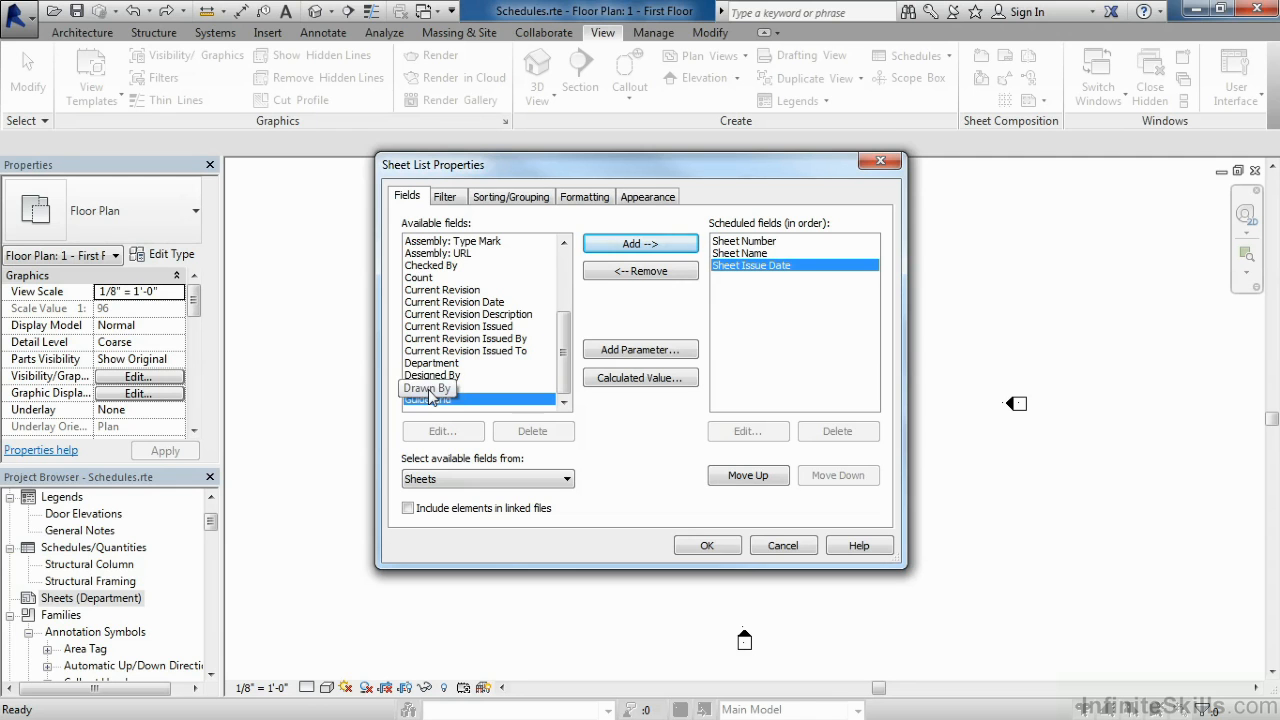
pyautogui.click(640, 243)
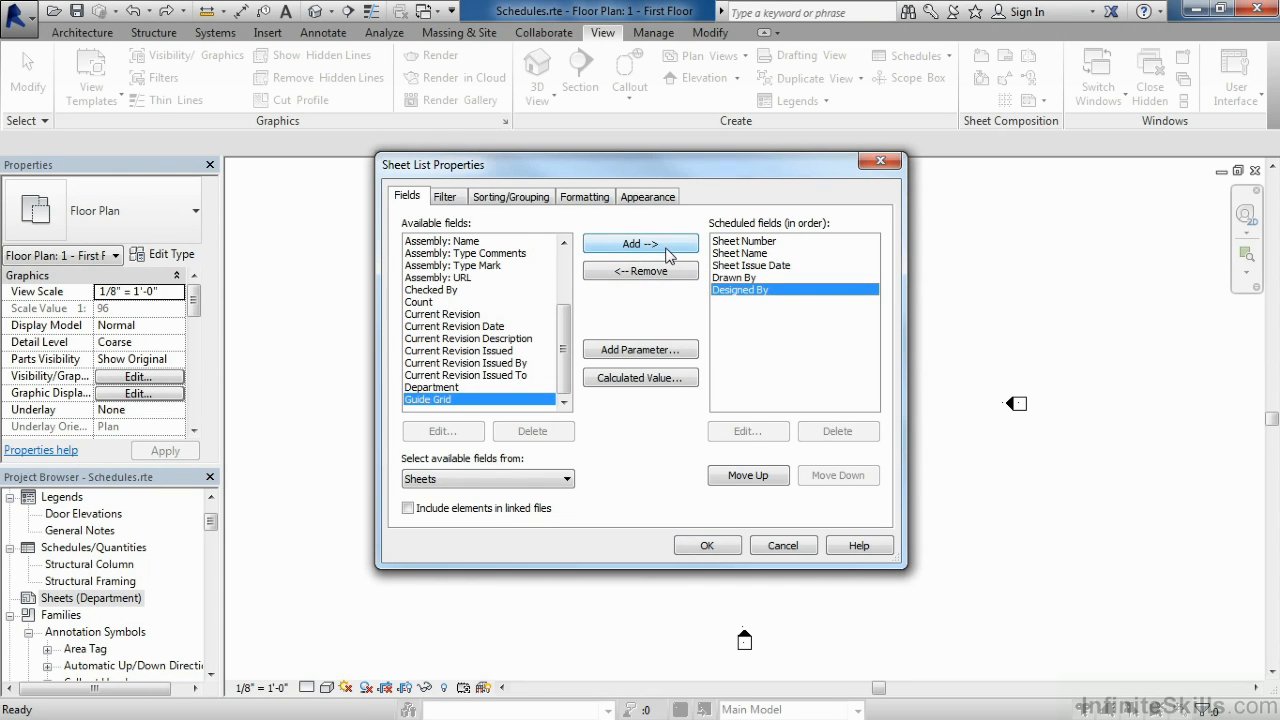
# Step: Add Designed By, Current Revision and Current Revision Date to the scheduled fields
pyautogui.click(443, 313)
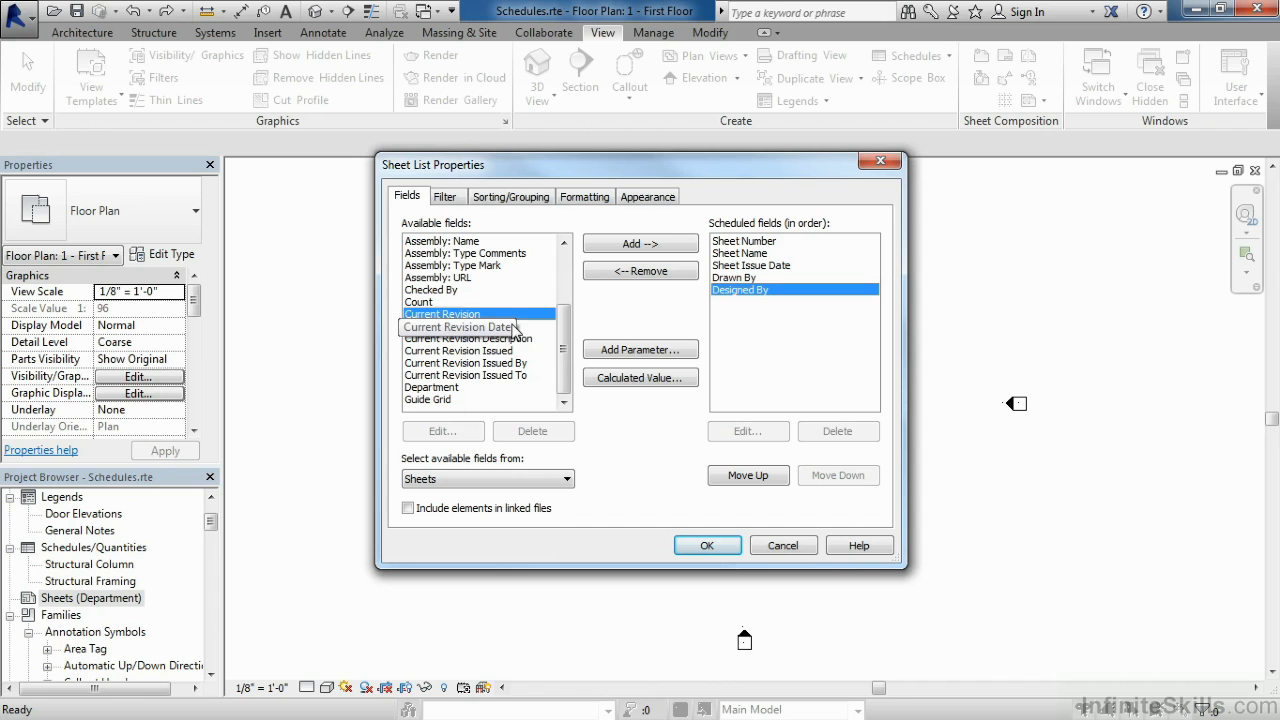
pyautogui.click(454, 326)
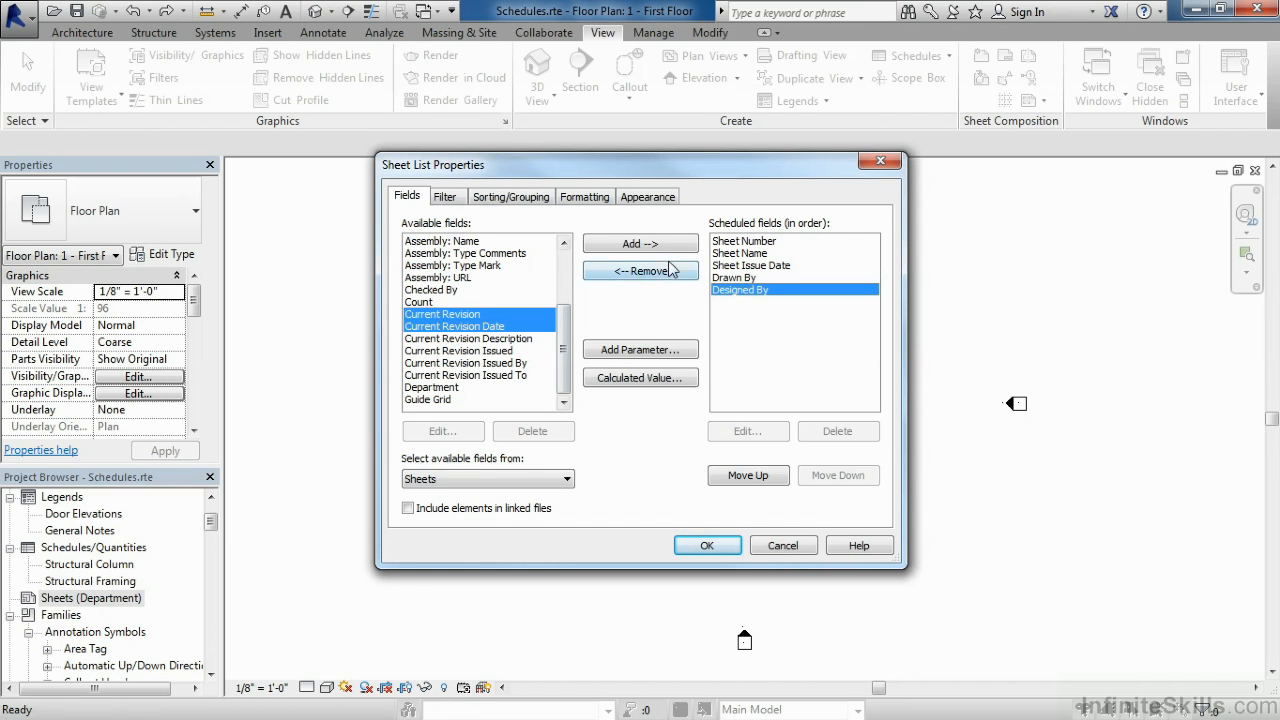
pyautogui.click(640, 243)
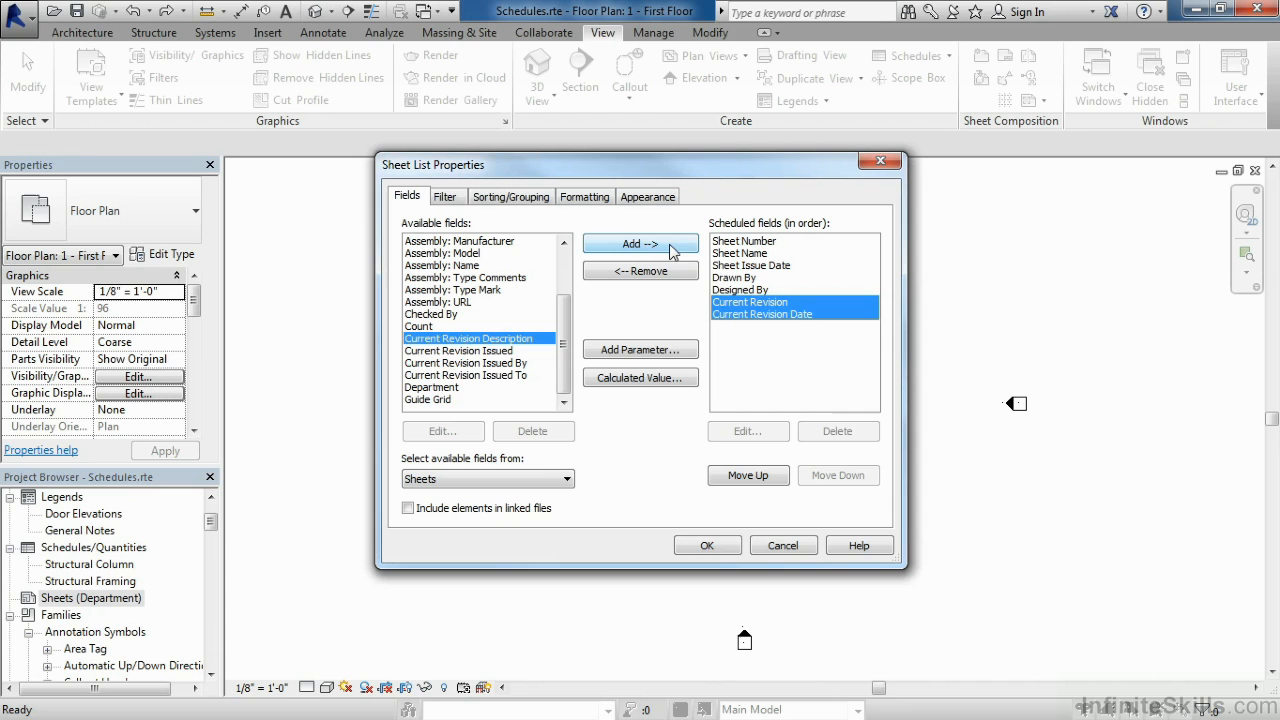
pyautogui.click(795, 314)
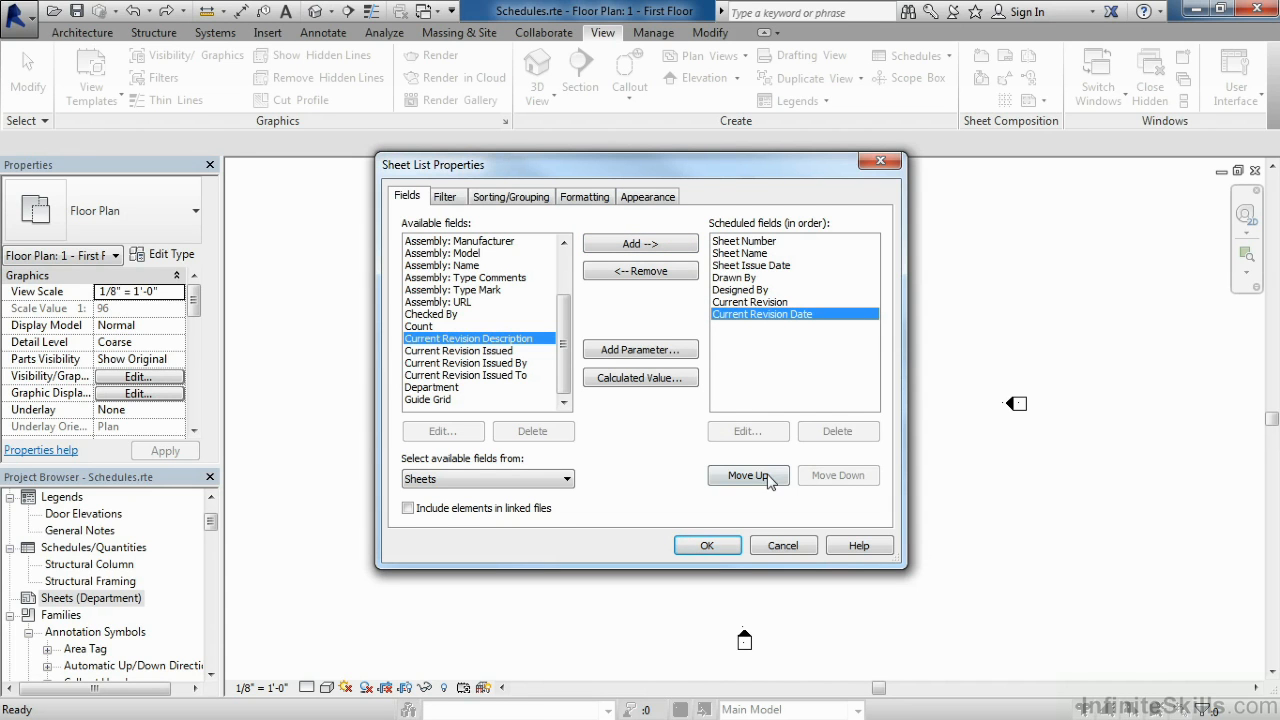
pyautogui.click(745, 475)
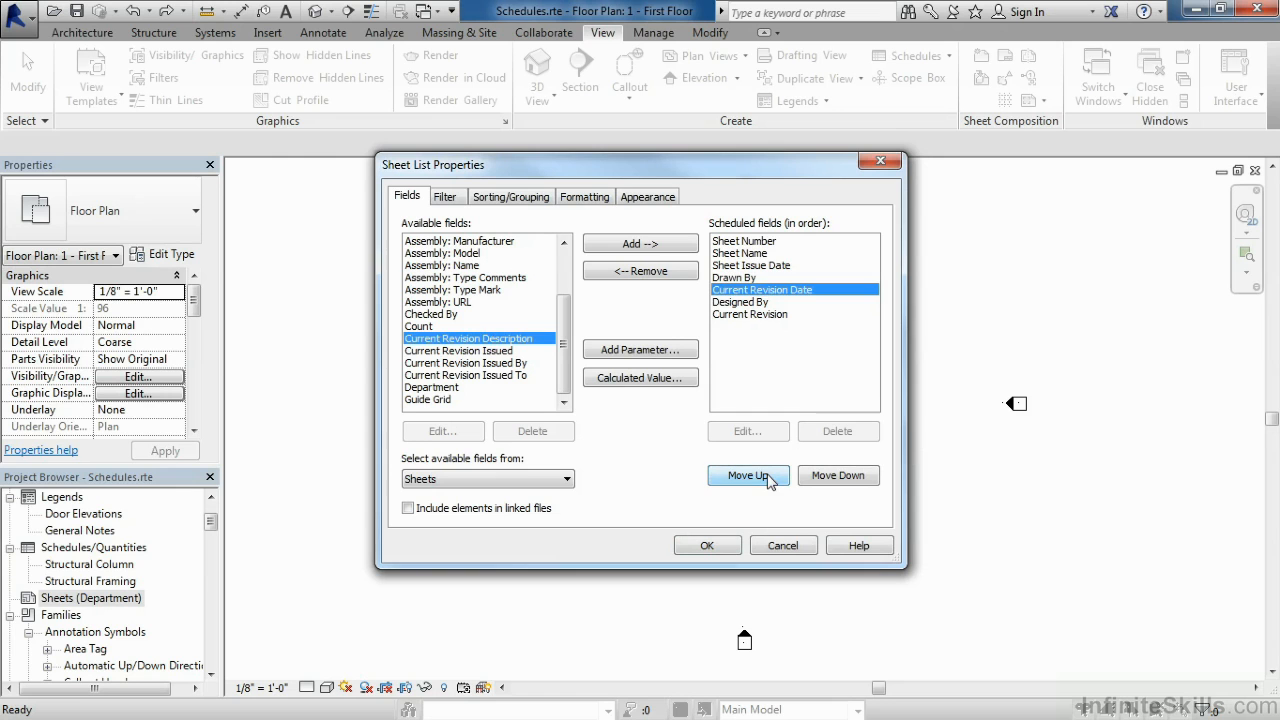
pyautogui.click(748, 475)
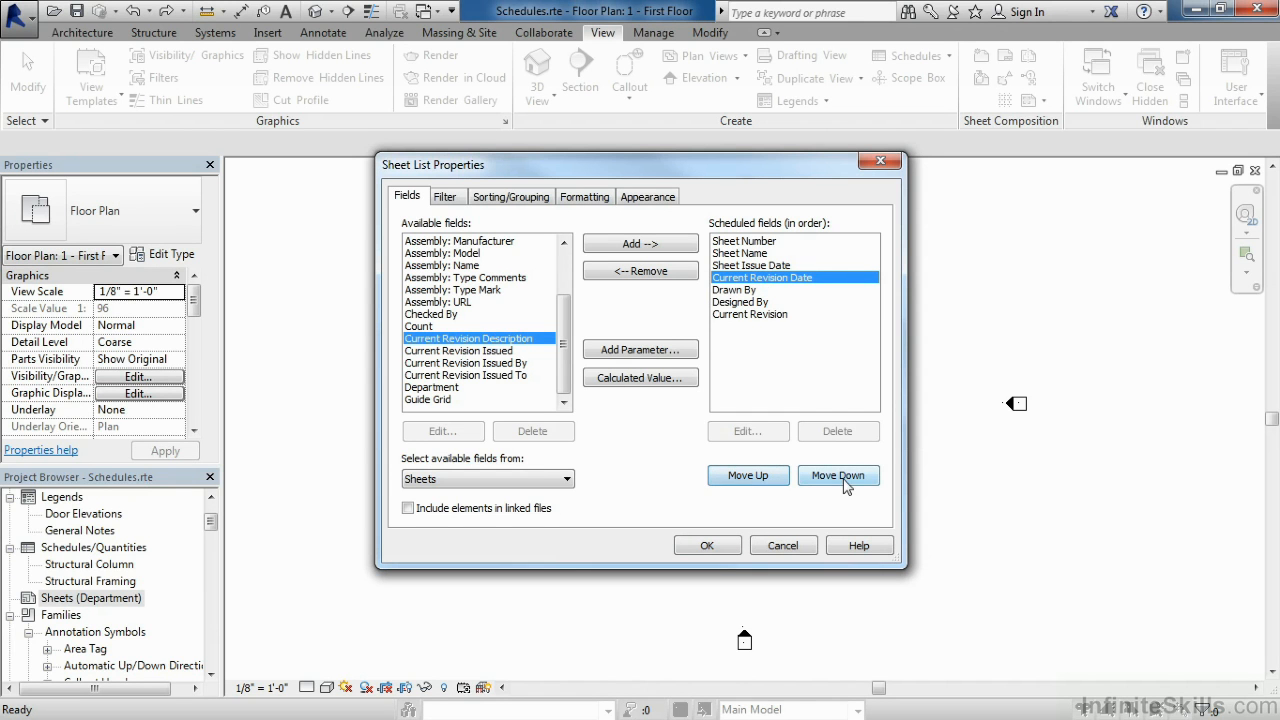
pyautogui.click(838, 475)
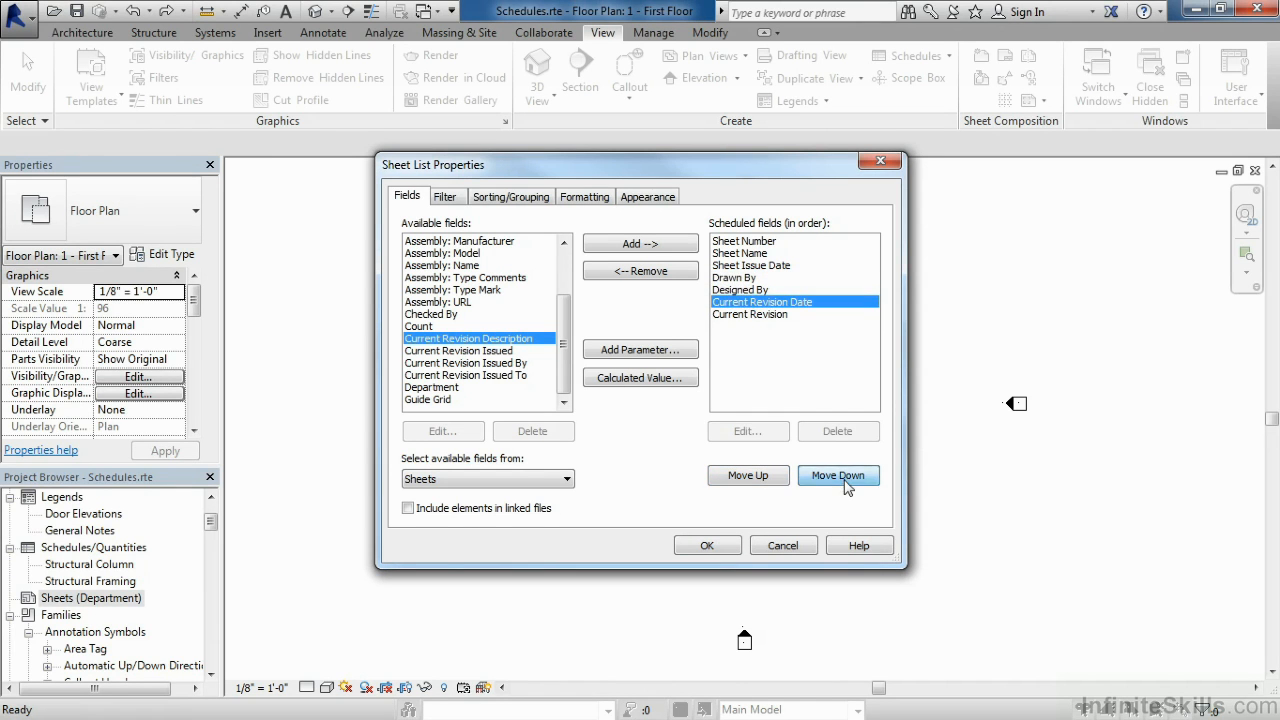
pyautogui.click(838, 475)
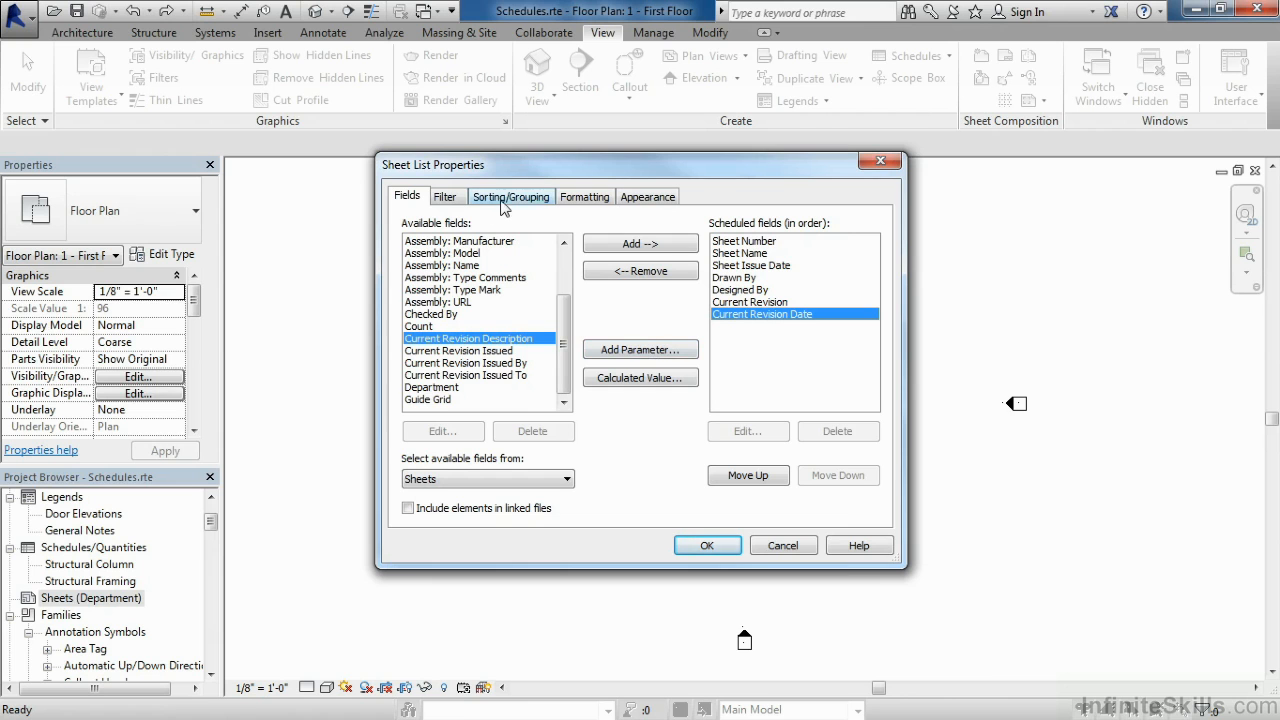
pyautogui.moveTo(515, 207)
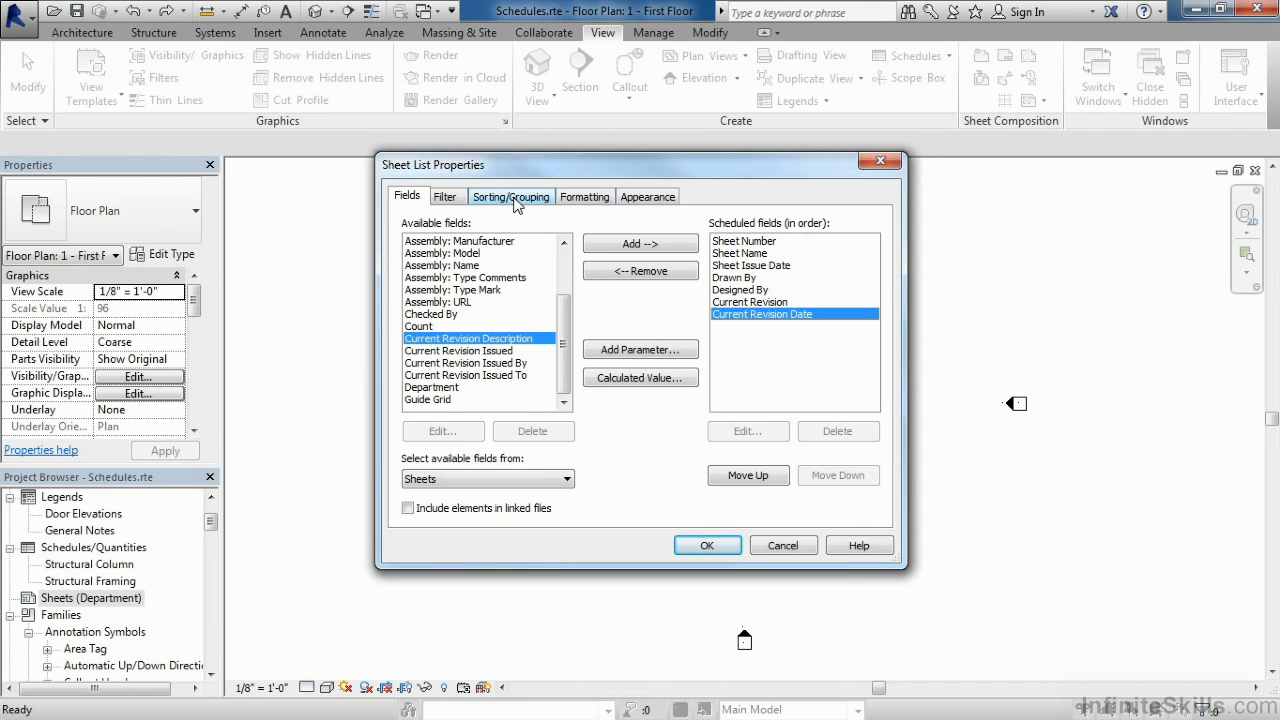
# Step: Sort the schedule by Sheet Number ascending with no second sort level
pyautogui.click(511, 196)
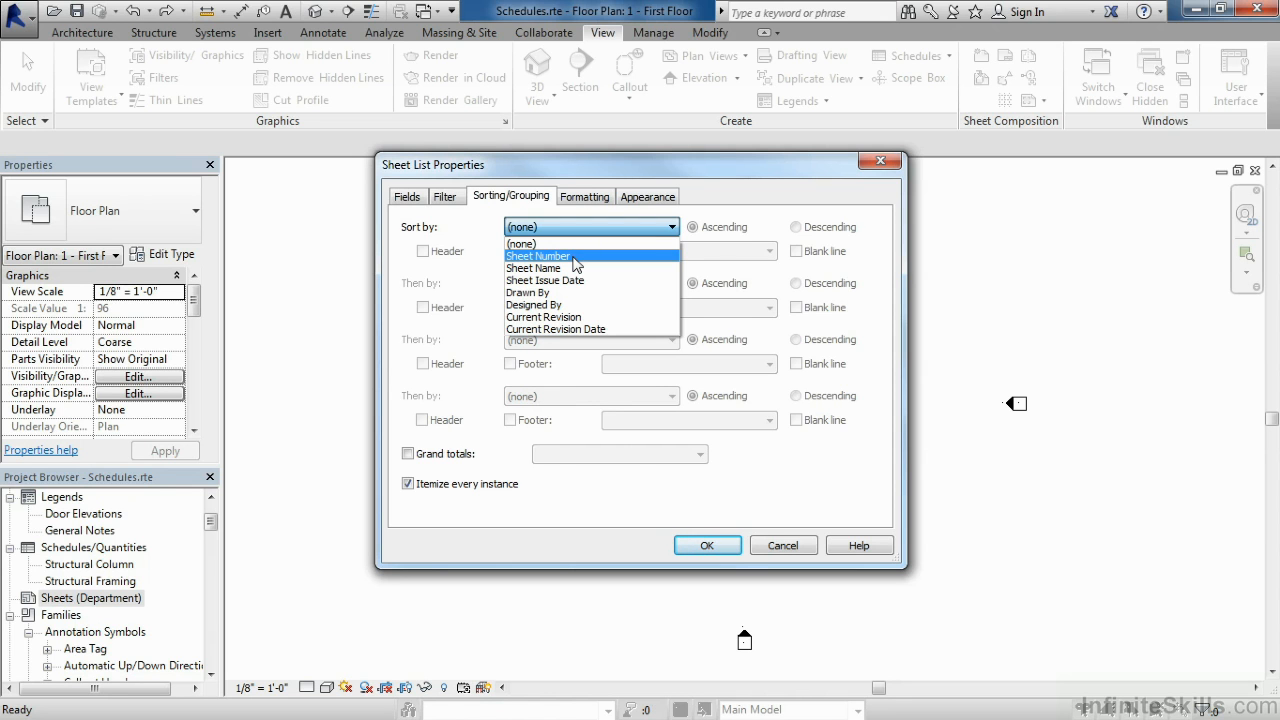
pyautogui.click(538, 256)
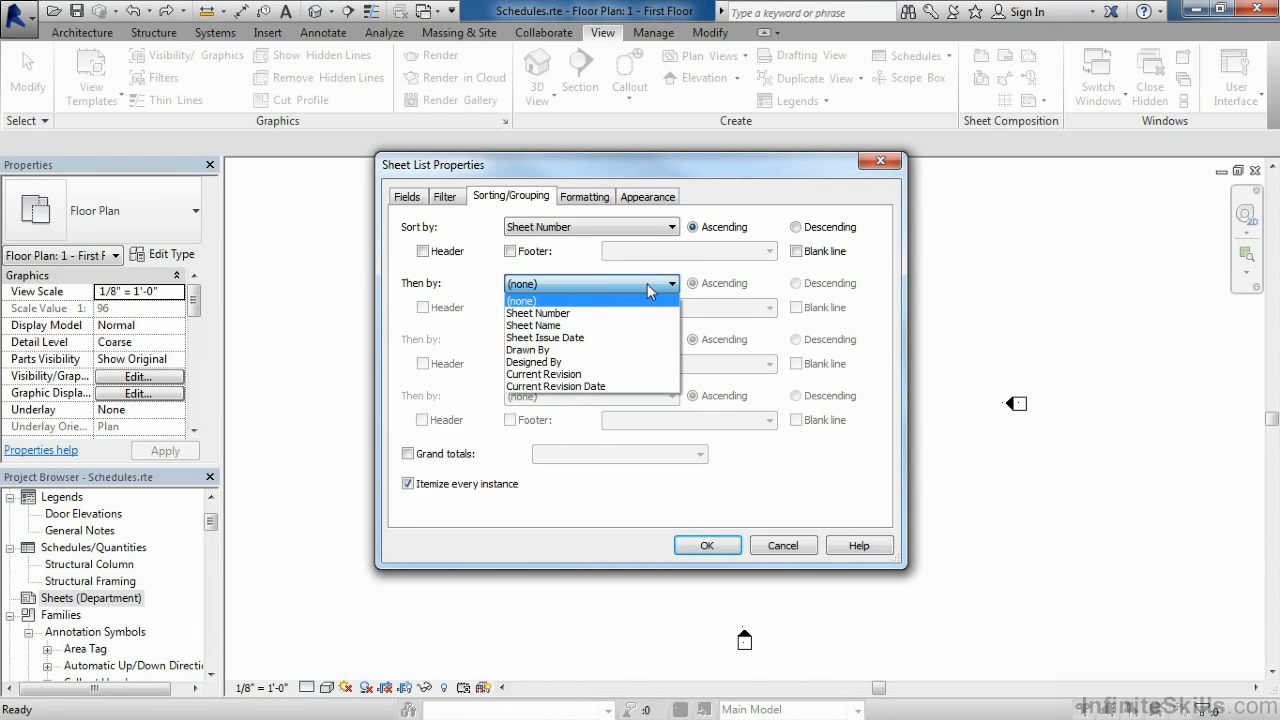
pyautogui.click(520, 300)
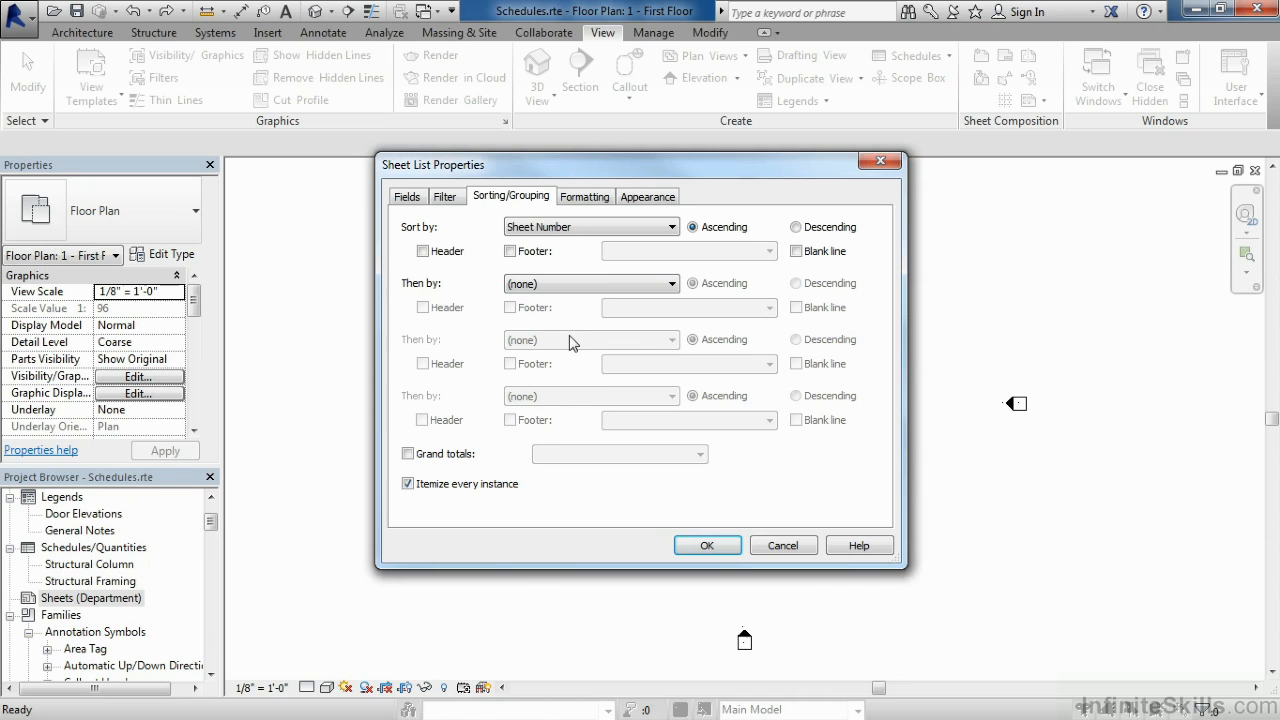
pyautogui.moveTo(563, 423)
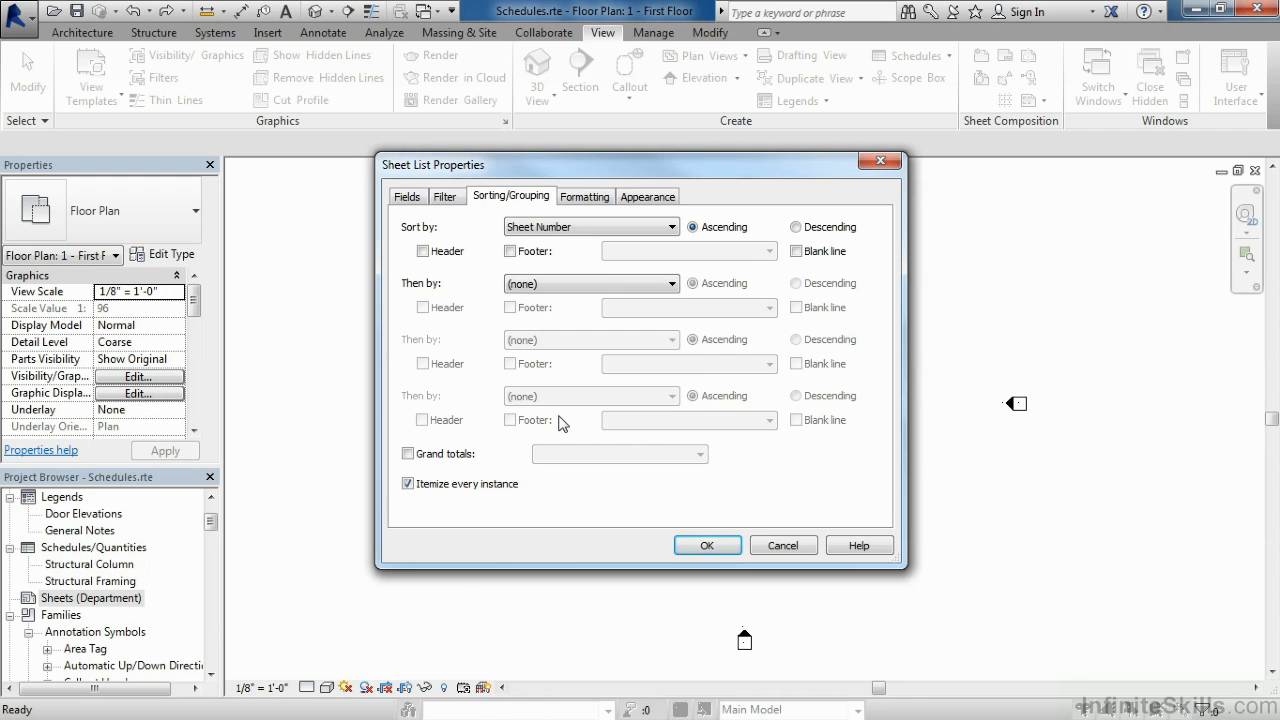
pyautogui.click(585, 196)
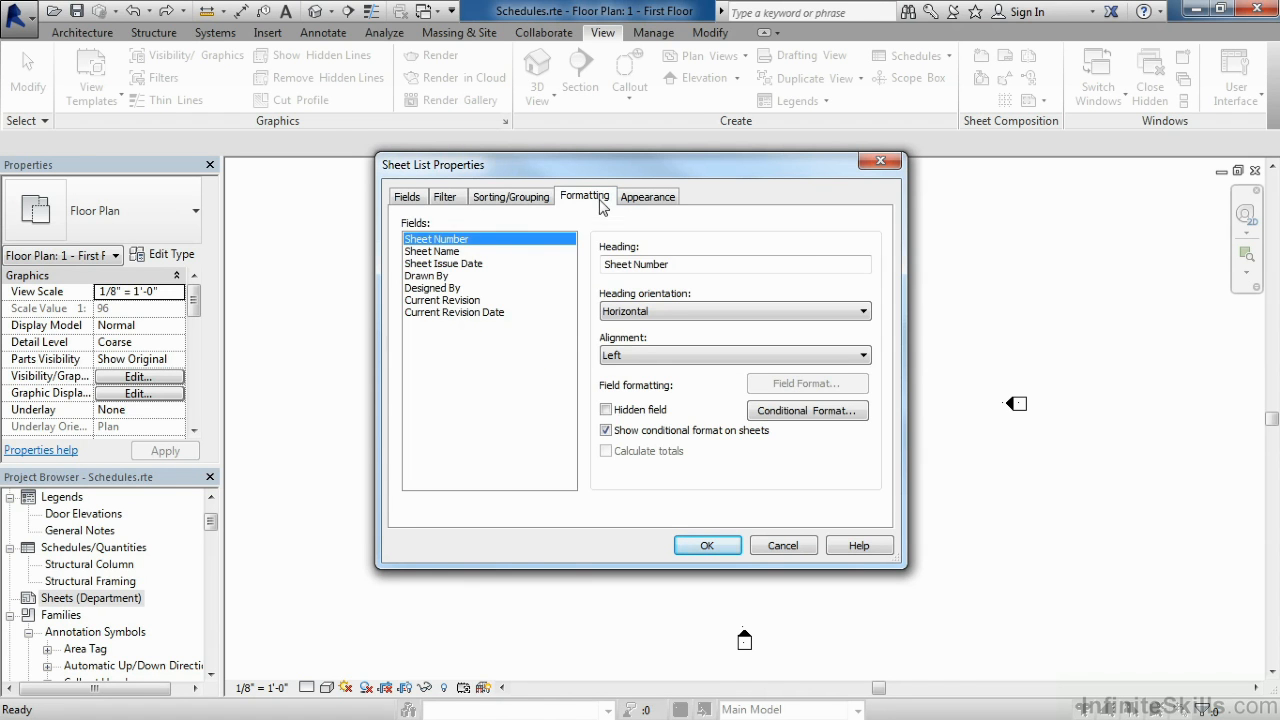
# Step: Check the Drawn By heading, then shorten the Current Revision heading to Current Rev
pyautogui.click(432, 251)
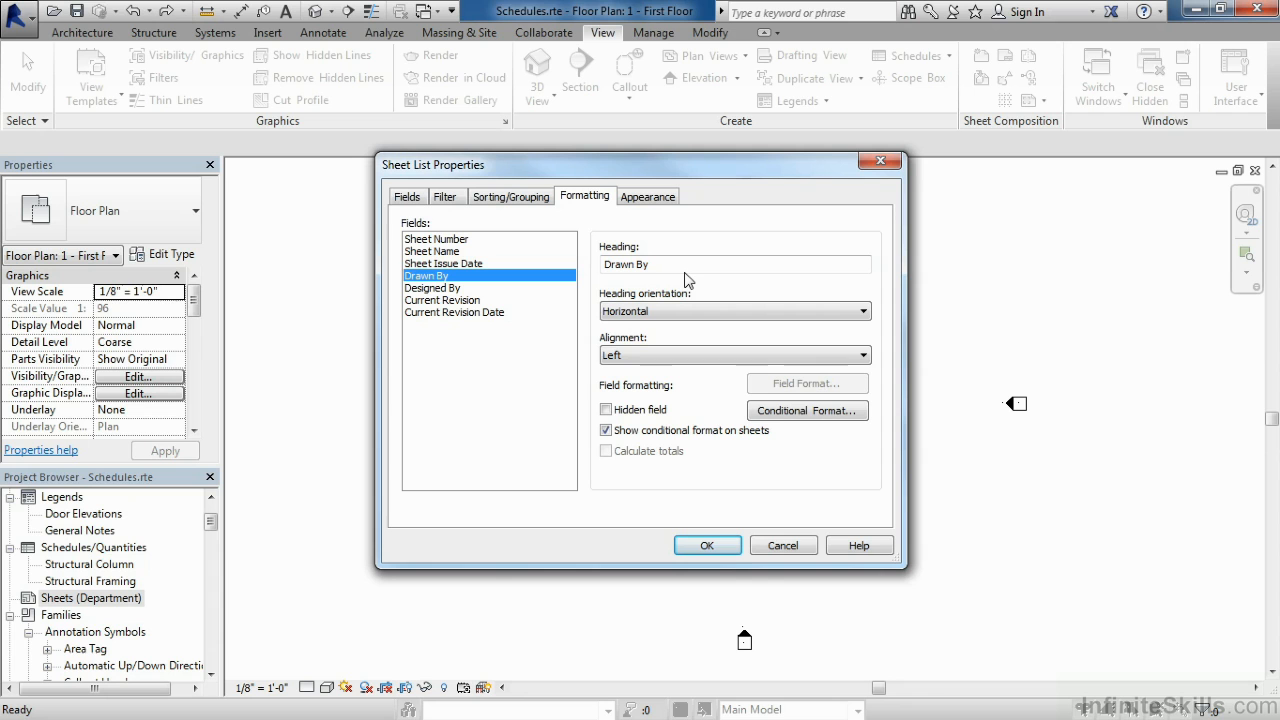
pyautogui.moveTo(463, 288)
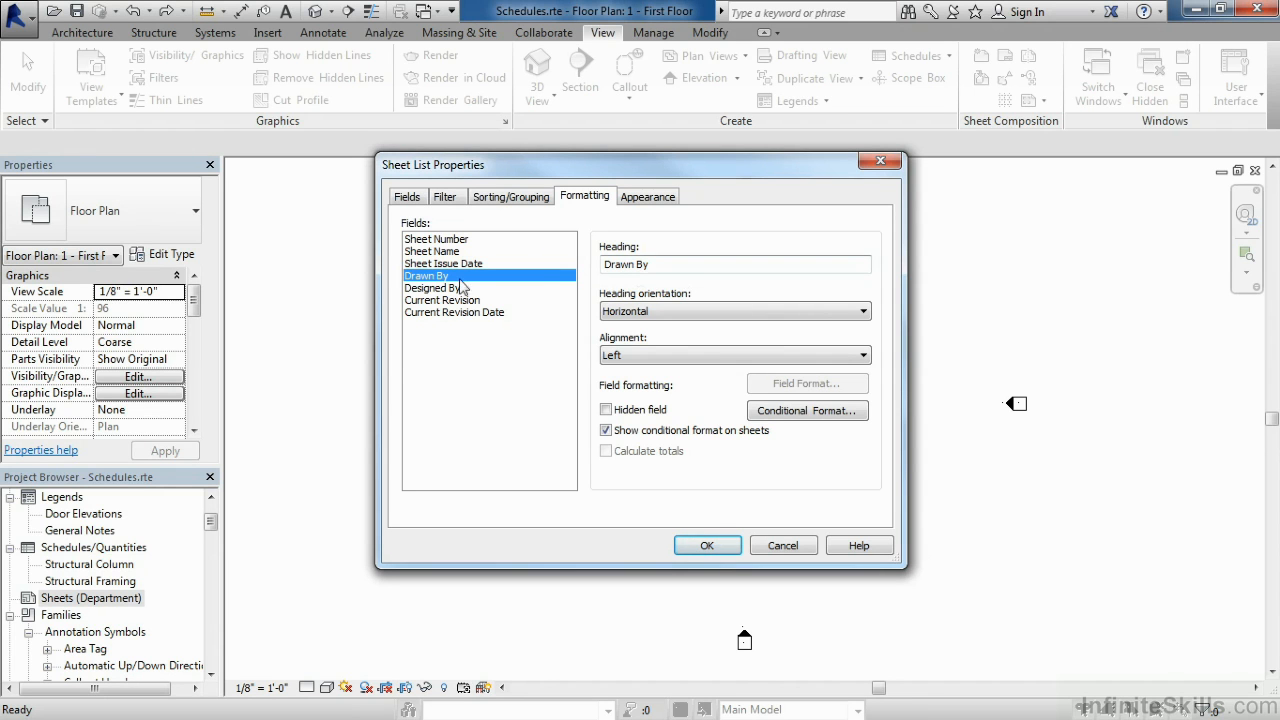
pyautogui.moveTo(450, 323)
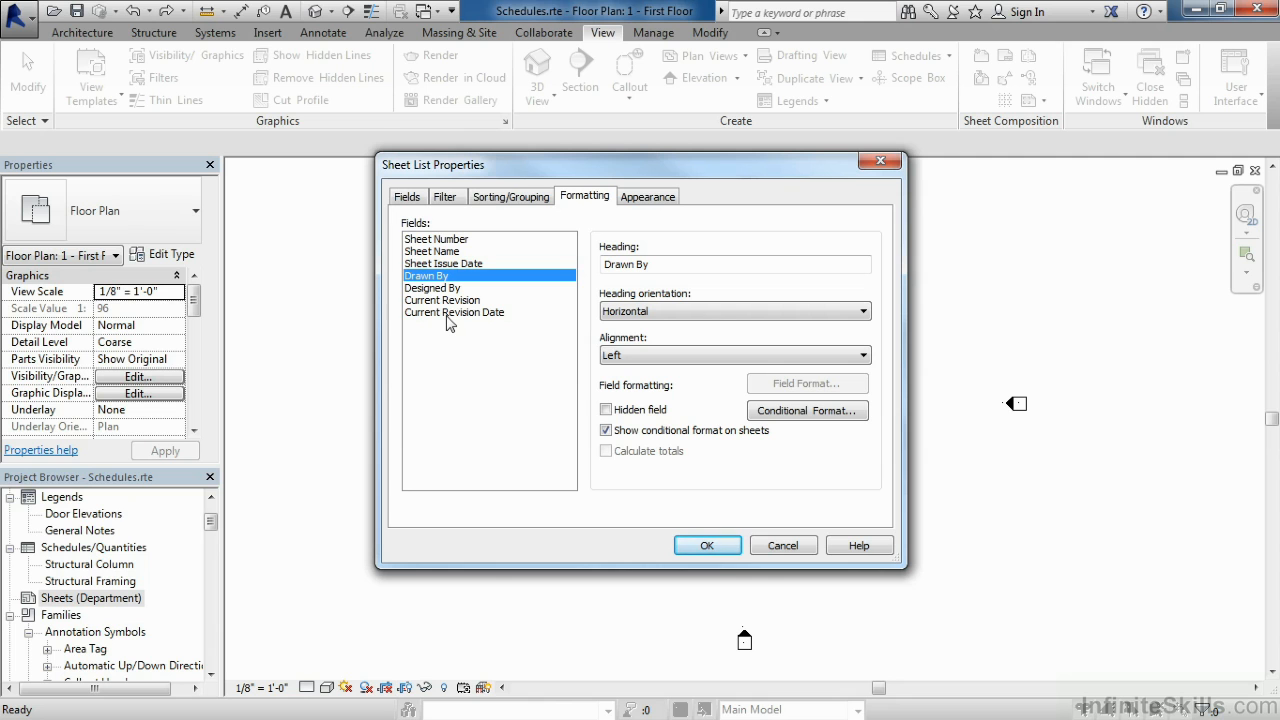
pyautogui.click(454, 312)
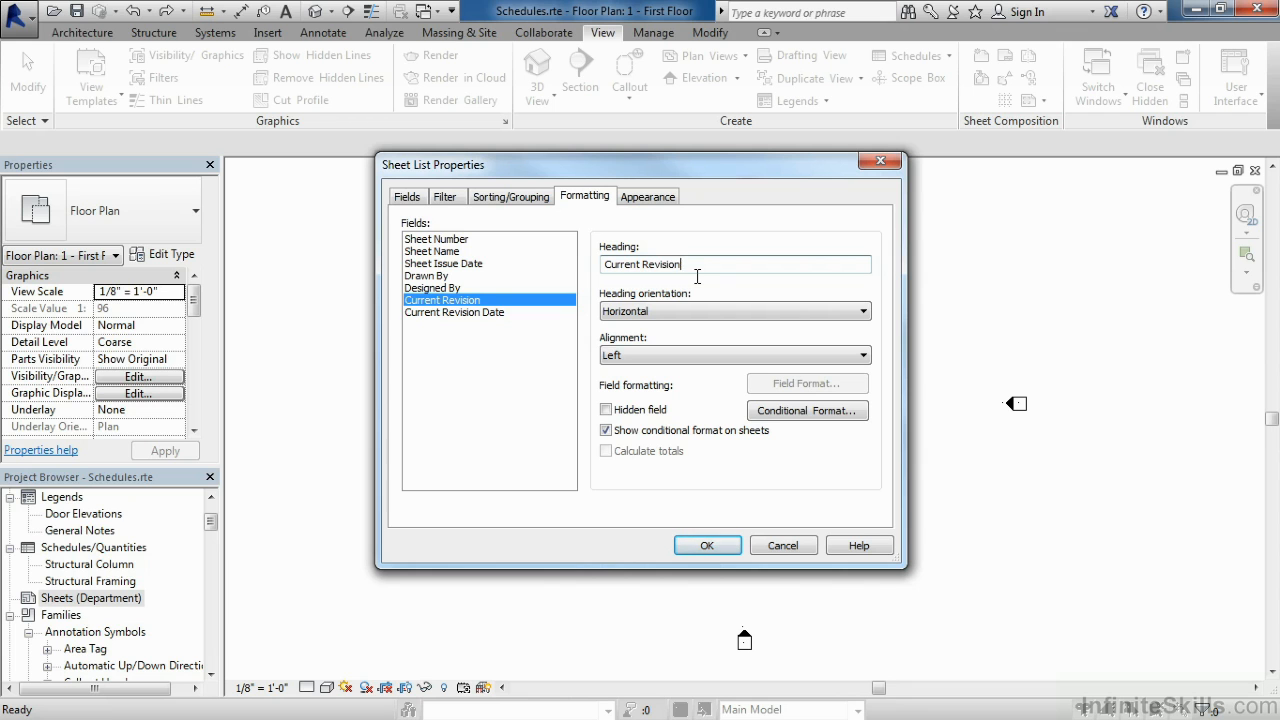
pyautogui.press('BackSpace')
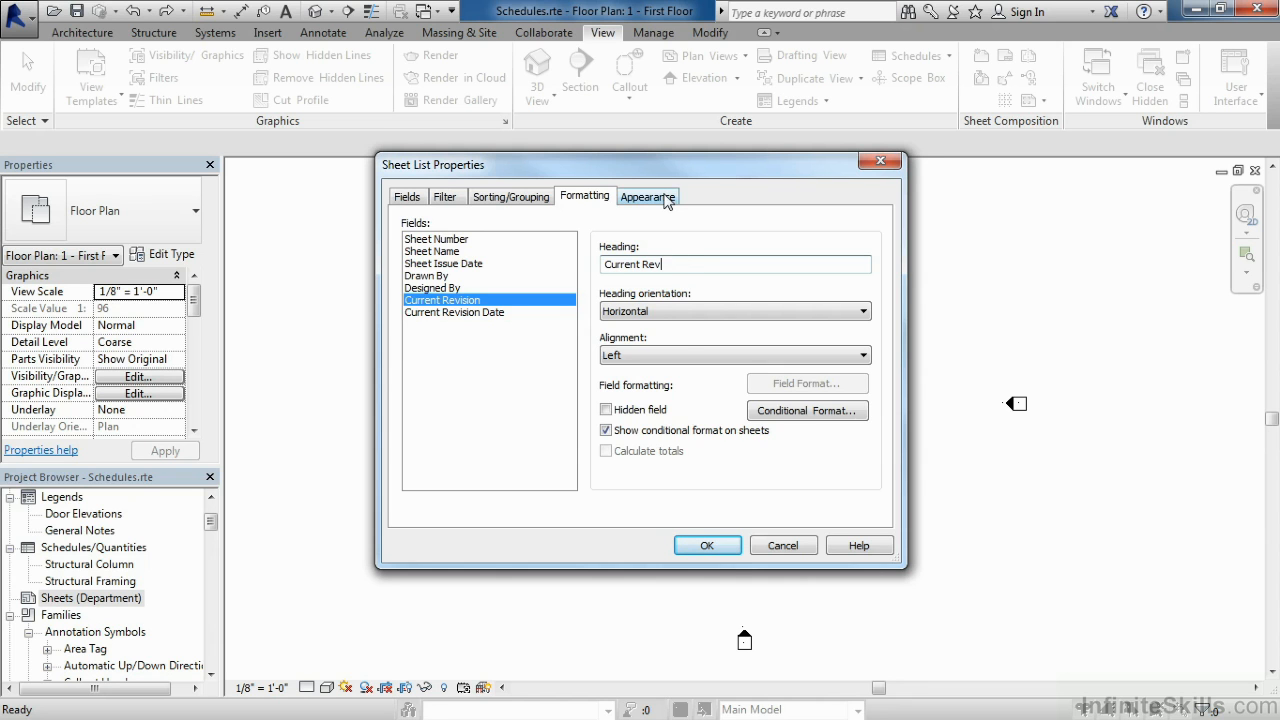
# Step: Review appearance settings, keeping Thin Lines grid lines and Schedule Default title text
pyautogui.click(648, 195)
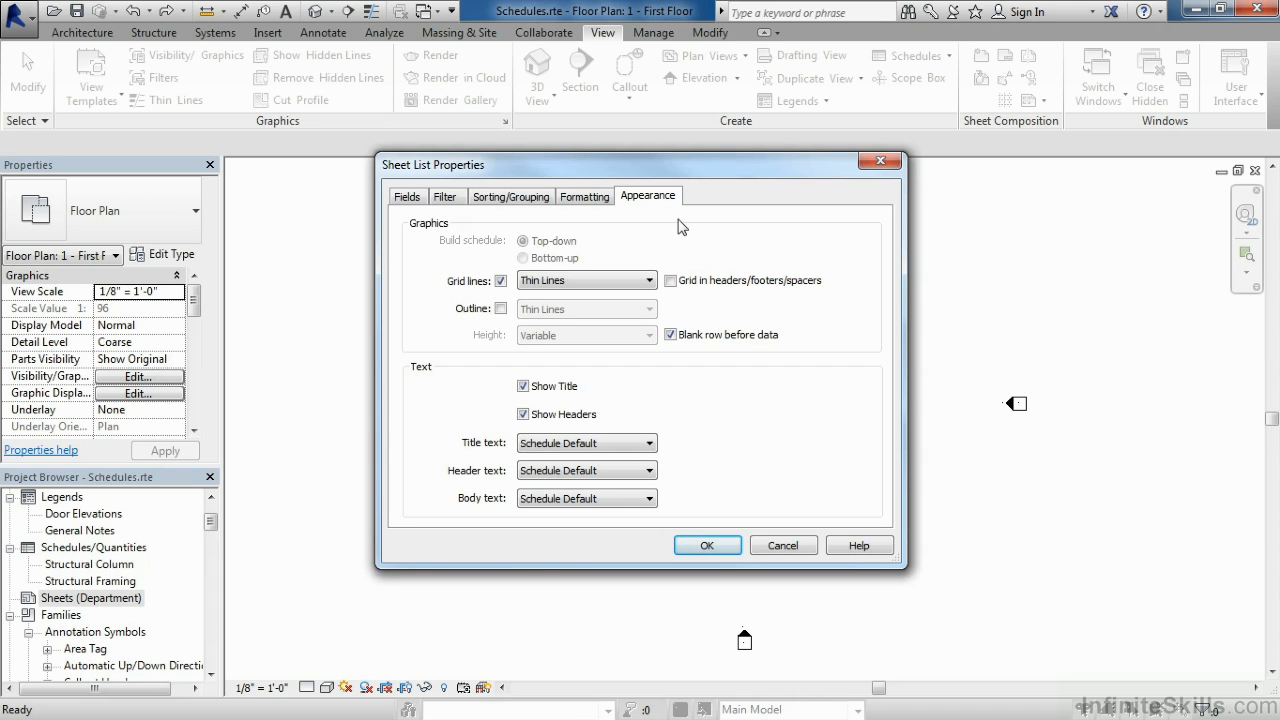
pyautogui.moveTo(638, 233)
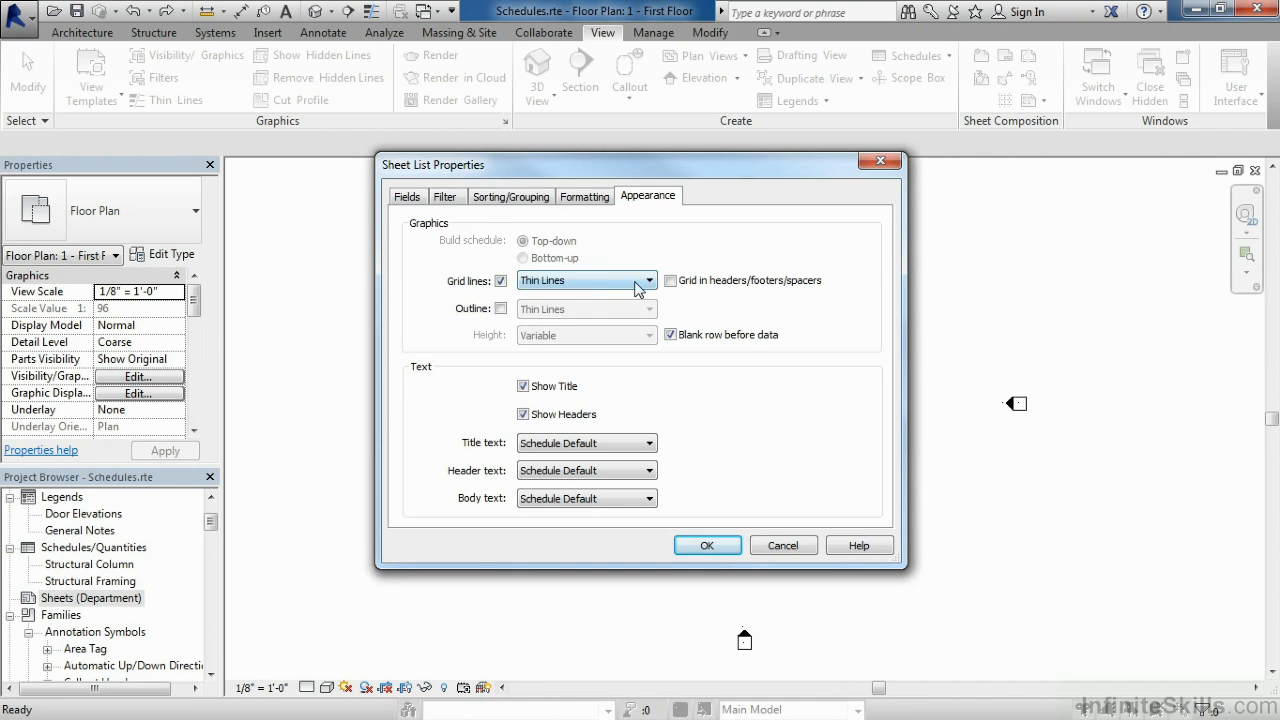
pyautogui.click(648, 280)
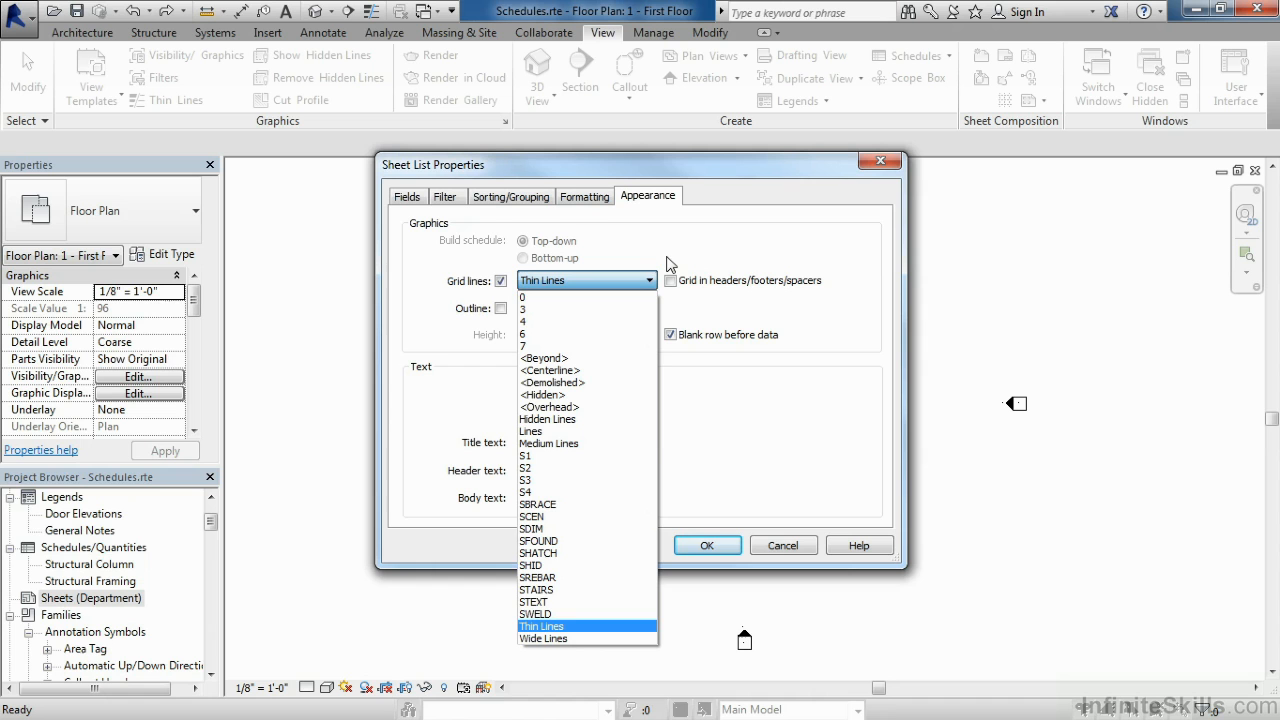
pyautogui.click(541, 626)
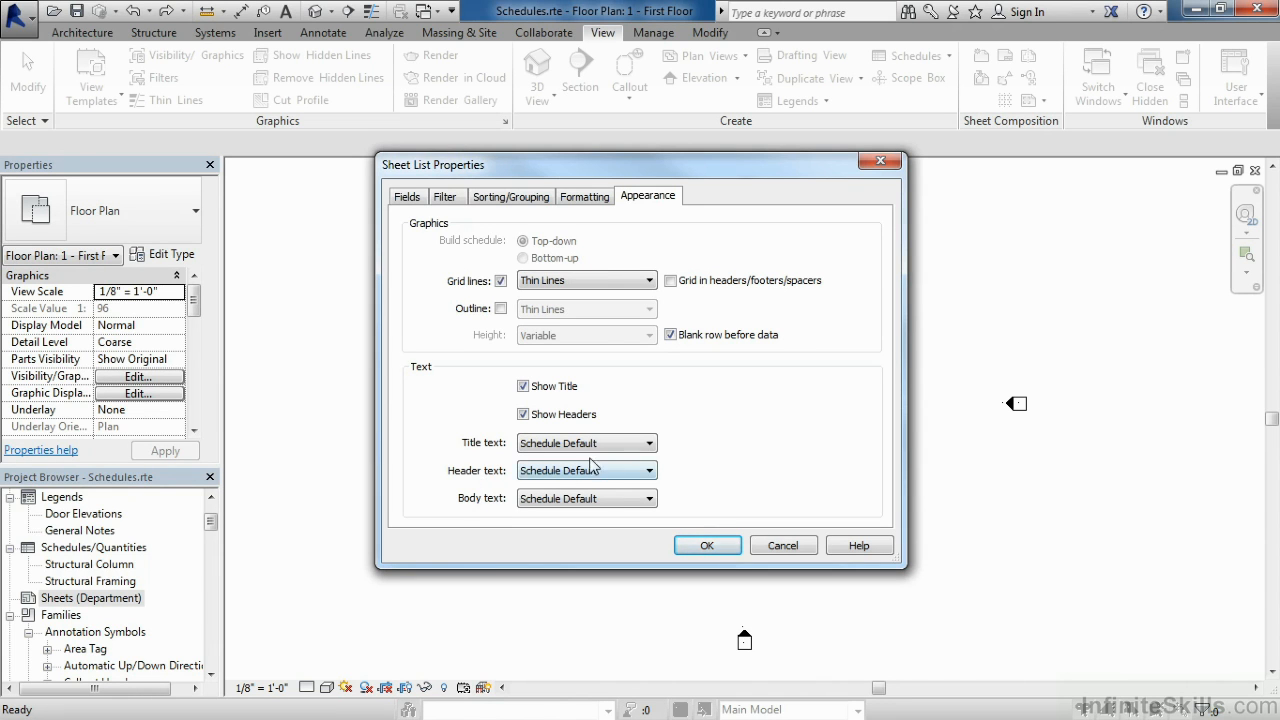
pyautogui.click(651, 443)
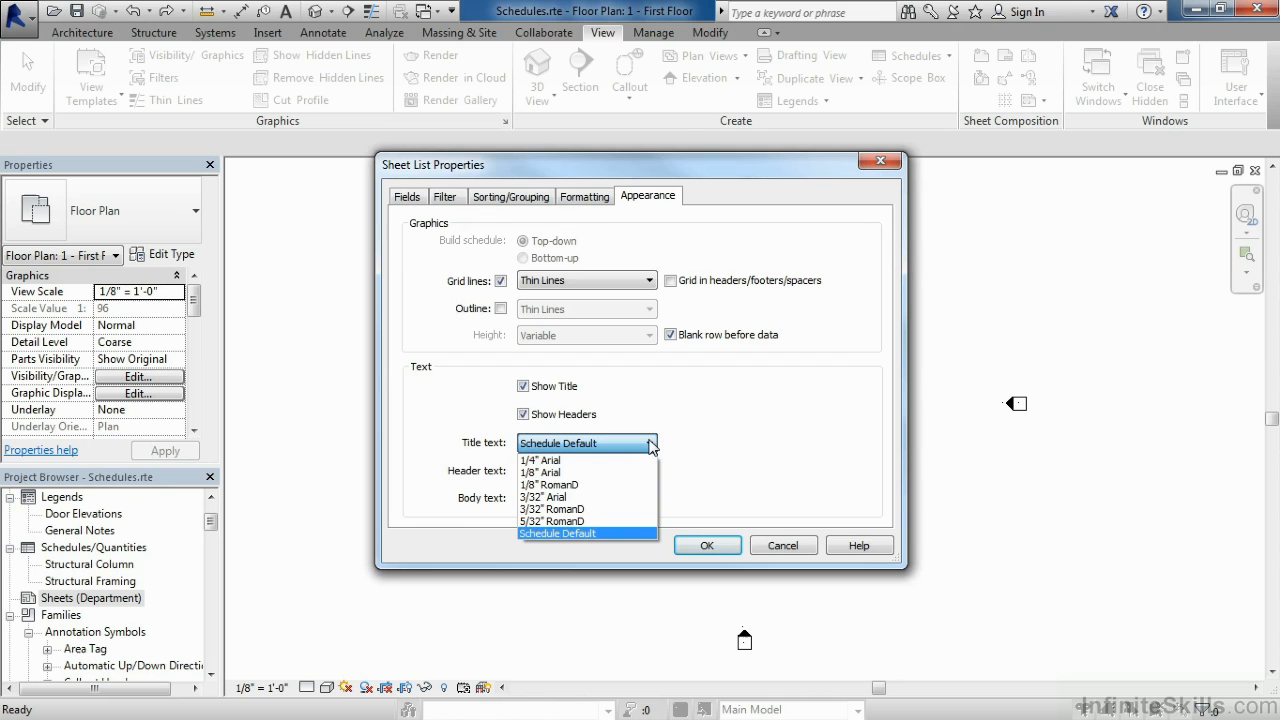
pyautogui.click(587, 533)
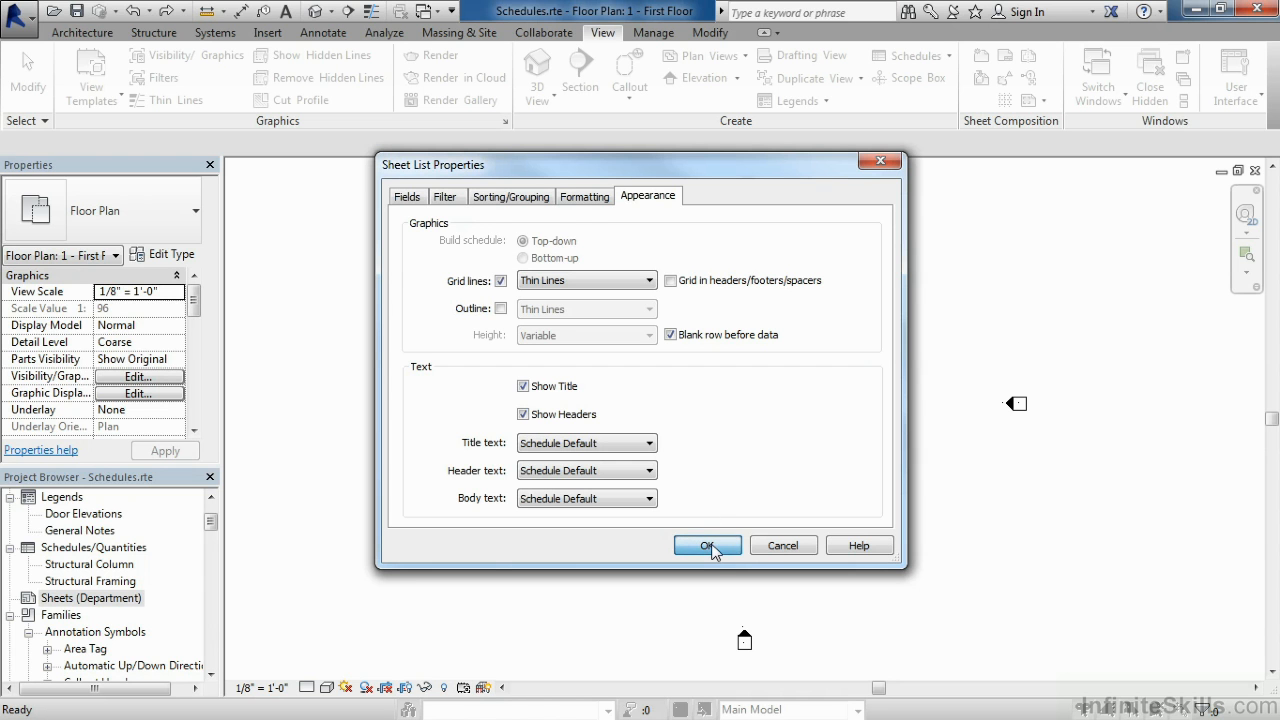
# Step: Apply the Sheet List properties and select the Sheets node in the Project Browser
pyautogui.click(707, 545)
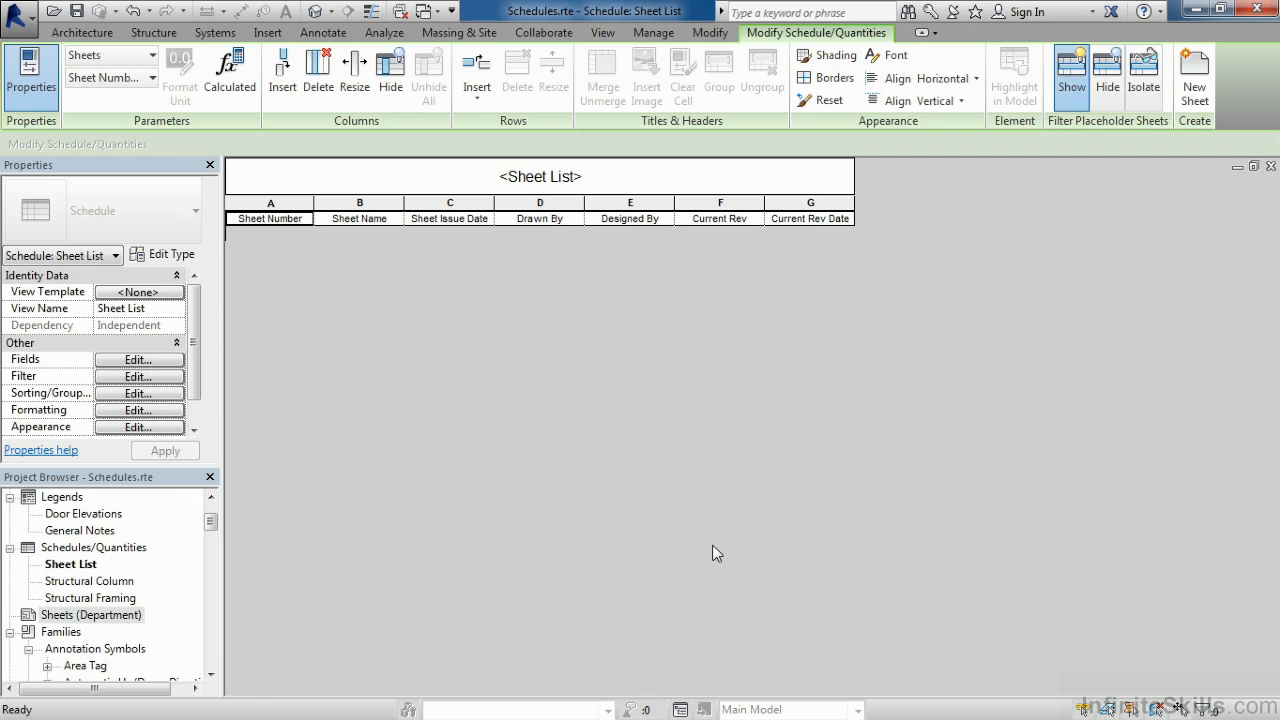
pyautogui.moveTo(640, 492)
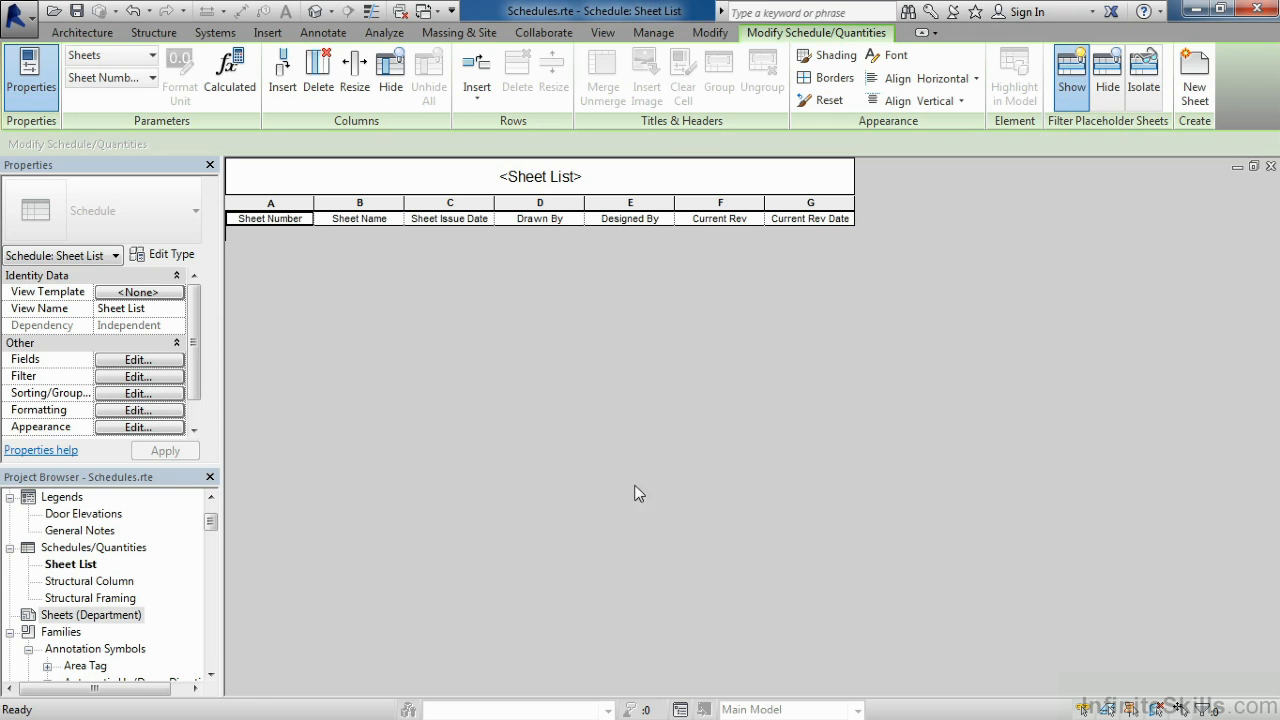
pyautogui.moveTo(680, 258)
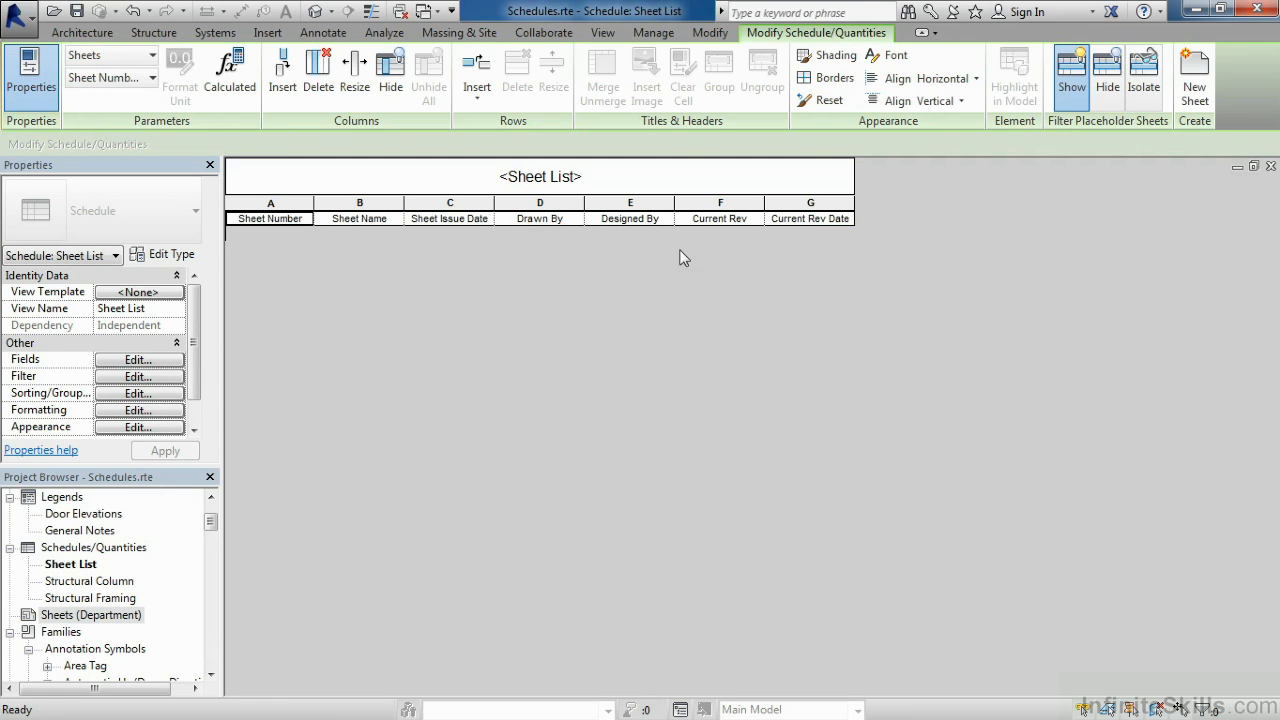
pyautogui.moveTo(795, 247)
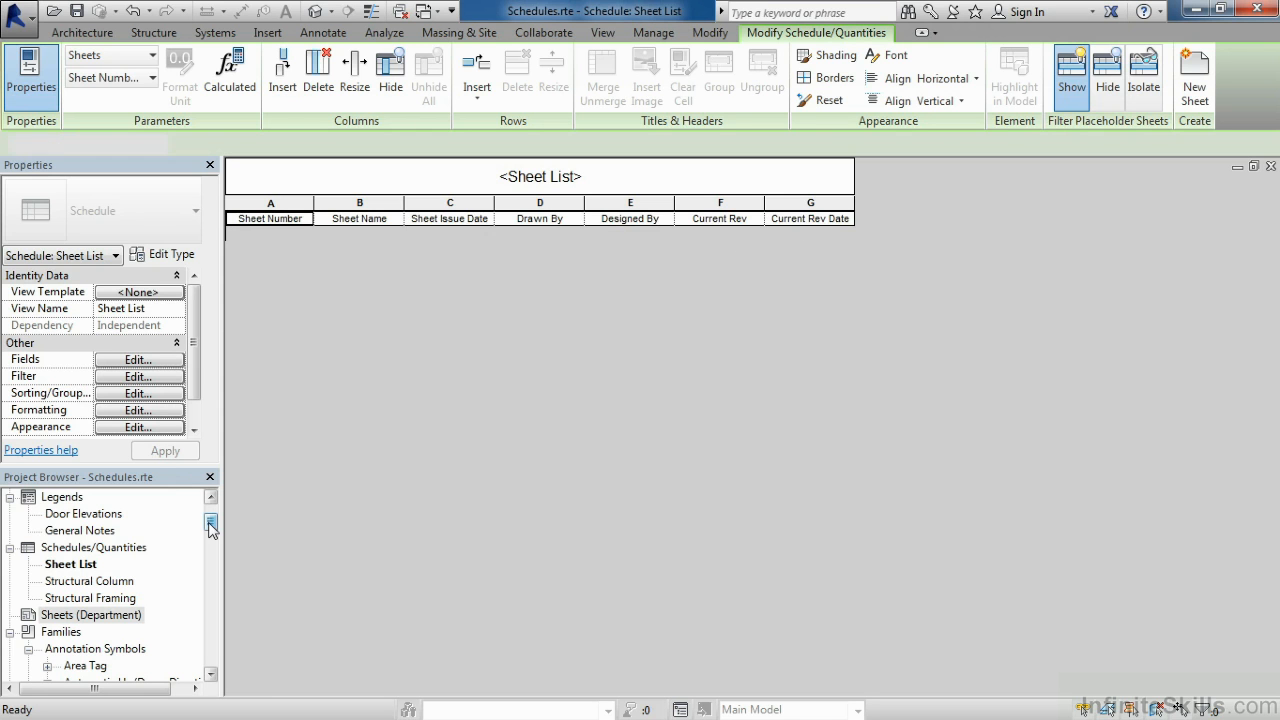
pyautogui.click(91, 597)
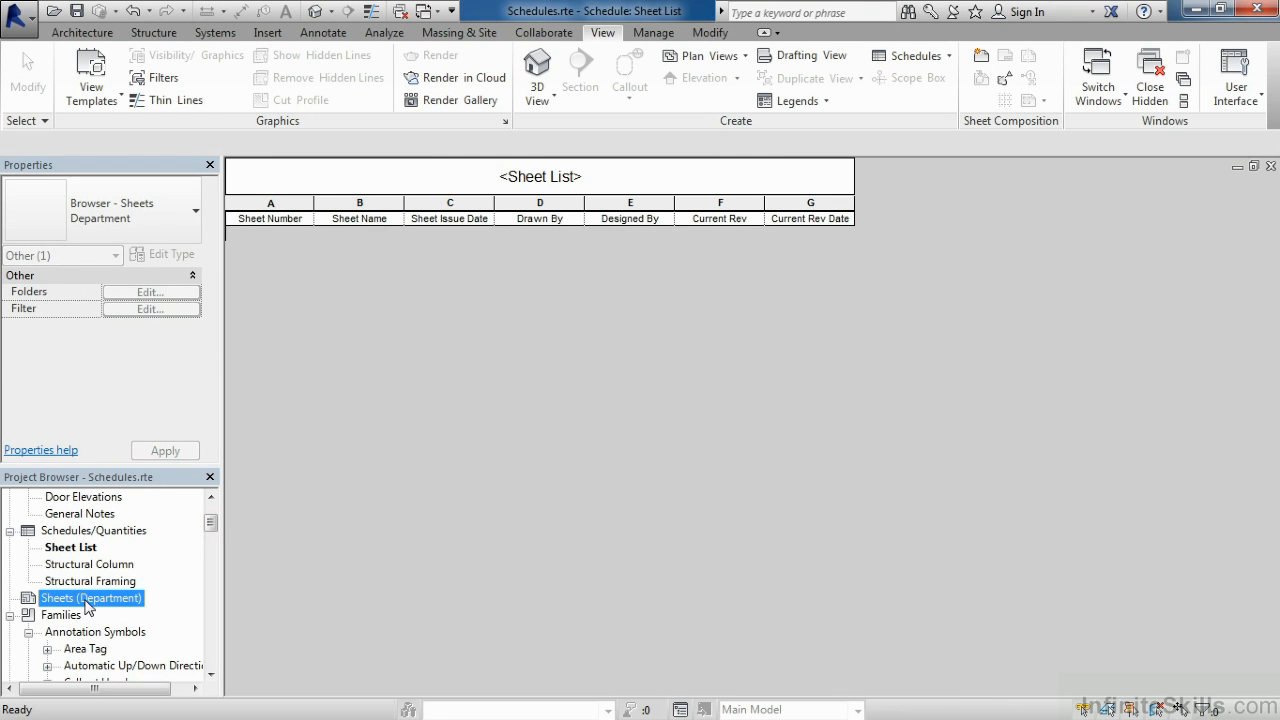
# Step: Create sheets A101 and A102 with the E1 title block and reopen the Sheet List
pyautogui.rightClick(91, 597)
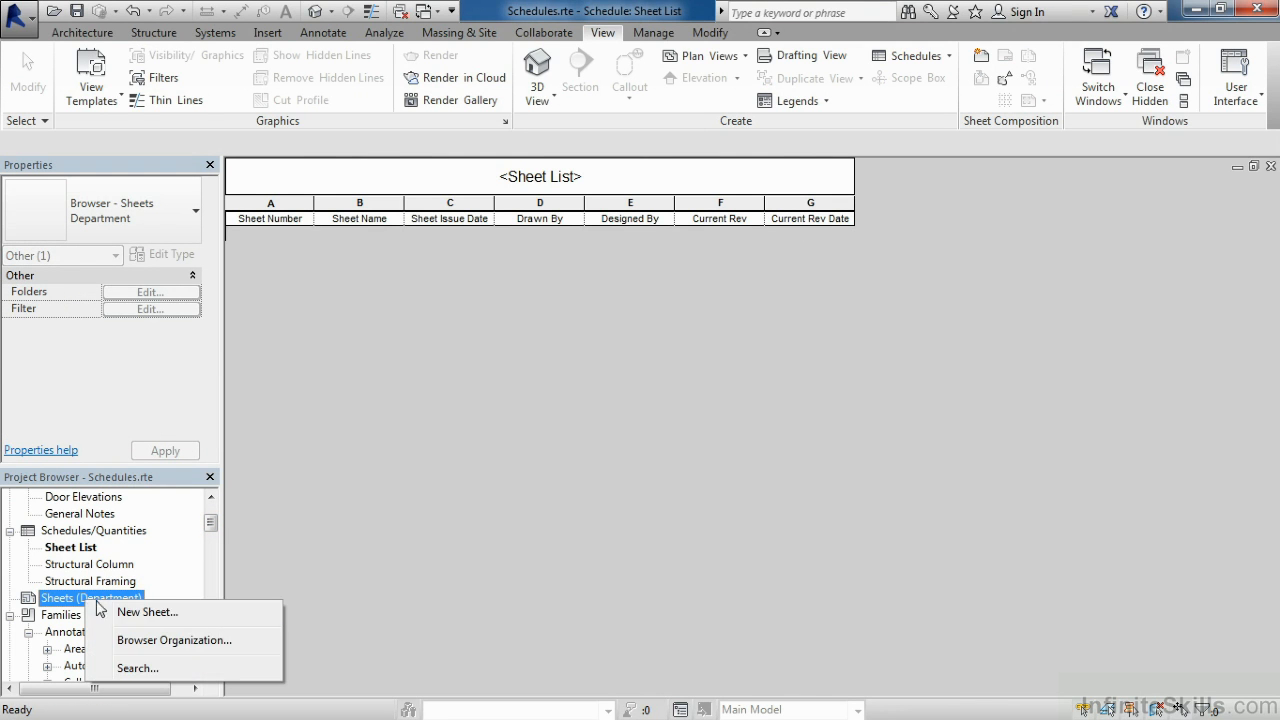
pyautogui.moveTo(175, 618)
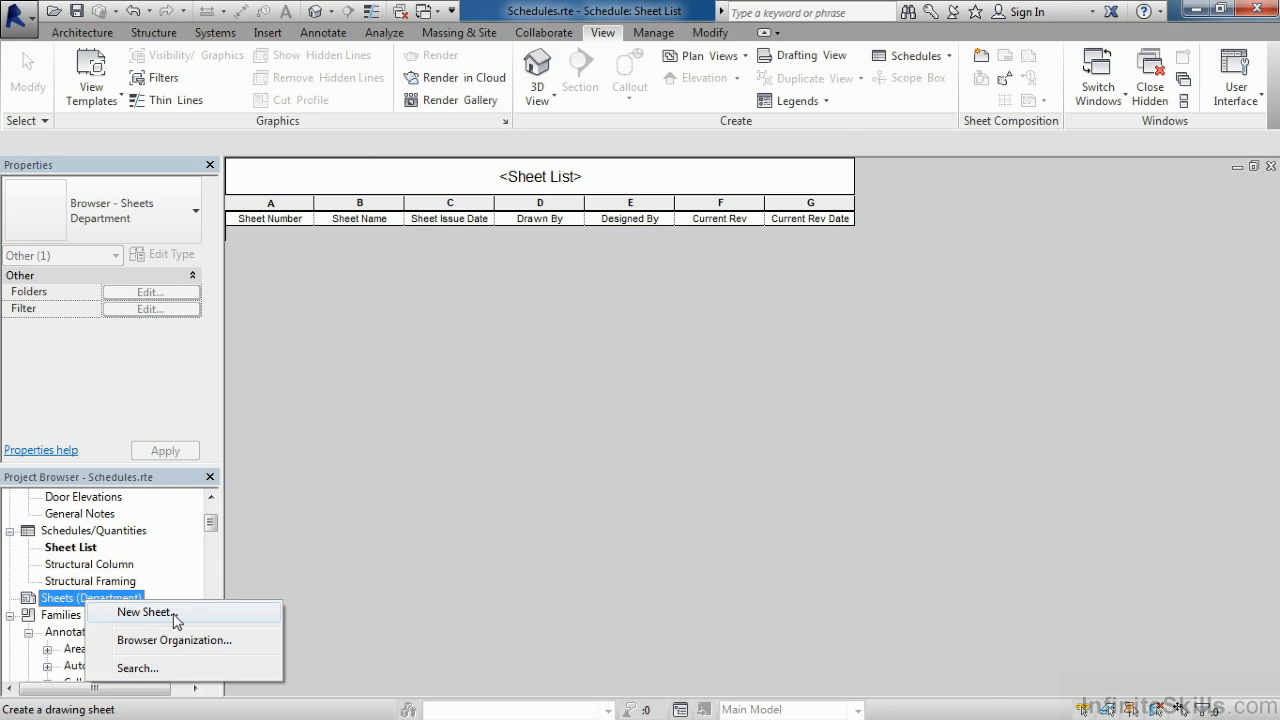
pyautogui.click(143, 611)
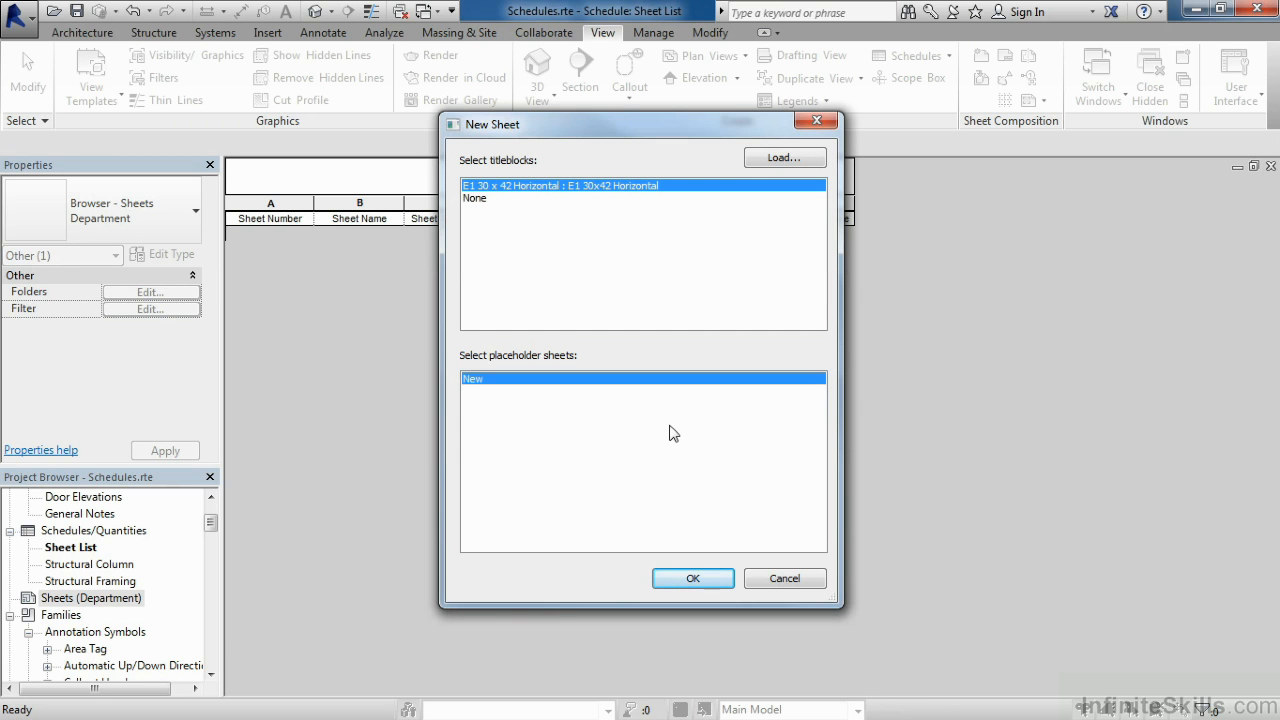
pyautogui.moveTo(696, 324)
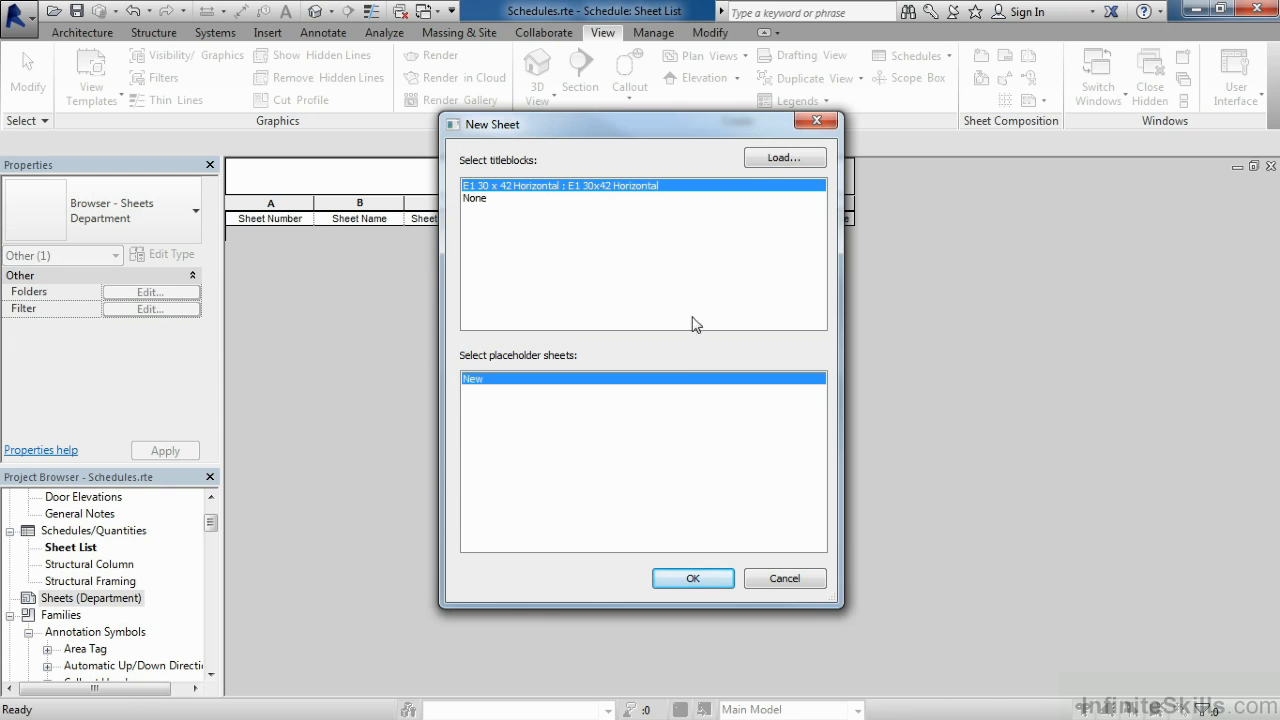
pyautogui.moveTo(710, 311)
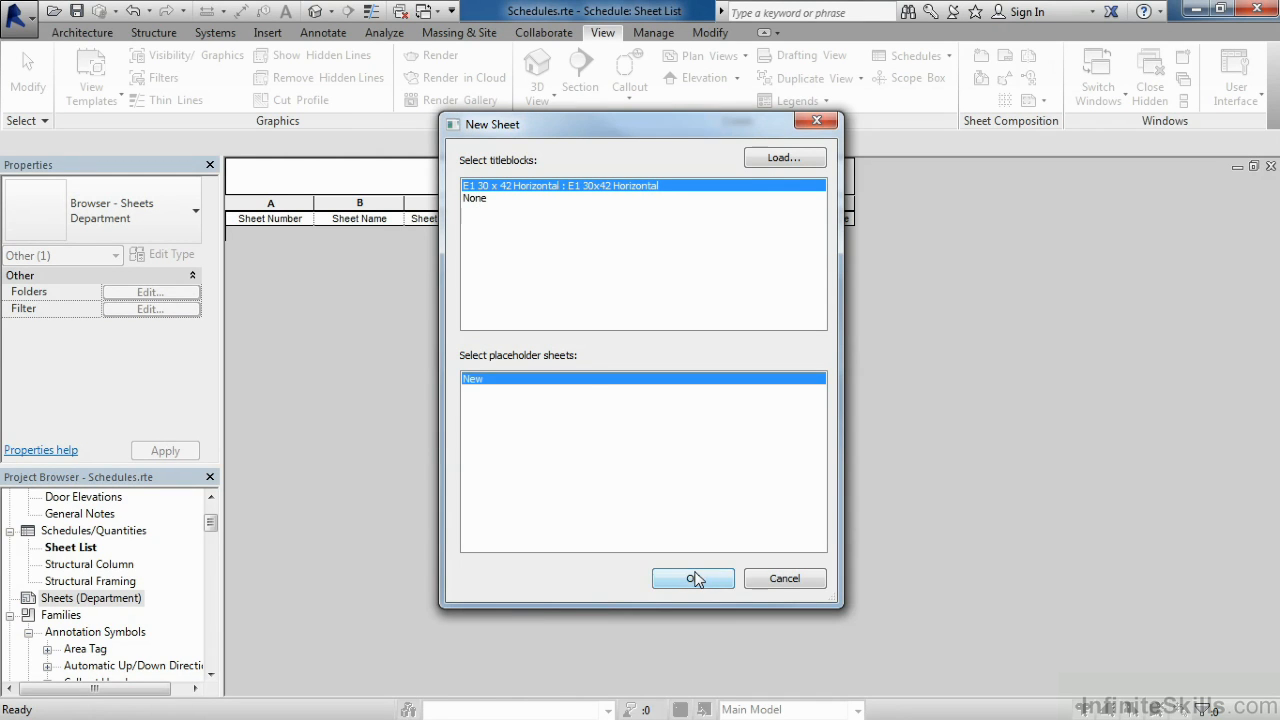
pyautogui.click(692, 578)
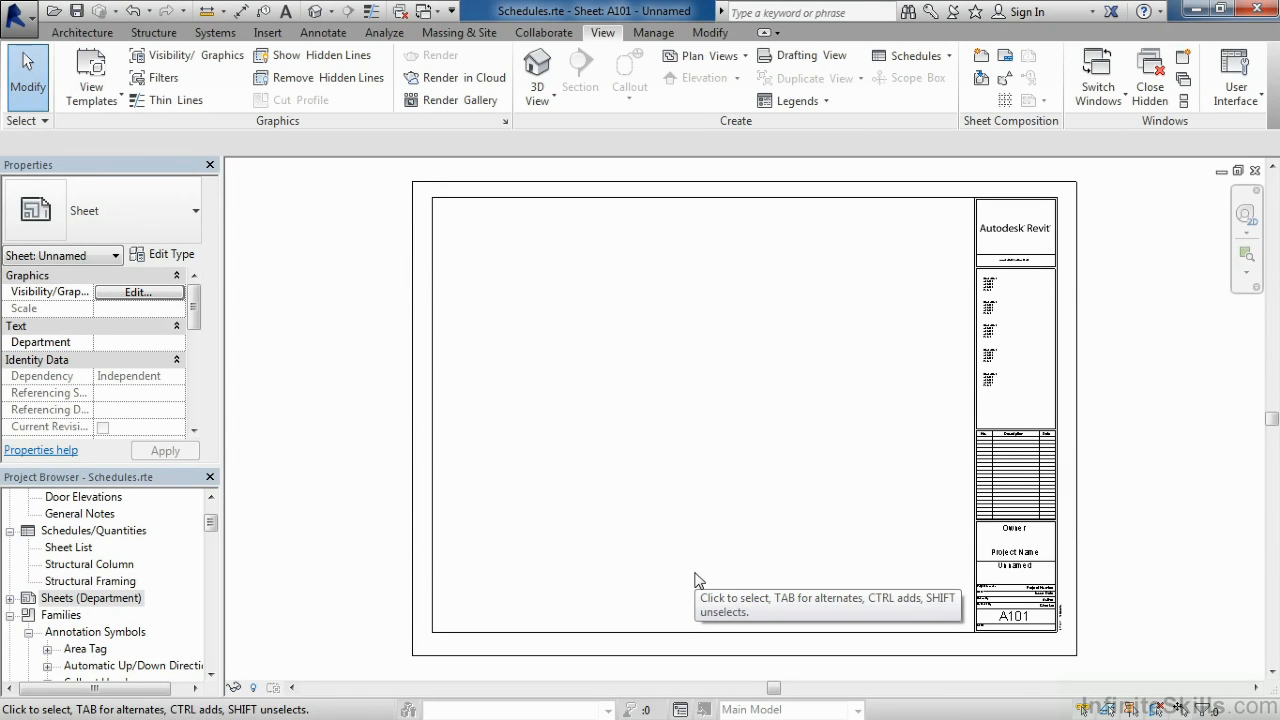
pyautogui.moveTo(210, 596)
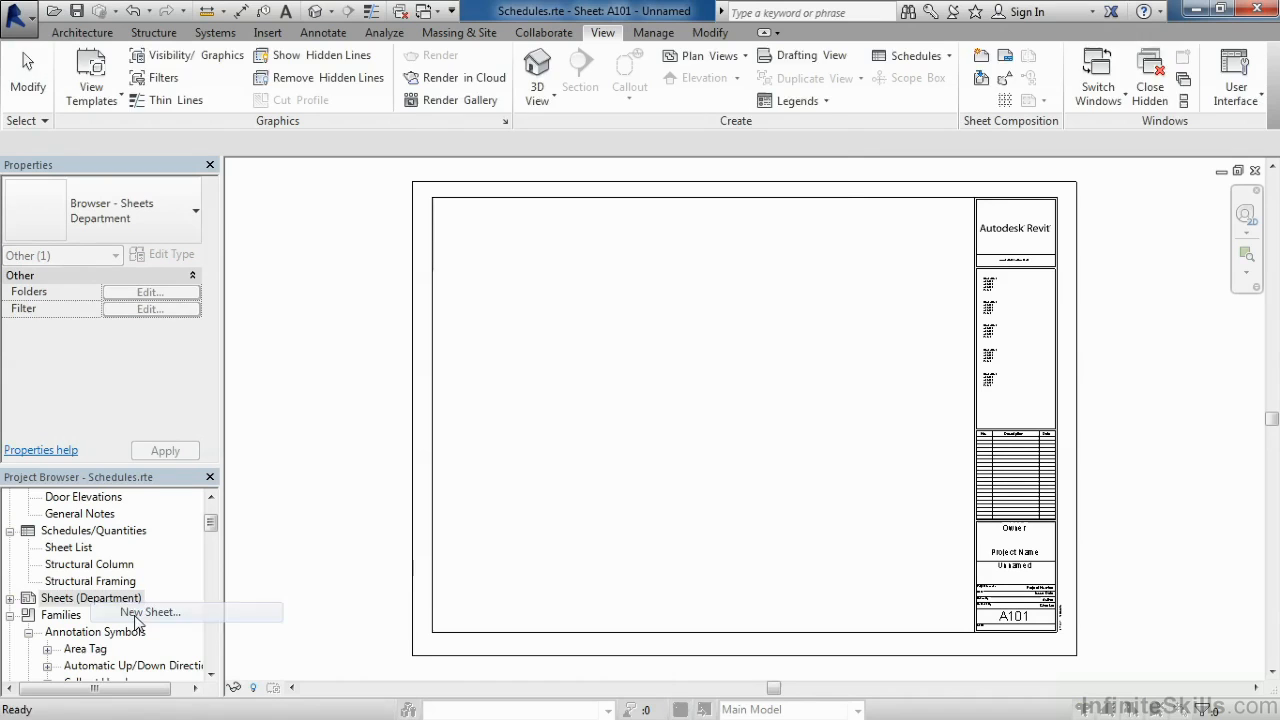
pyautogui.click(150, 611)
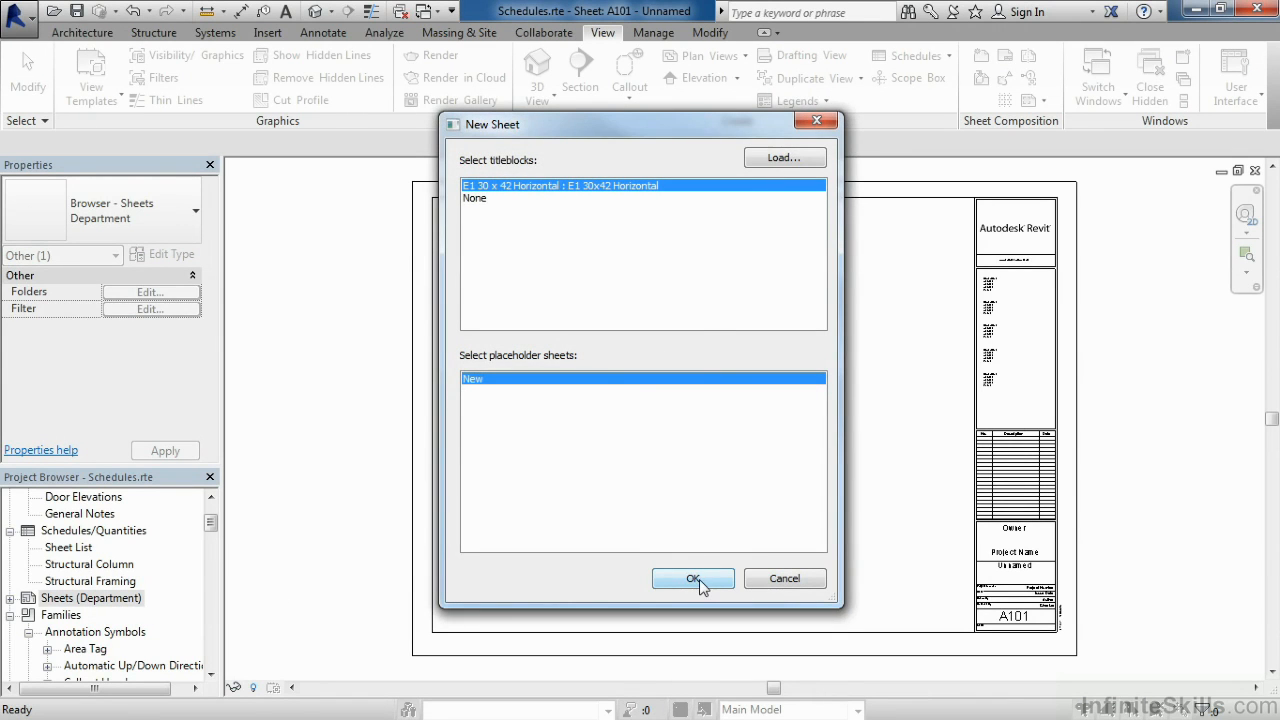
pyautogui.click(693, 578)
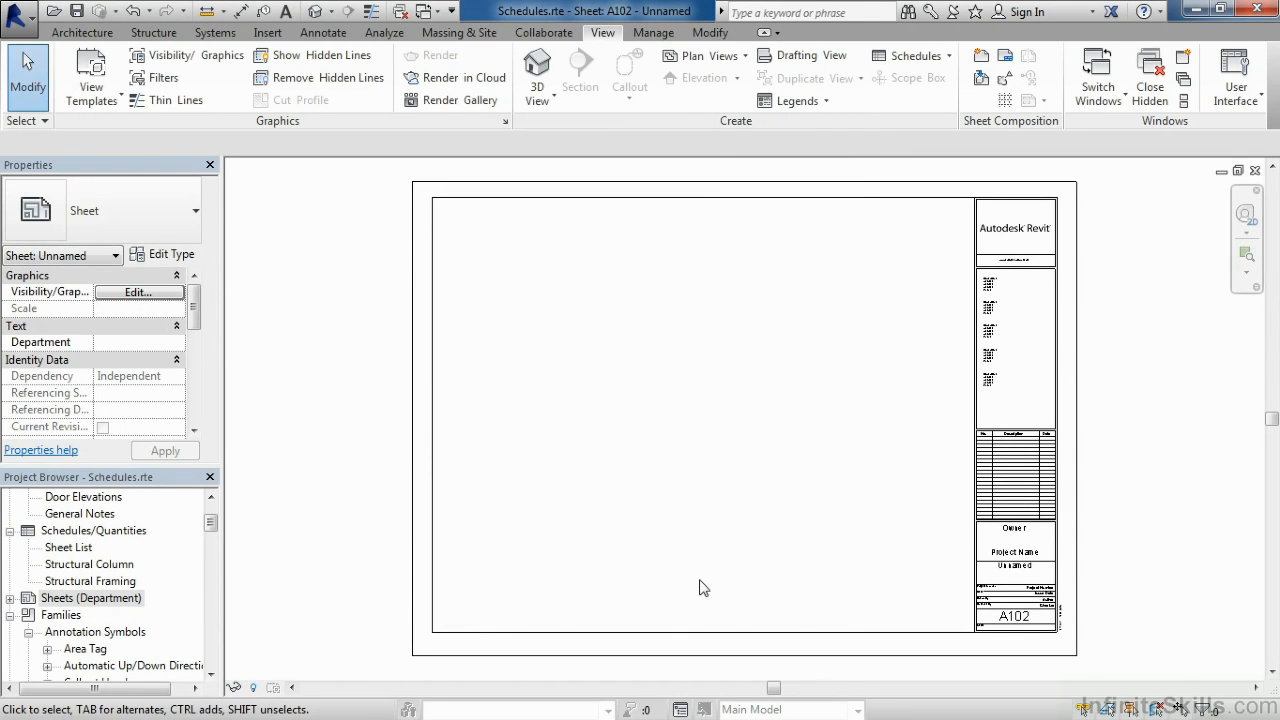
pyautogui.moveTo(421, 604)
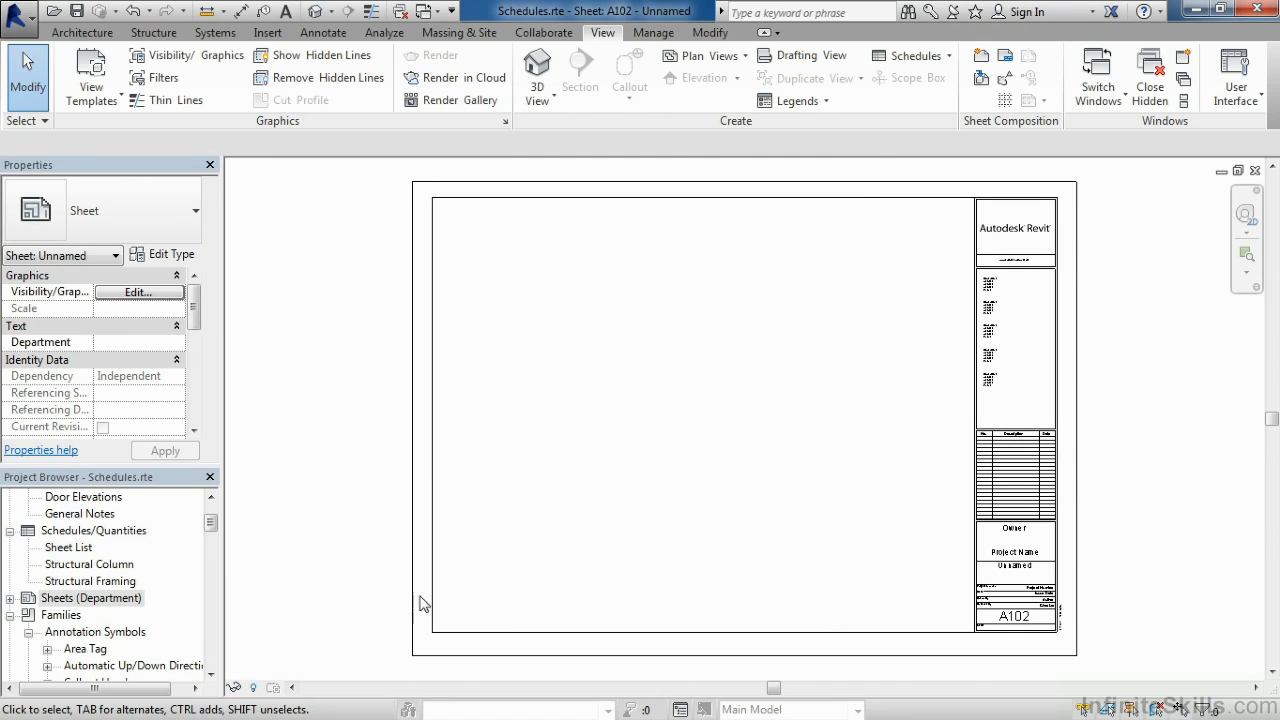
pyautogui.doubleClick(70, 547)
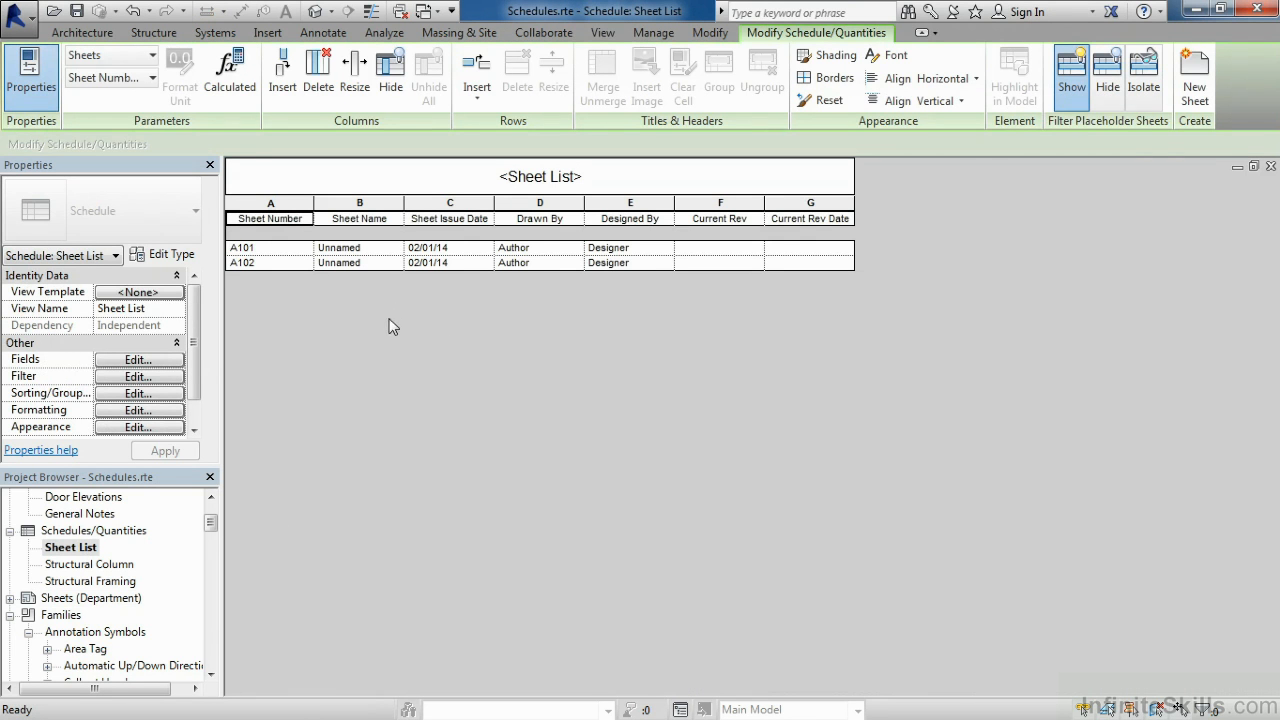
pyautogui.moveTo(393, 337)
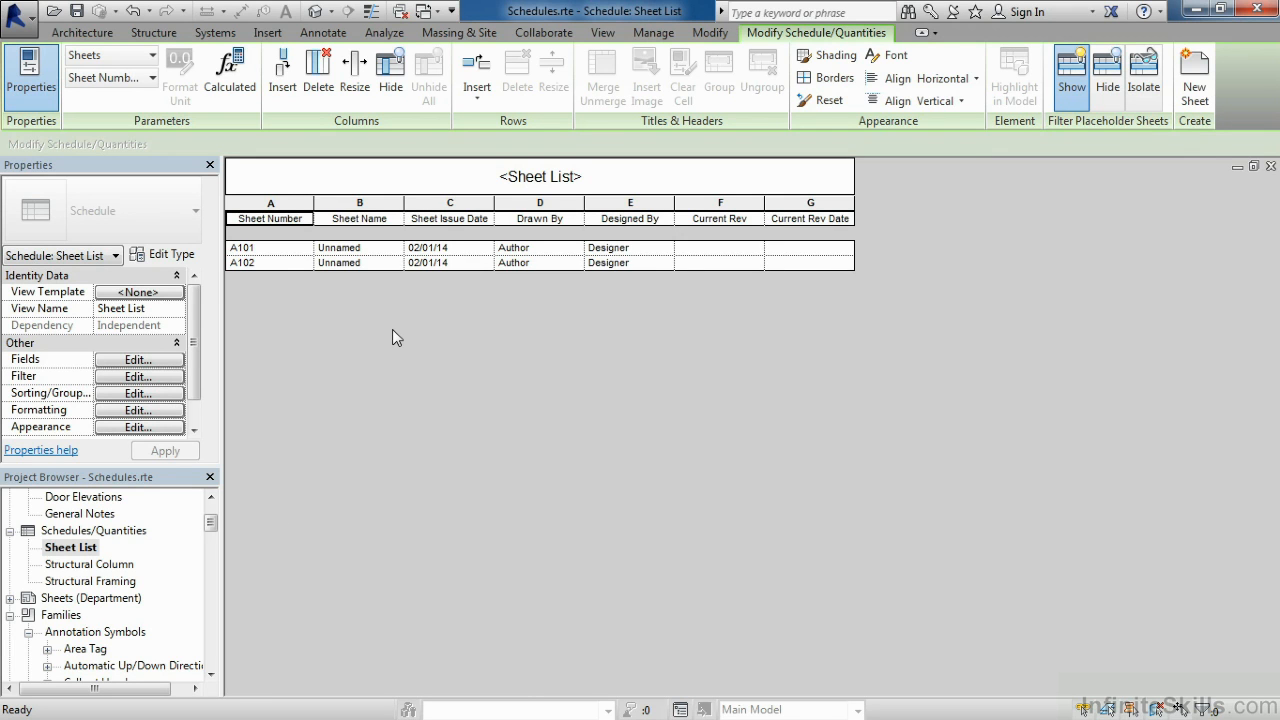
pyautogui.moveTo(303, 277)
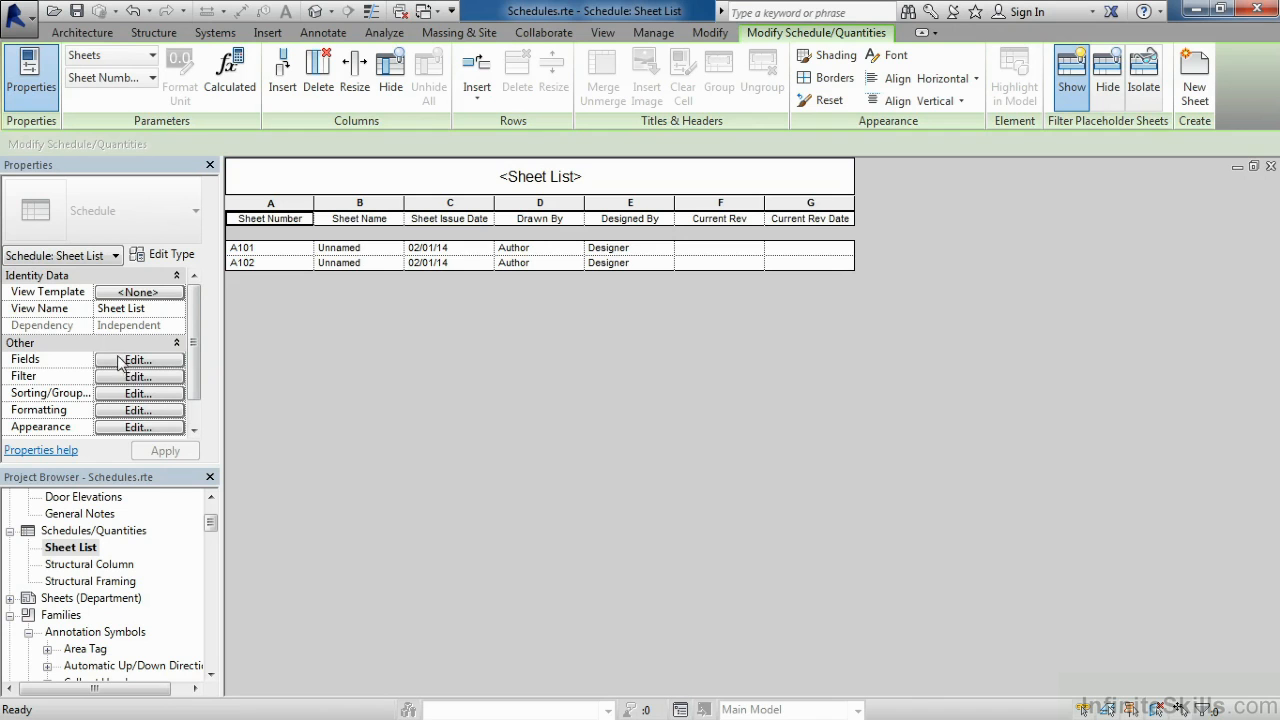
pyautogui.moveTo(118, 390)
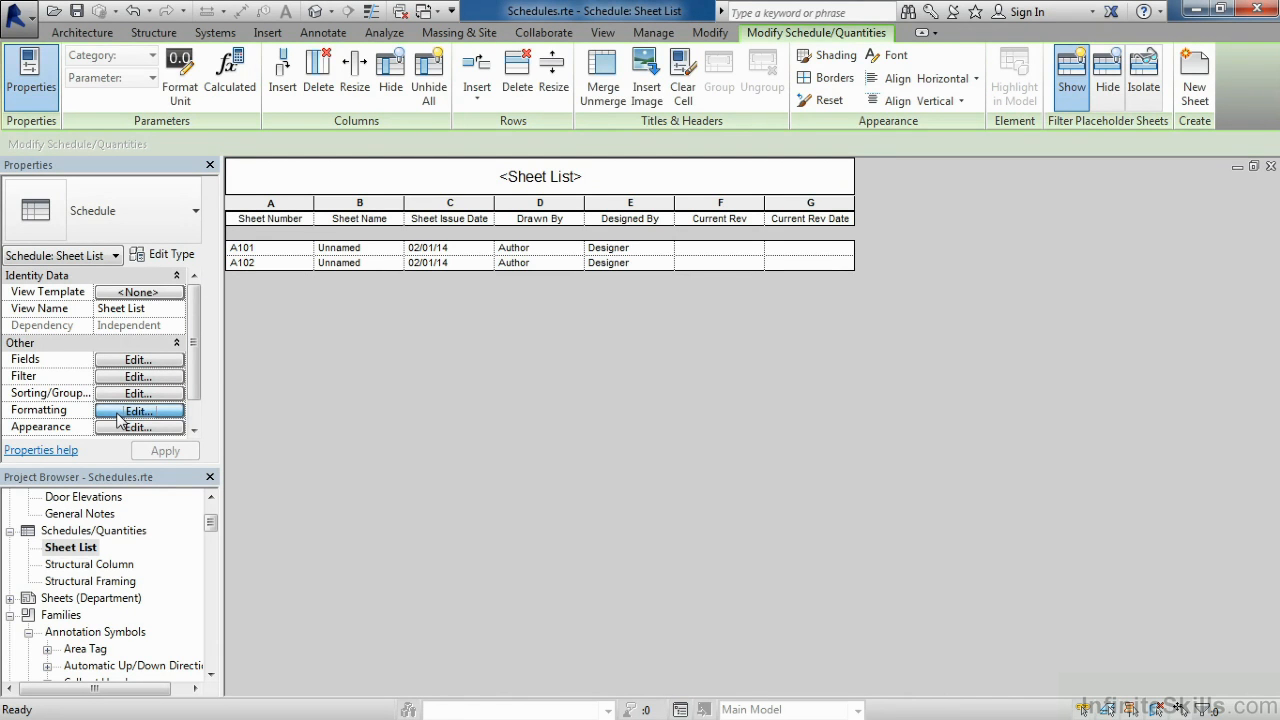
# Step: Change the Sheet Number heading to Sheet Num via the formatting settings
pyautogui.click(138, 410)
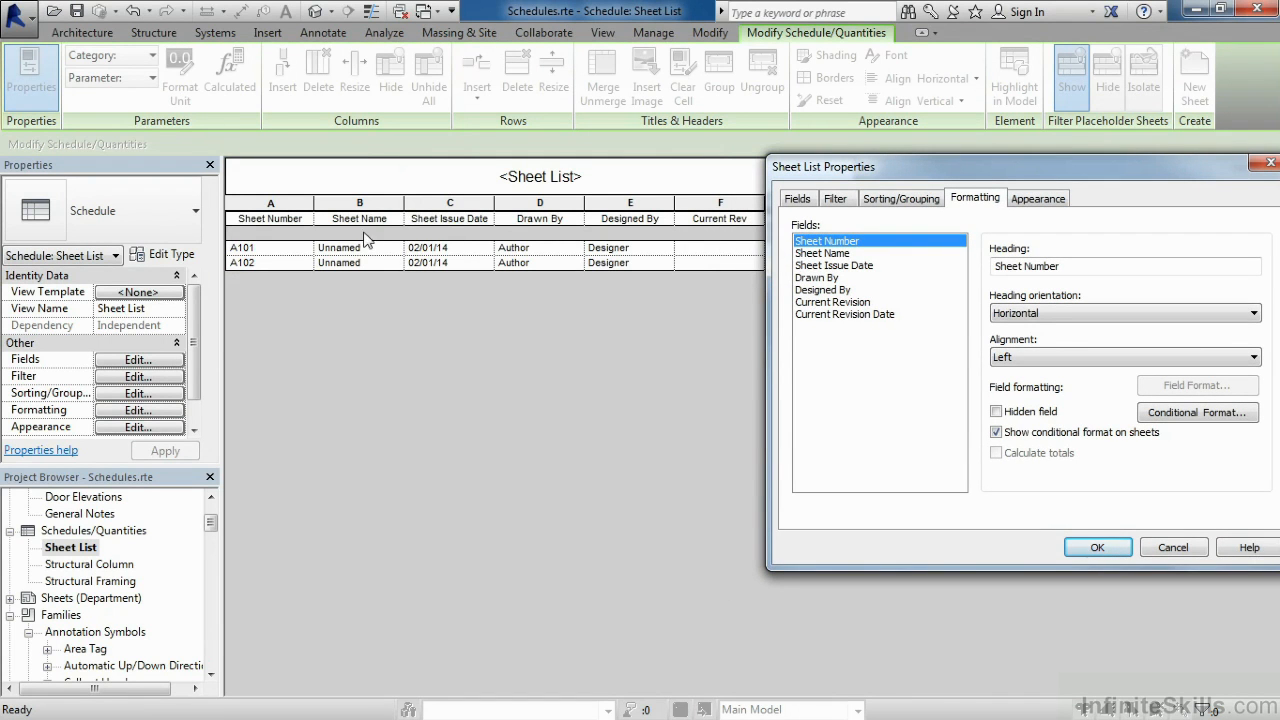
pyautogui.moveTo(471, 230)
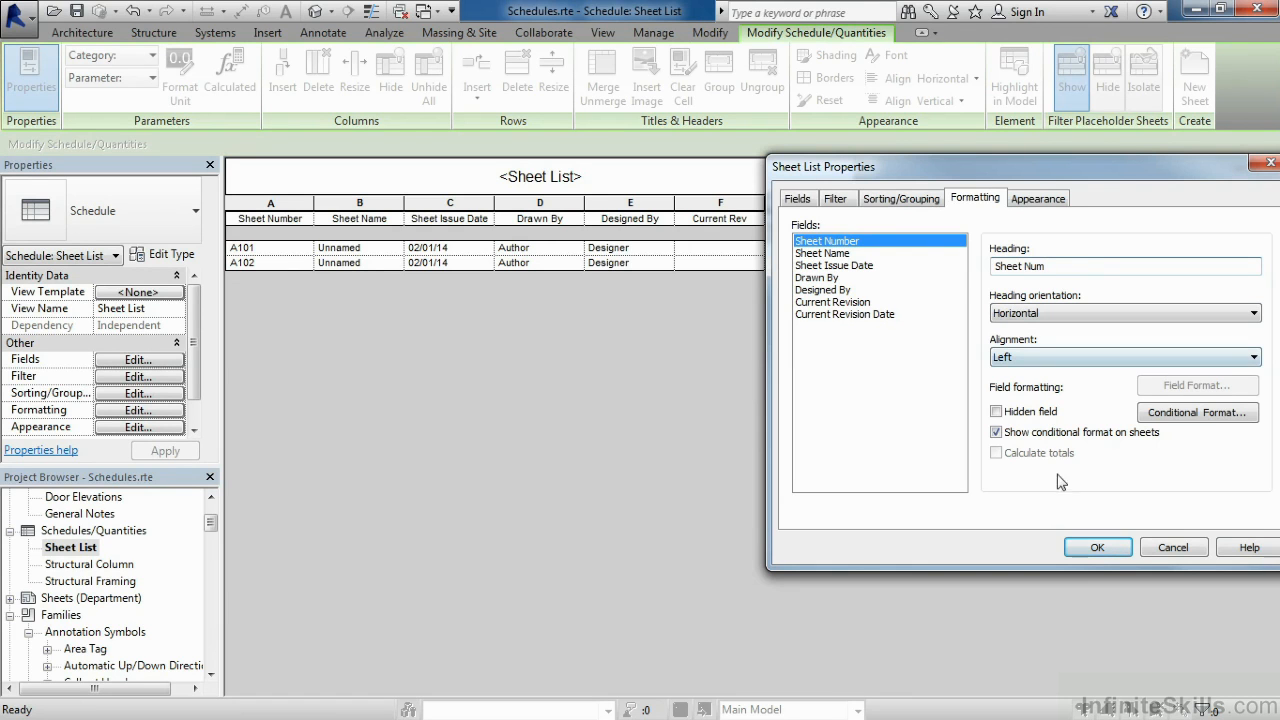
pyautogui.click(1097, 547)
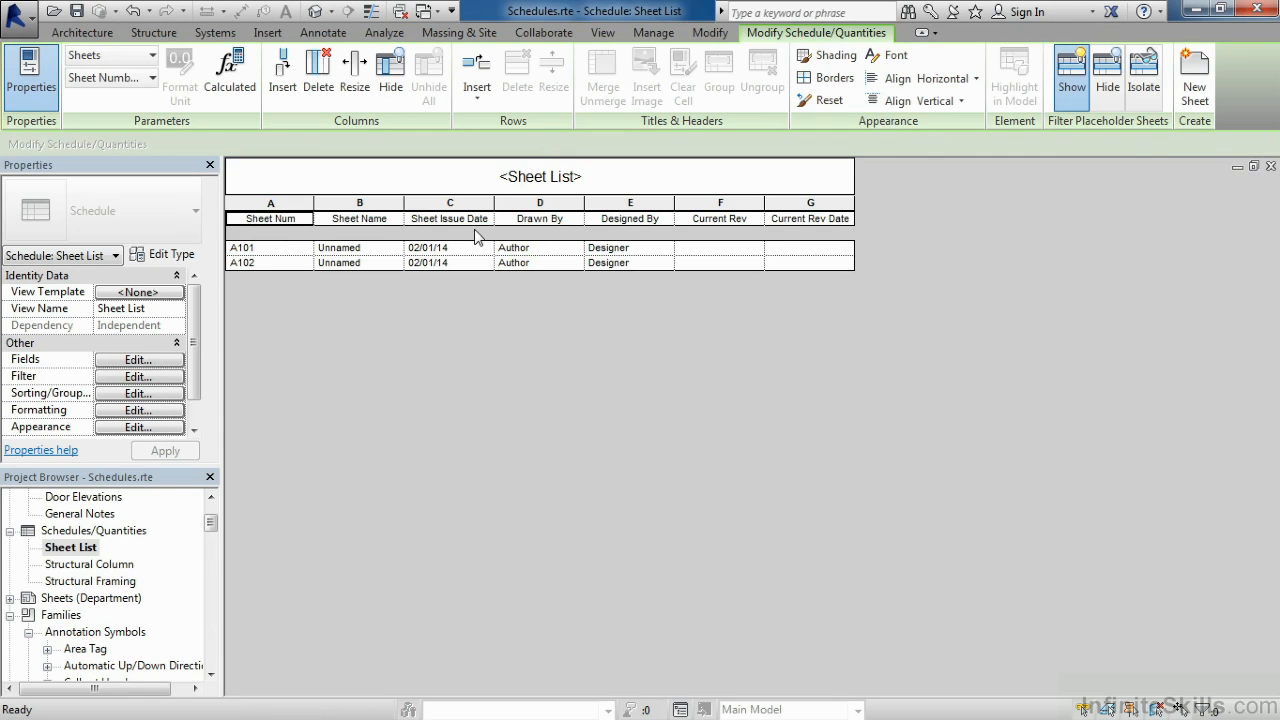
pyautogui.moveTo(170, 418)
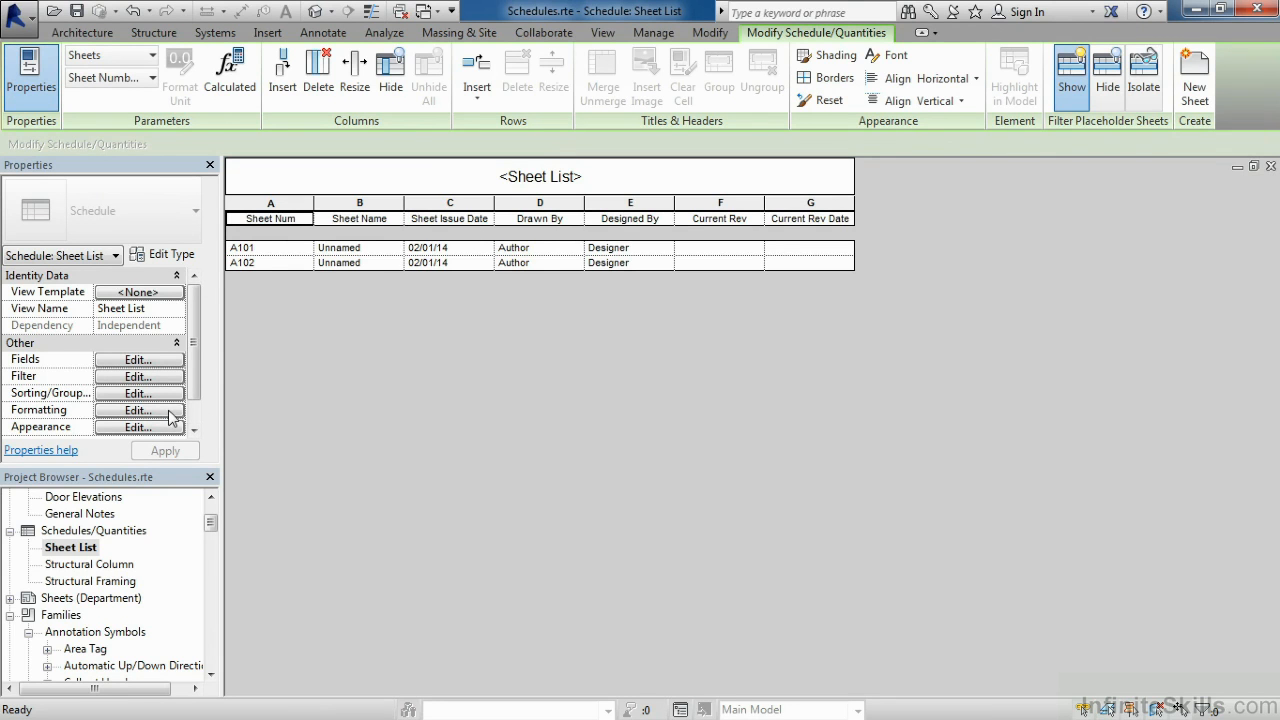
pyautogui.moveTo(576, 228)
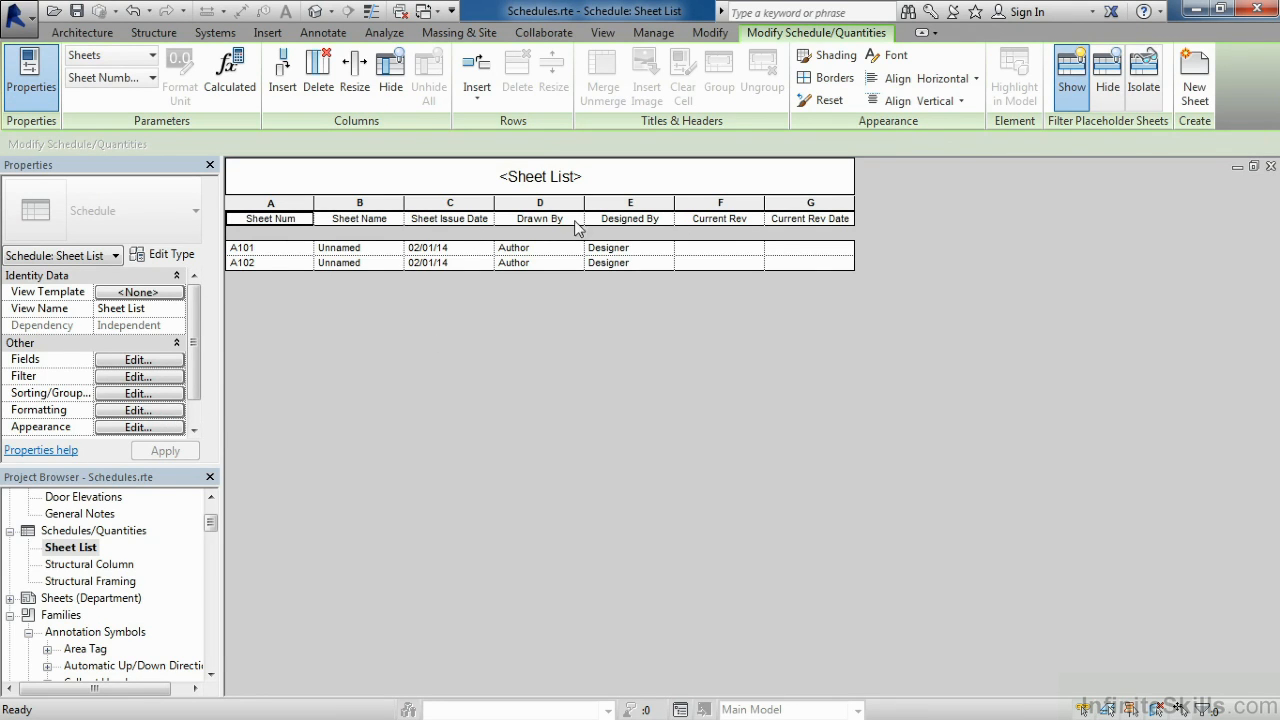
pyautogui.moveTo(490, 224)
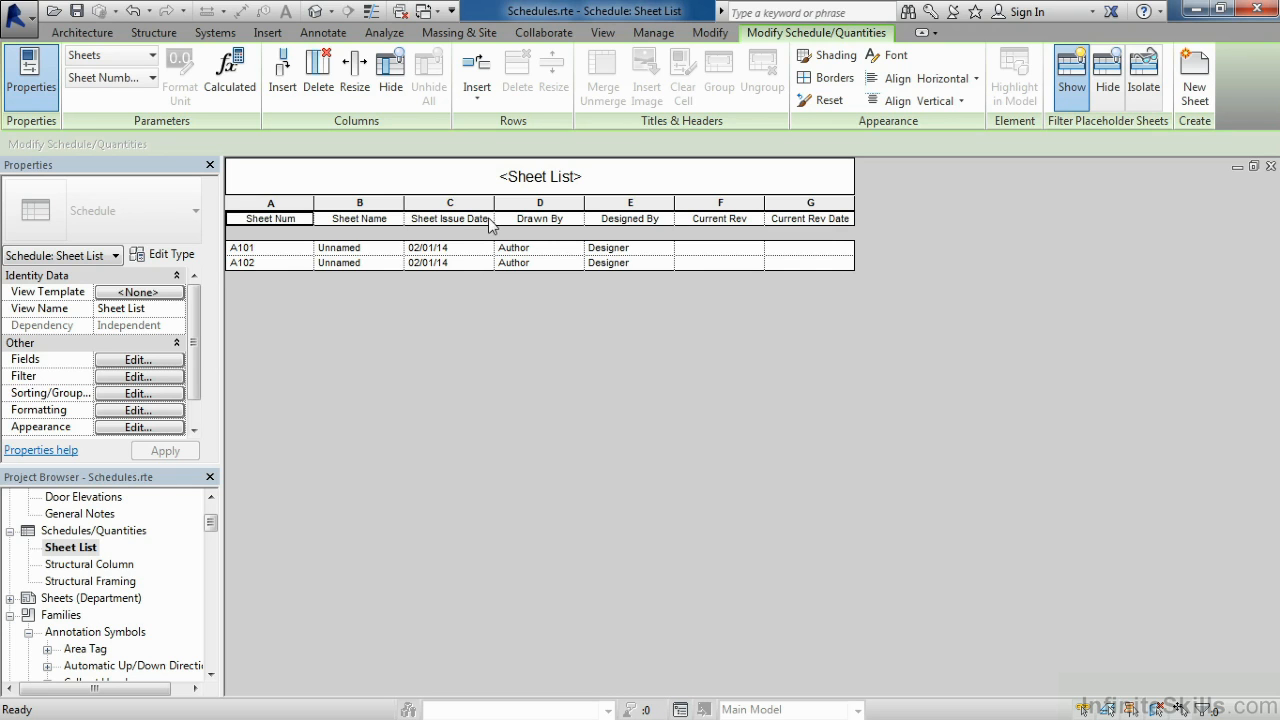
# Step: Edit the Sheet Issue Date header cell in place to read Sheet Issue
pyautogui.click(449, 218)
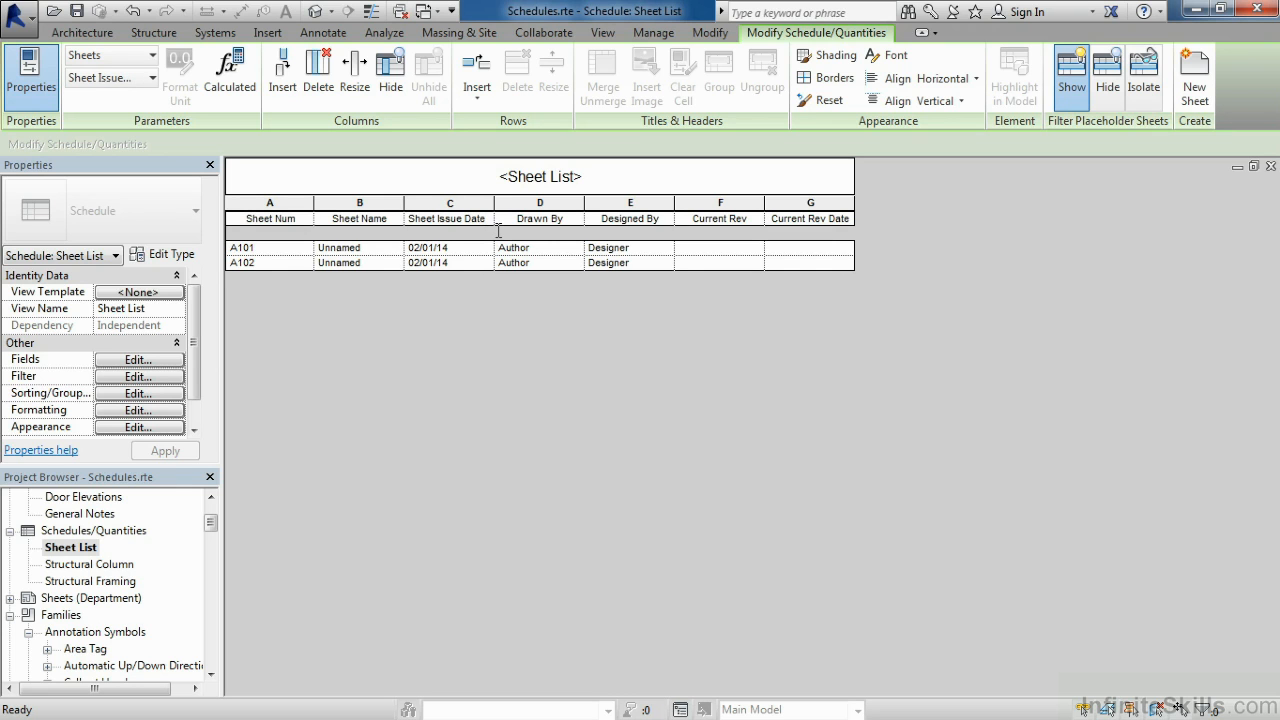
pyautogui.moveTo(639, 426)
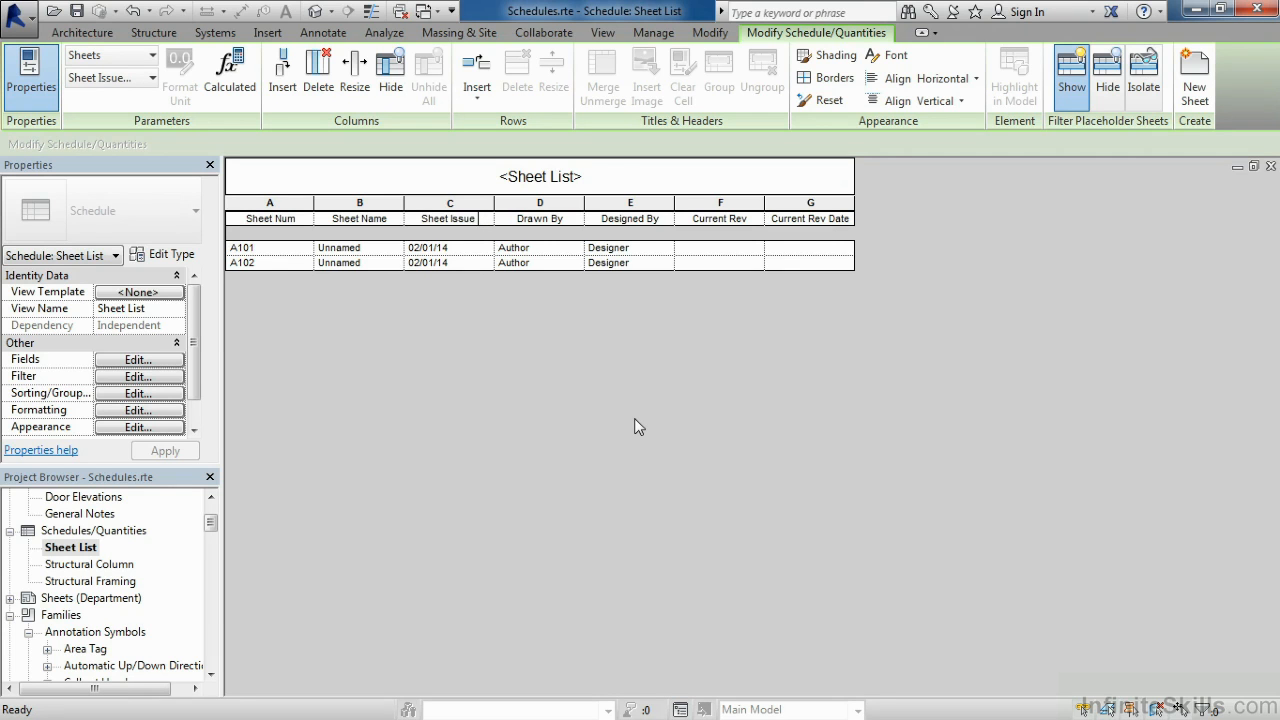
pyautogui.moveTo(714, 270)
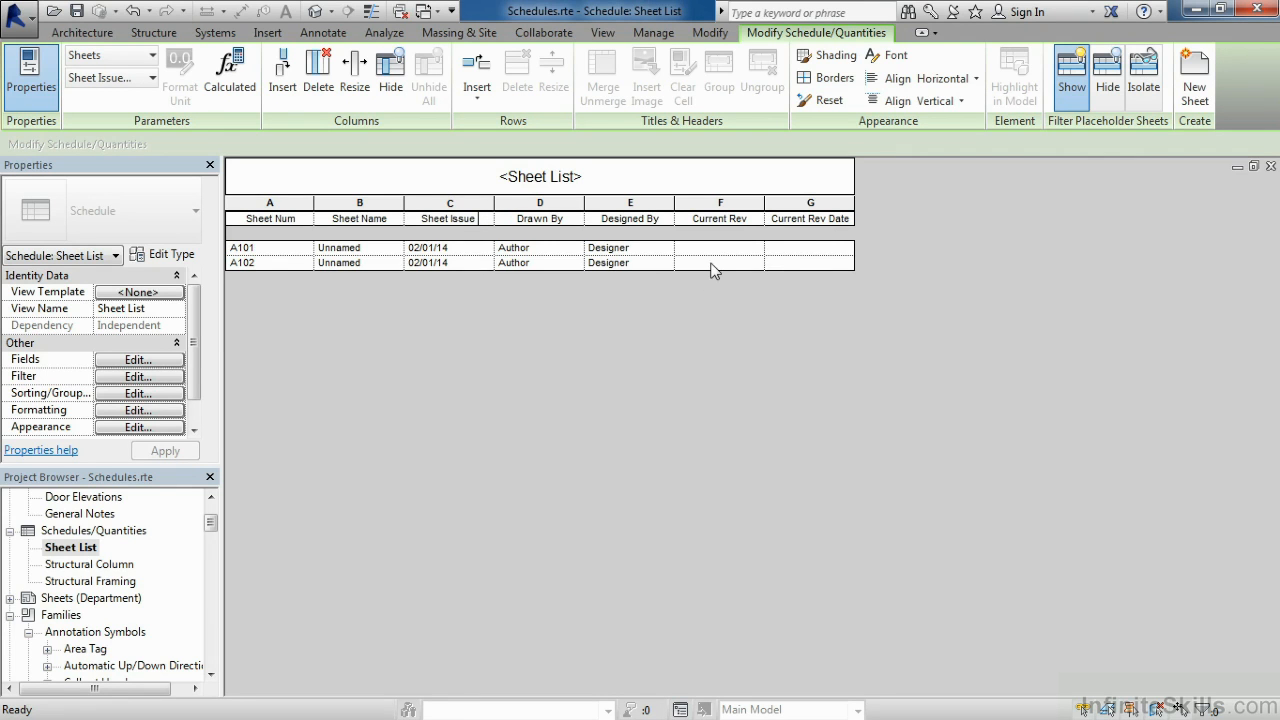
pyautogui.click(718, 262)
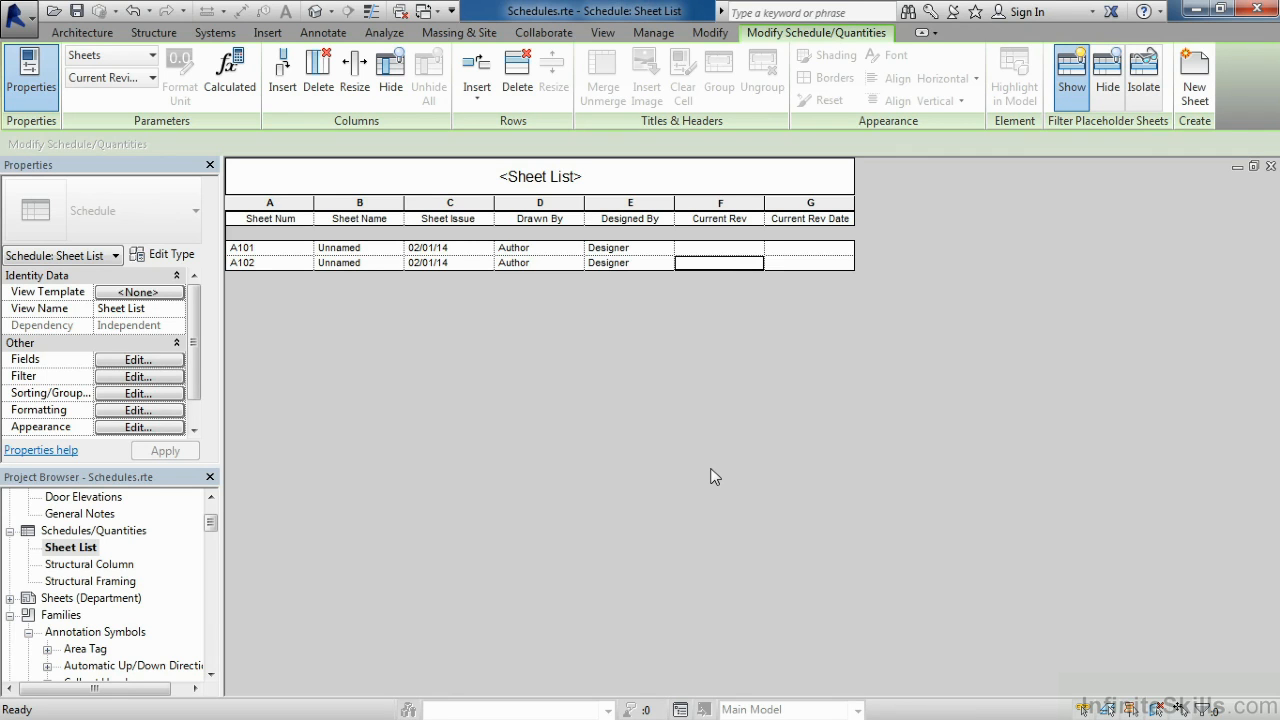
pyautogui.moveTo(365, 421)
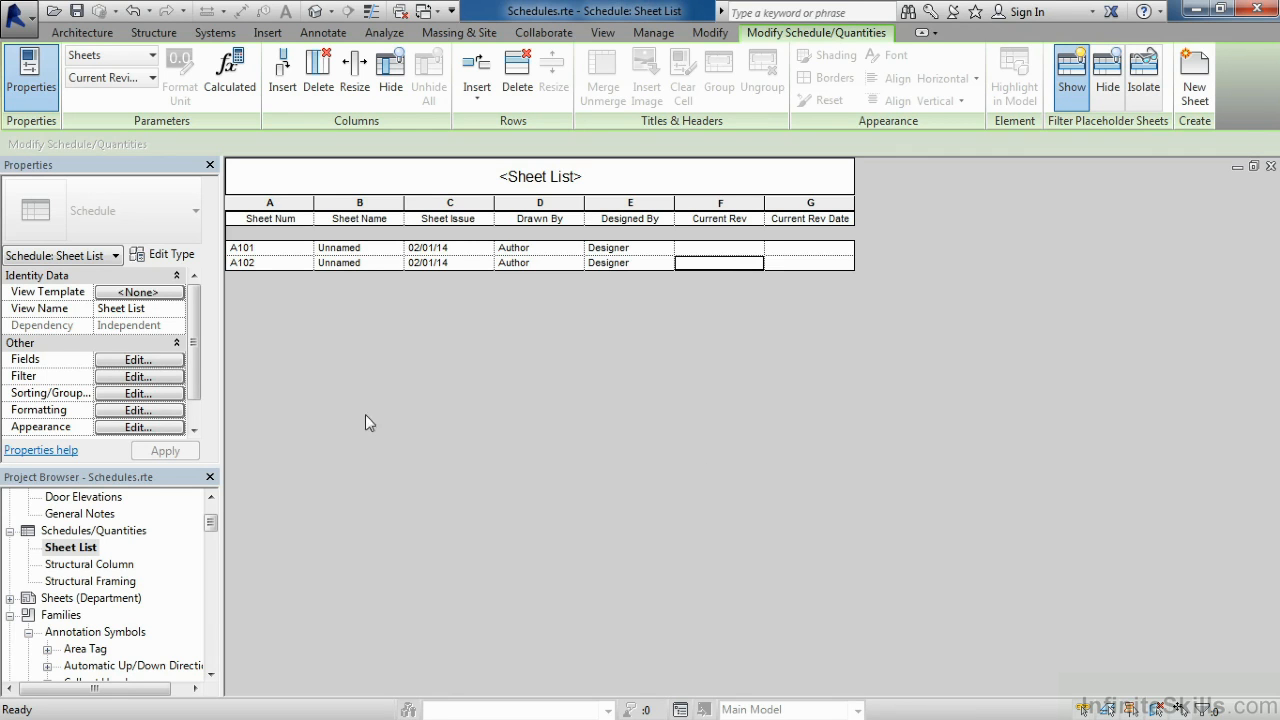
pyautogui.moveTo(165, 400)
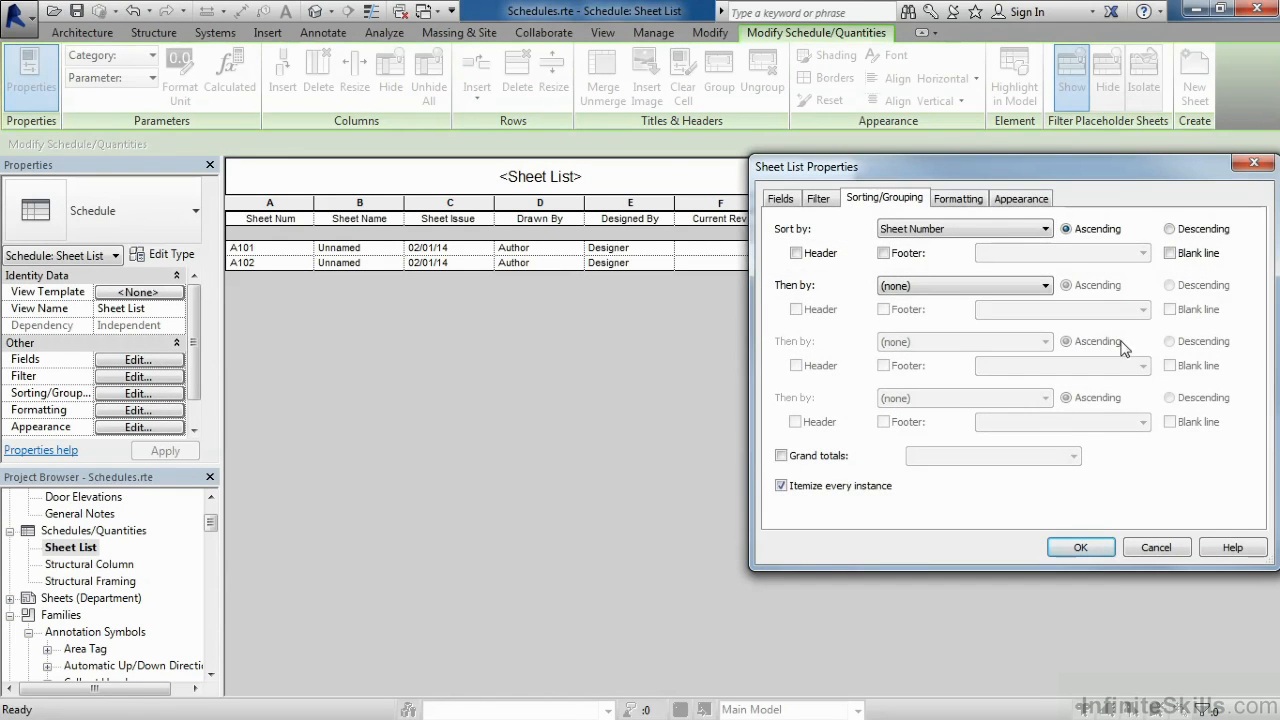
# Step: Turn off Blank row before data in the appearance settings and apply it
pyautogui.click(1021, 198)
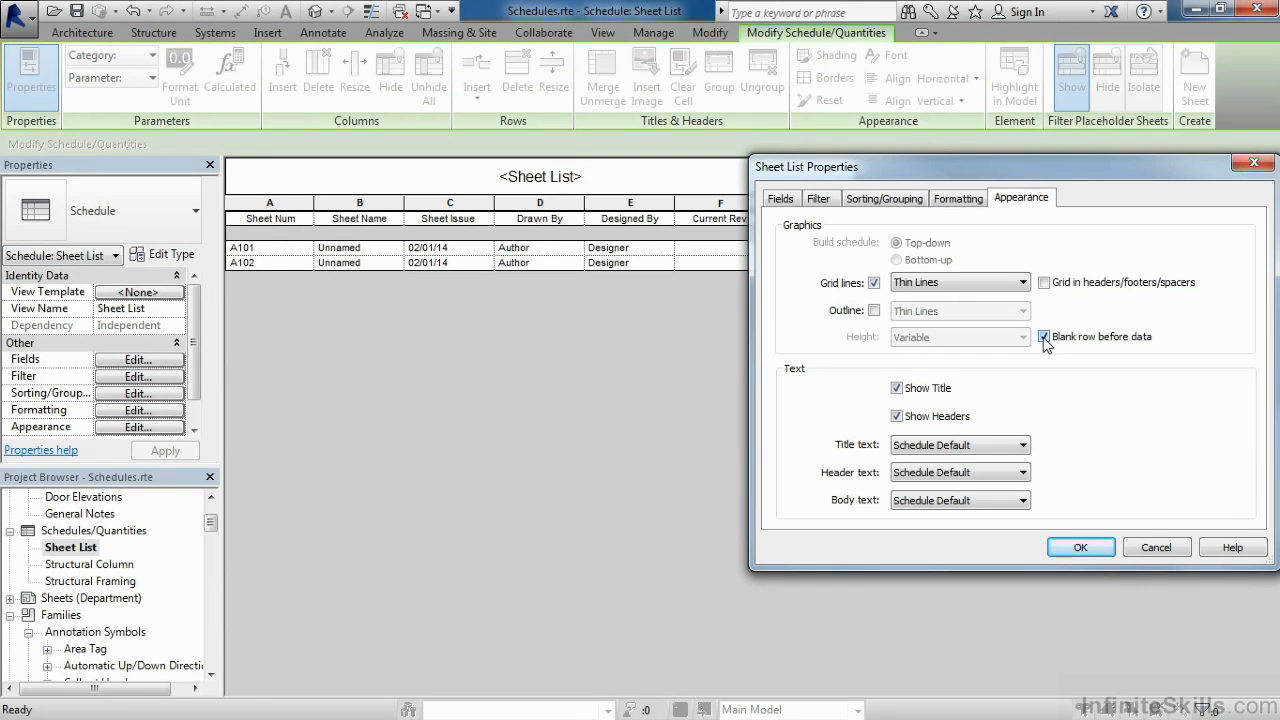
pyautogui.click(1044, 336)
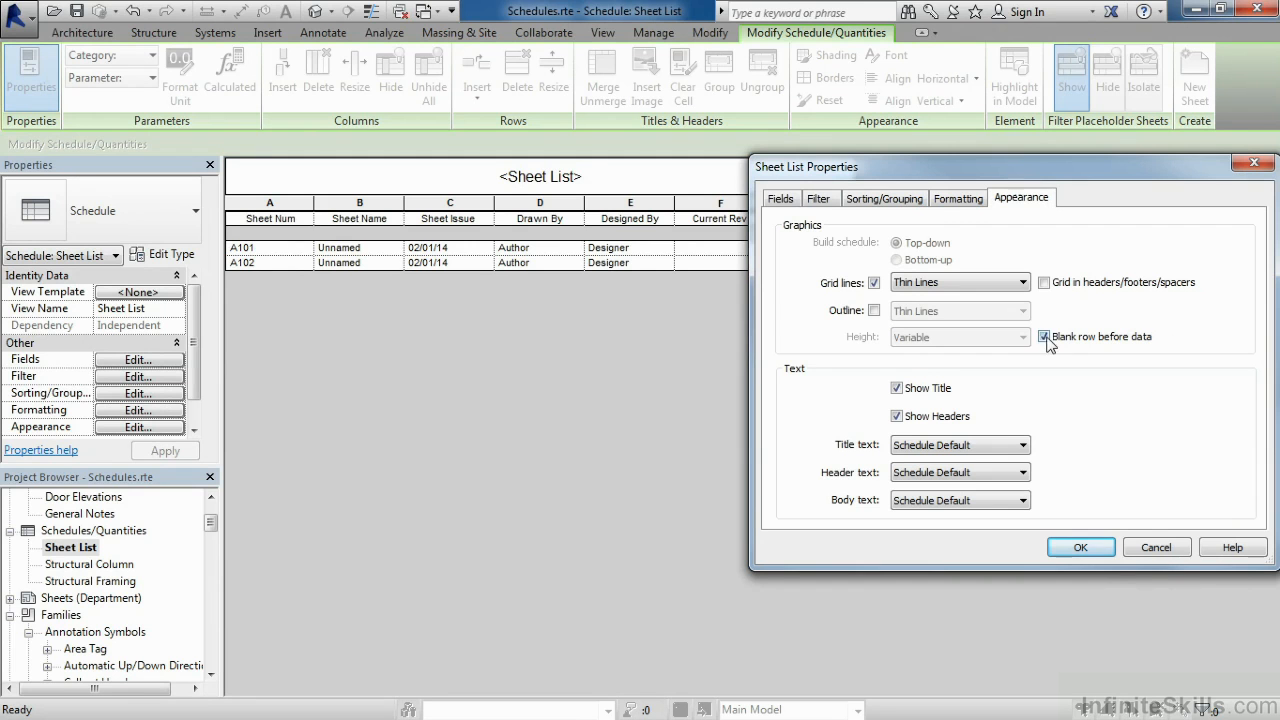
pyautogui.click(1044, 336)
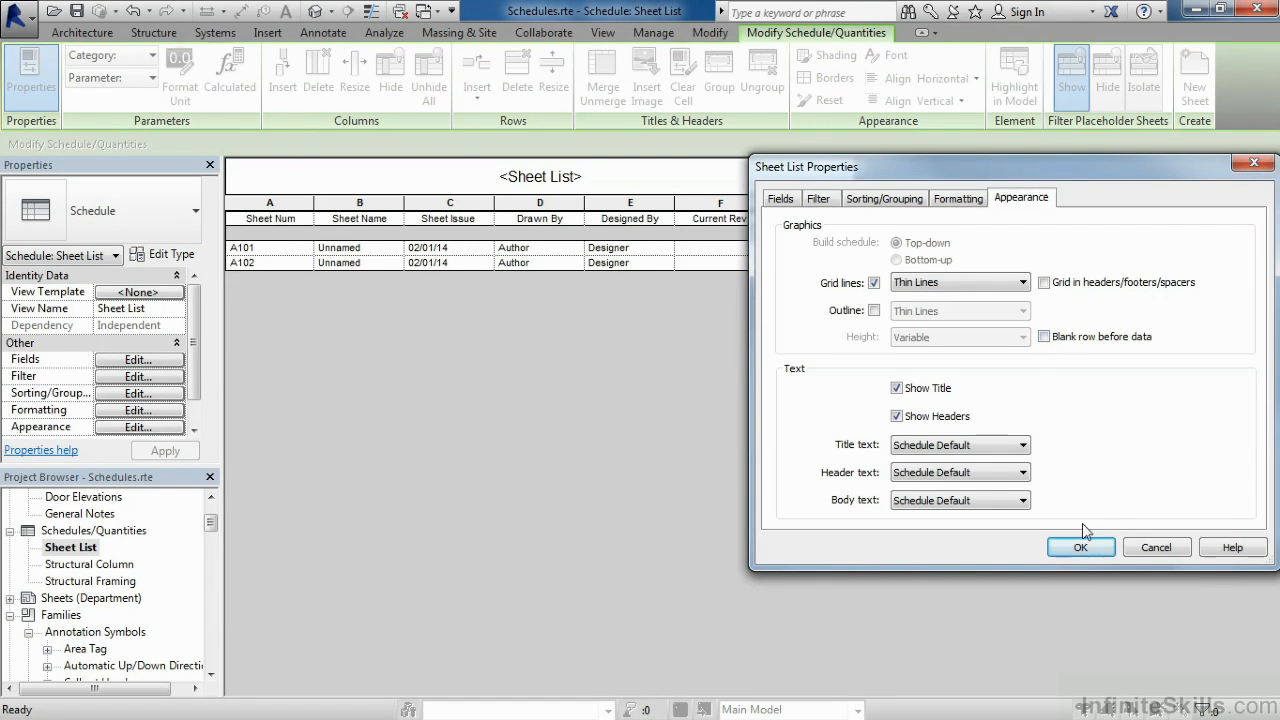
pyautogui.click(1080, 547)
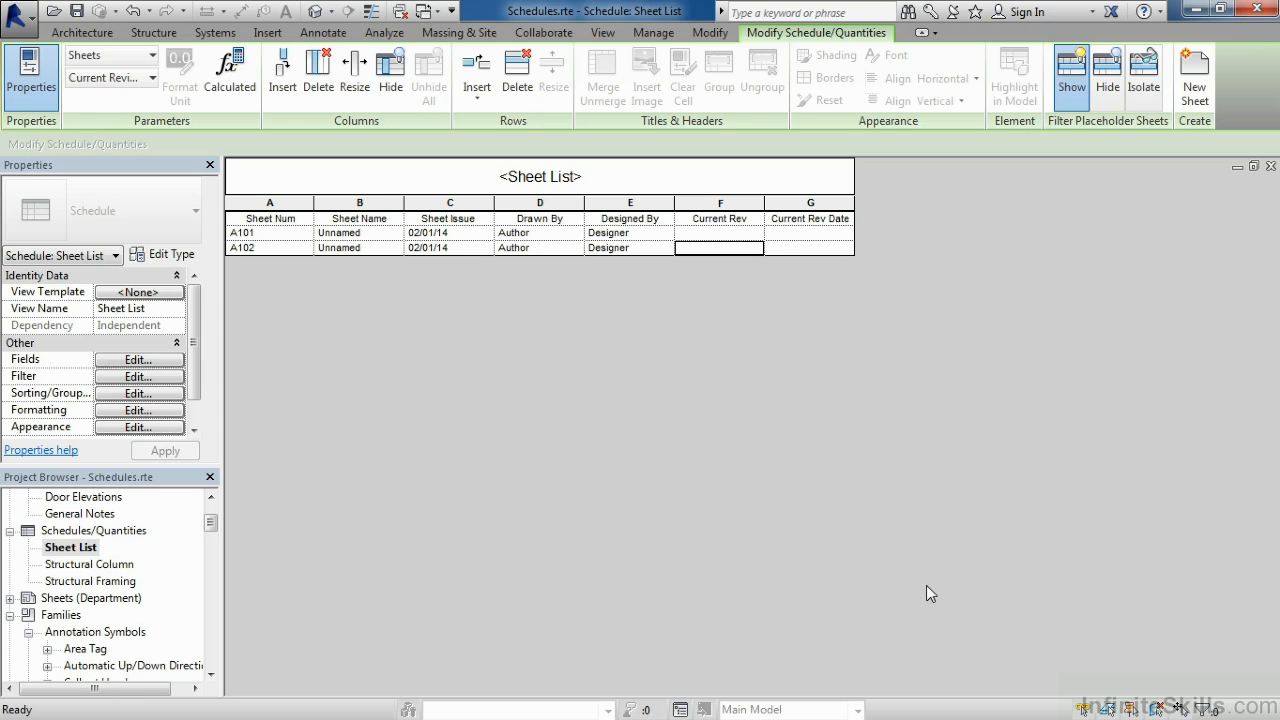
# Step: Drag the Sheet List schedule onto sheet A101 and place it top right beside the title block
pyautogui.click(9, 598)
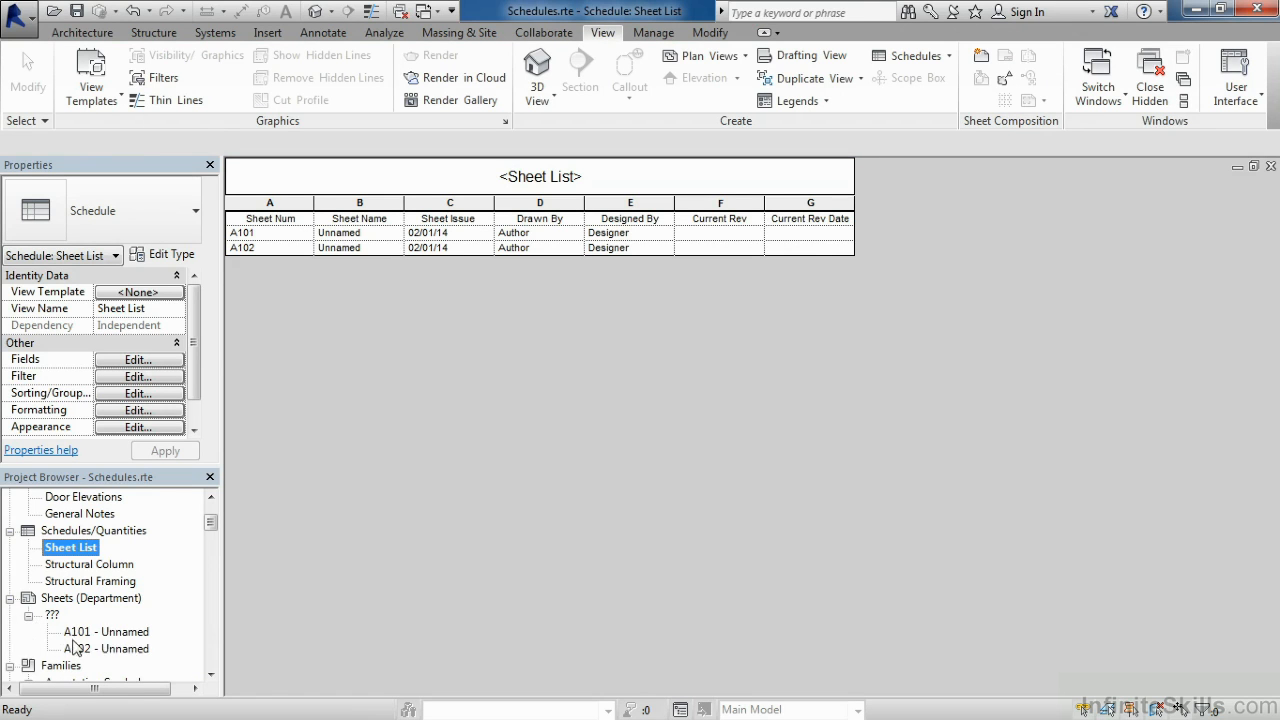
pyautogui.click(105, 631)
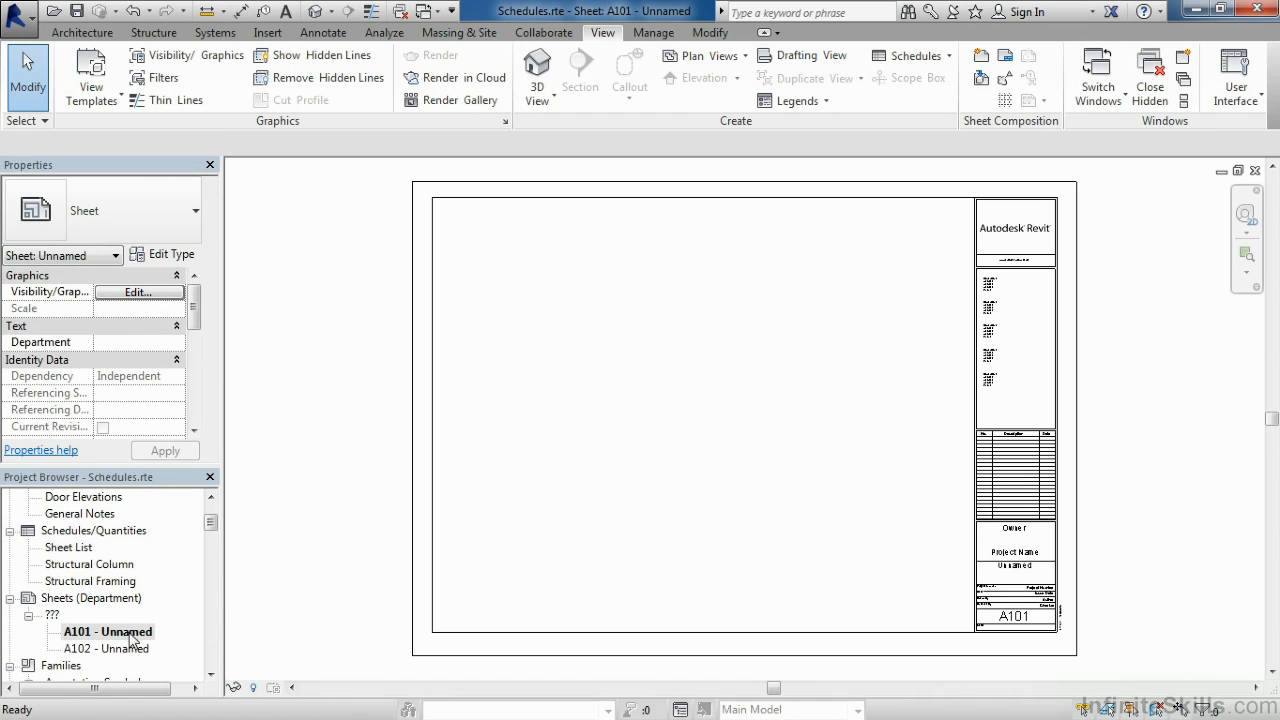
pyautogui.click(68, 547)
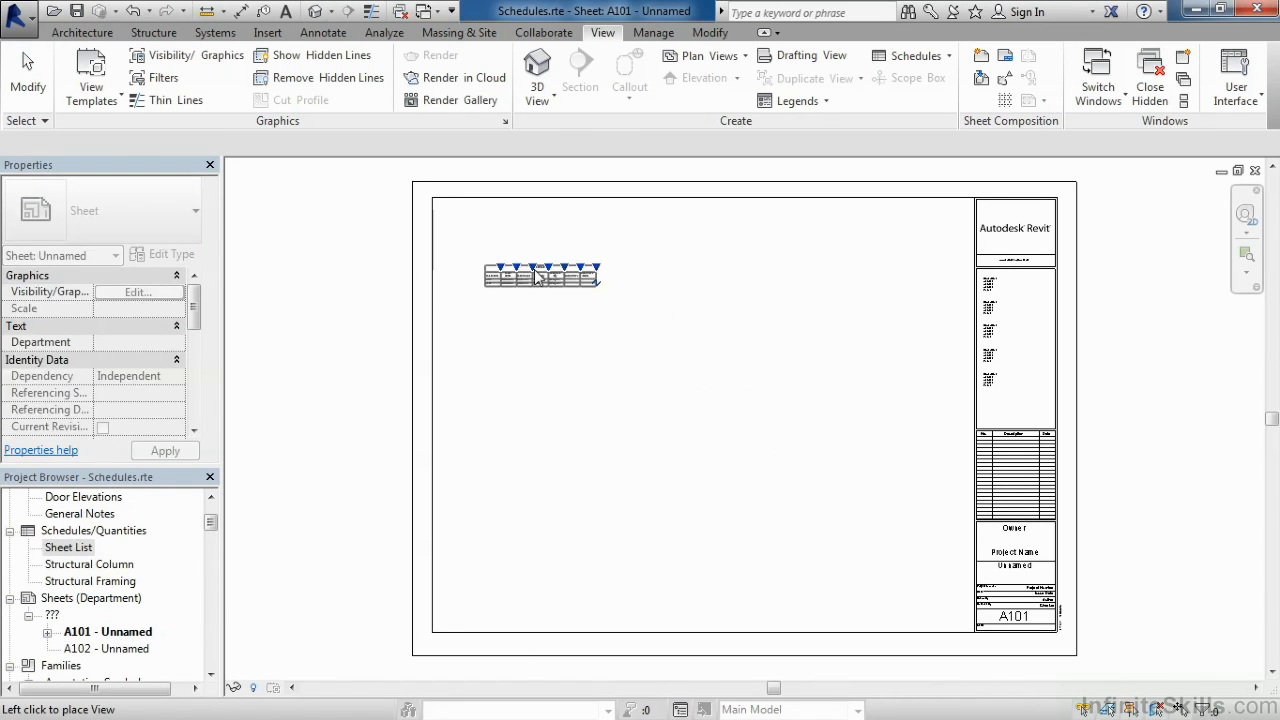
pyautogui.moveTo(543, 275); pyautogui.dragTo(910, 210)
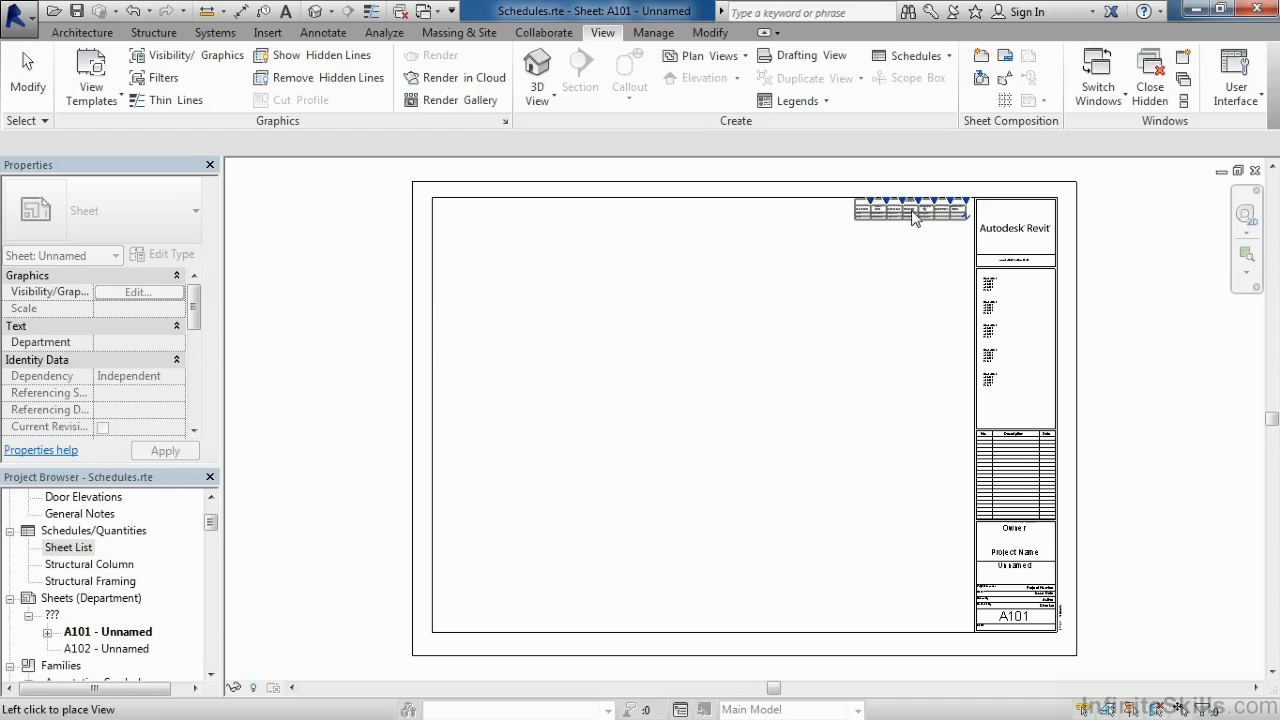
pyautogui.click(913, 217)
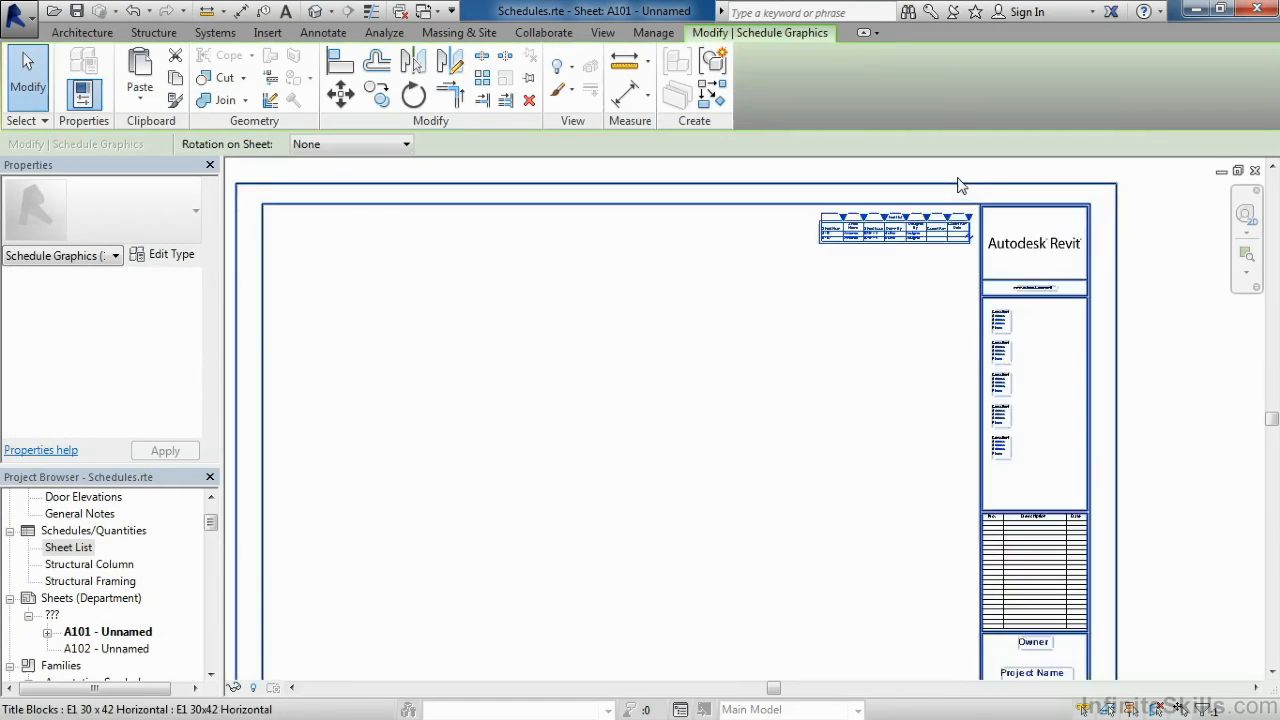